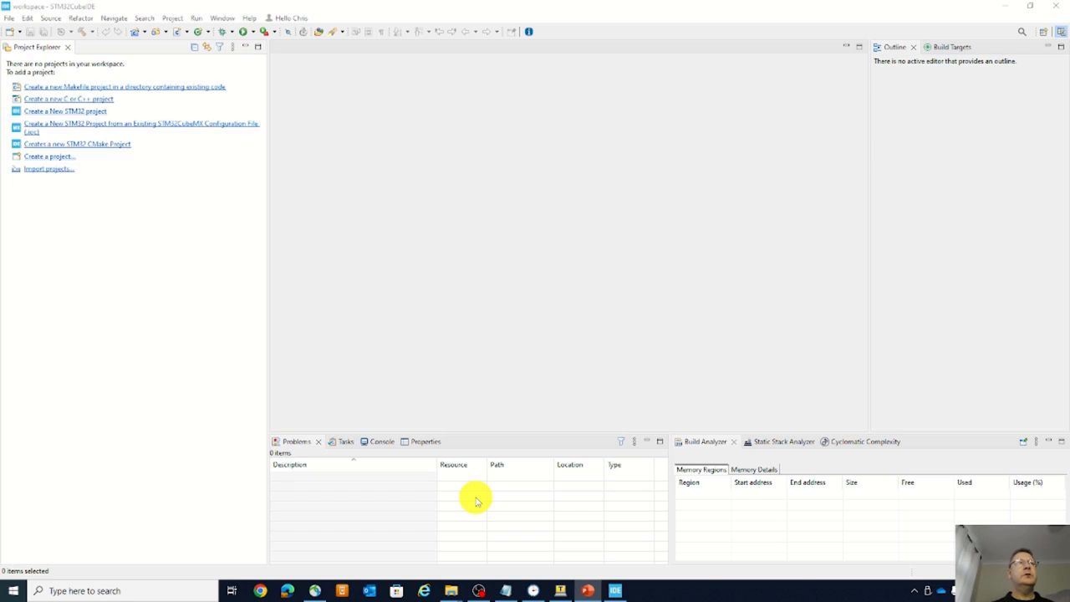
{"action": "mouse_move", "coordinate": [234, 160]}
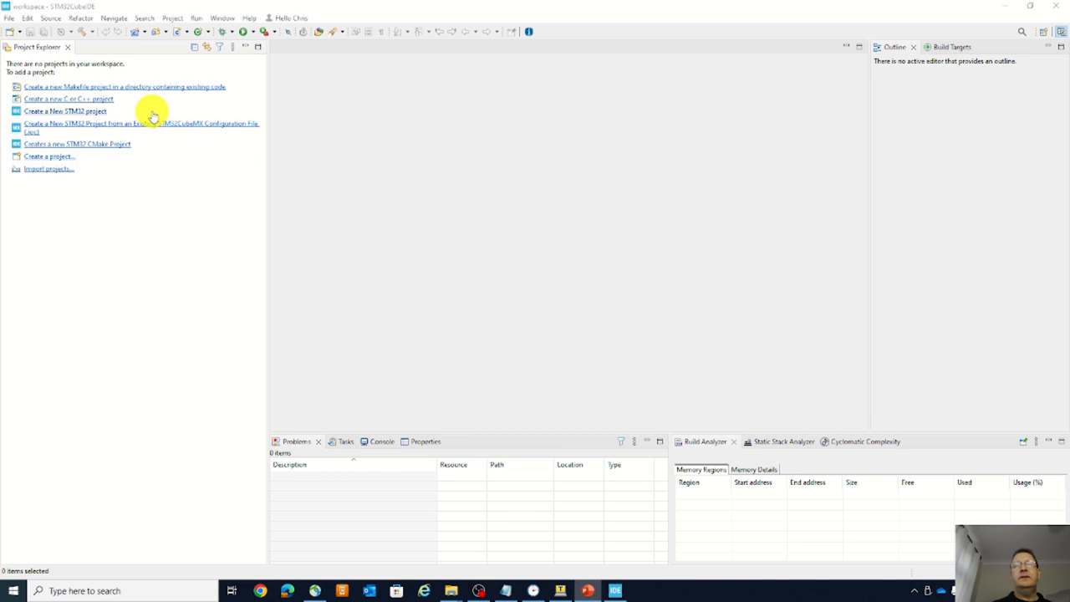
Start importing an existing project from Project Explorer's 'Import projects...' link
{"action": "left_click", "coordinate": [9, 18]}
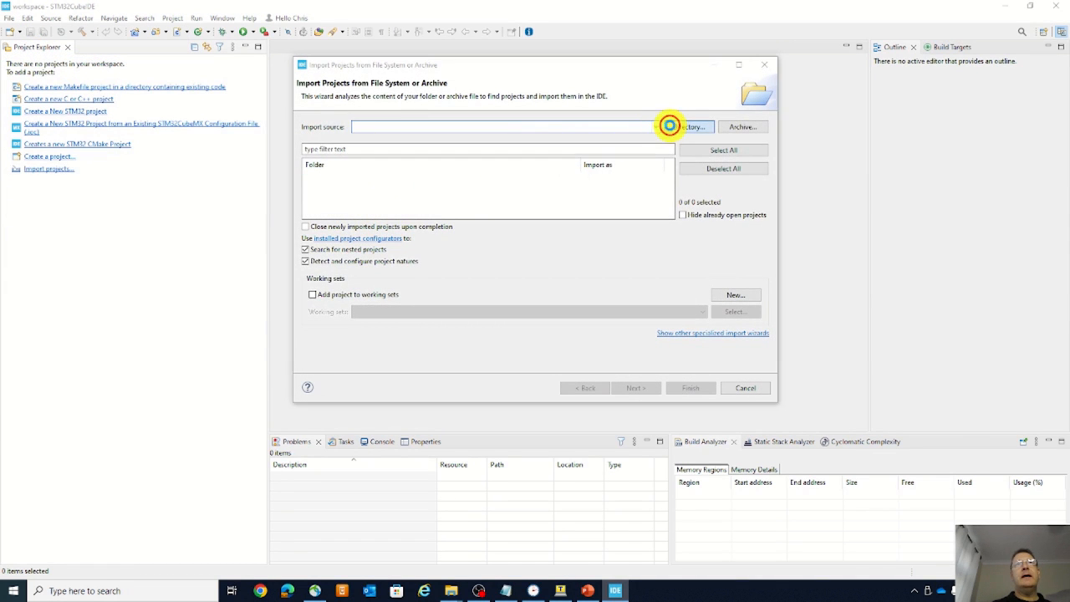
Browse to the STM32Cube_FW_MP13_V1.0.0 firmware package in the user's STM32Cube repository
{"action": "left_click", "coordinate": [685, 126]}
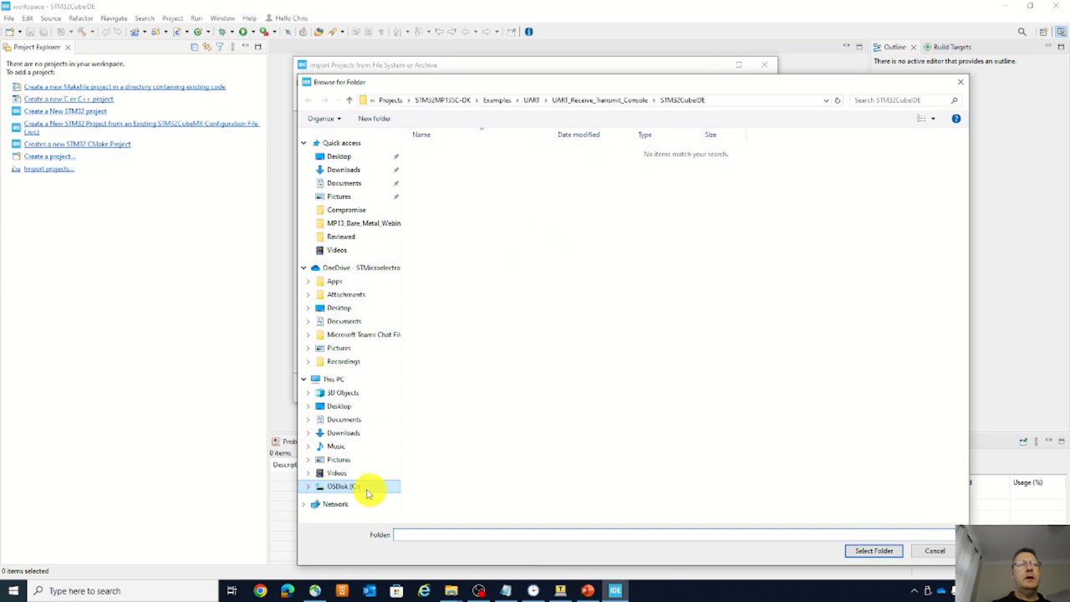
{"action": "double_click", "coordinate": [343, 486]}
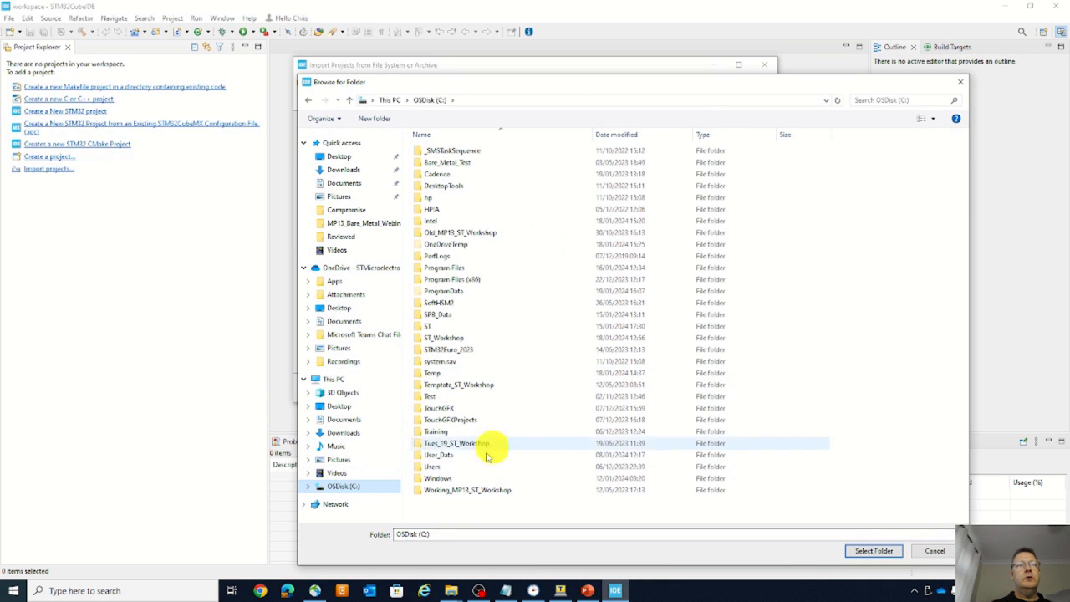
{"action": "double_click", "coordinate": [432, 467]}
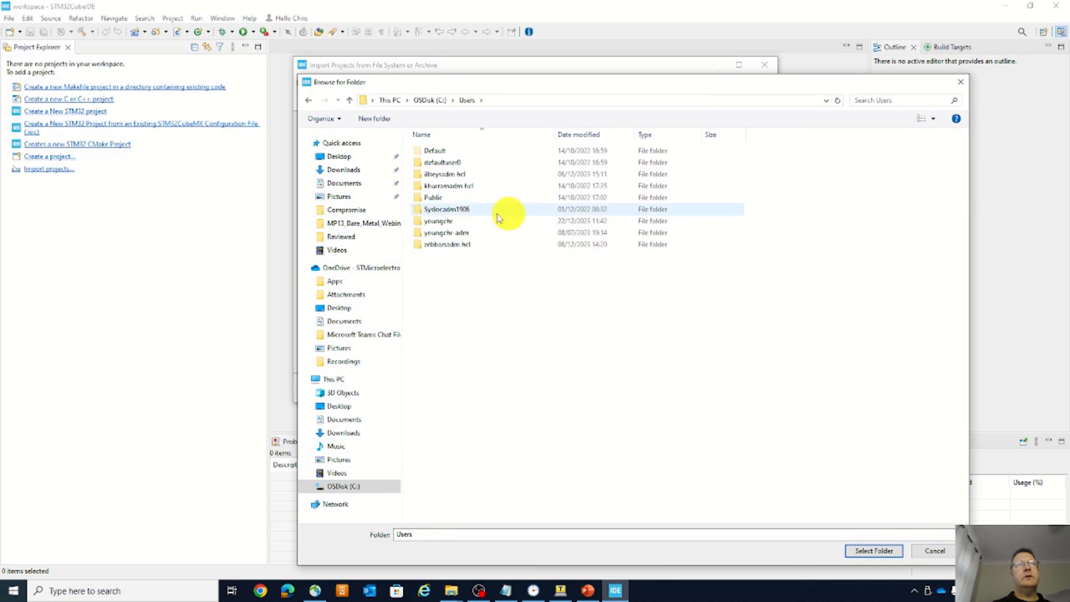
{"action": "double_click", "coordinate": [438, 221]}
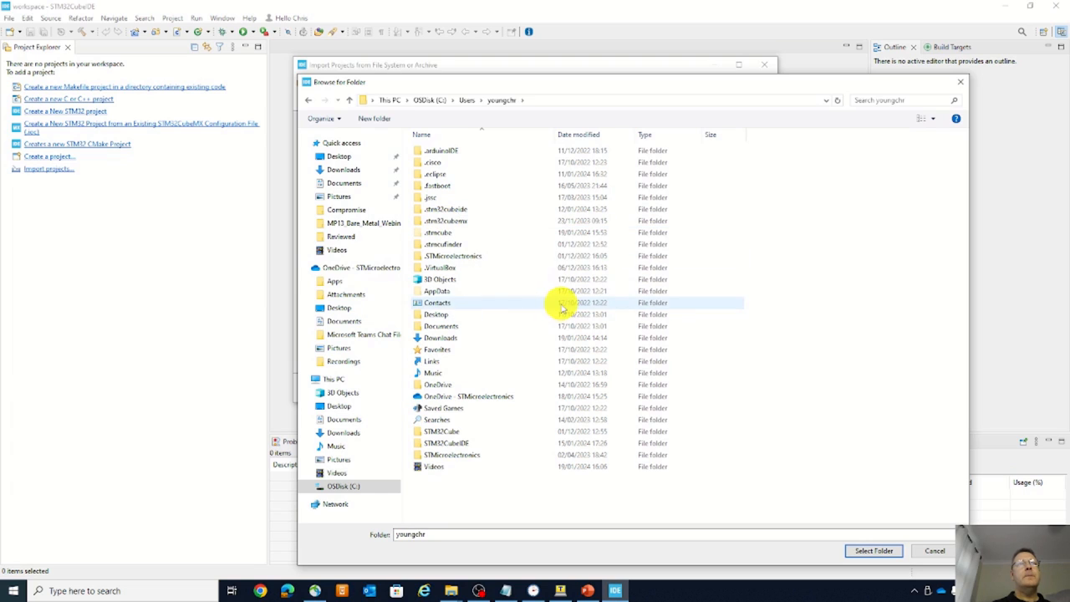
{"action": "left_click", "coordinate": [441, 432]}
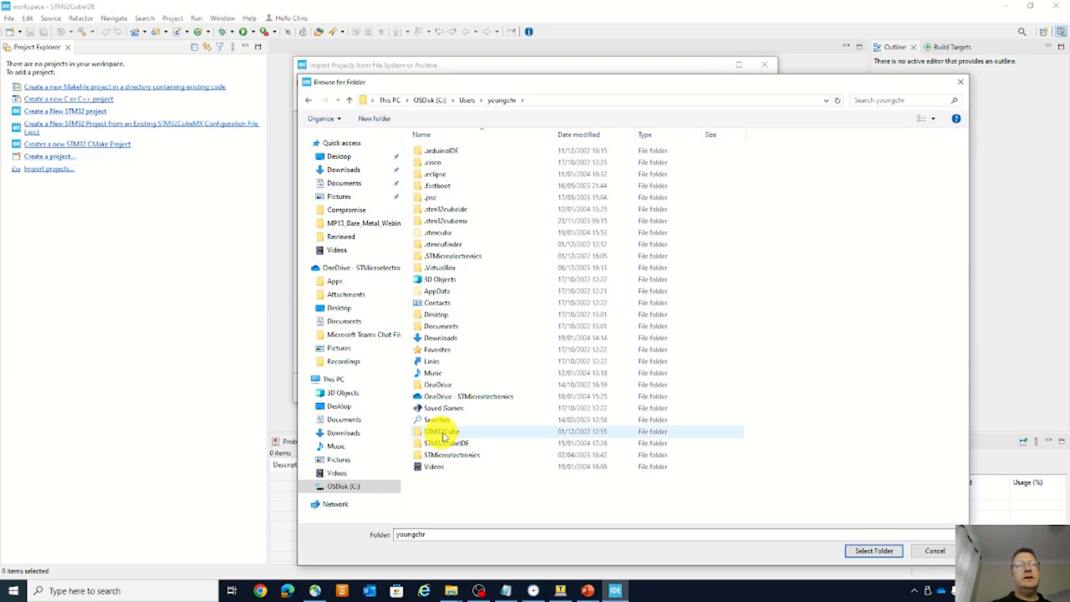
{"action": "double_click", "coordinate": [442, 432]}
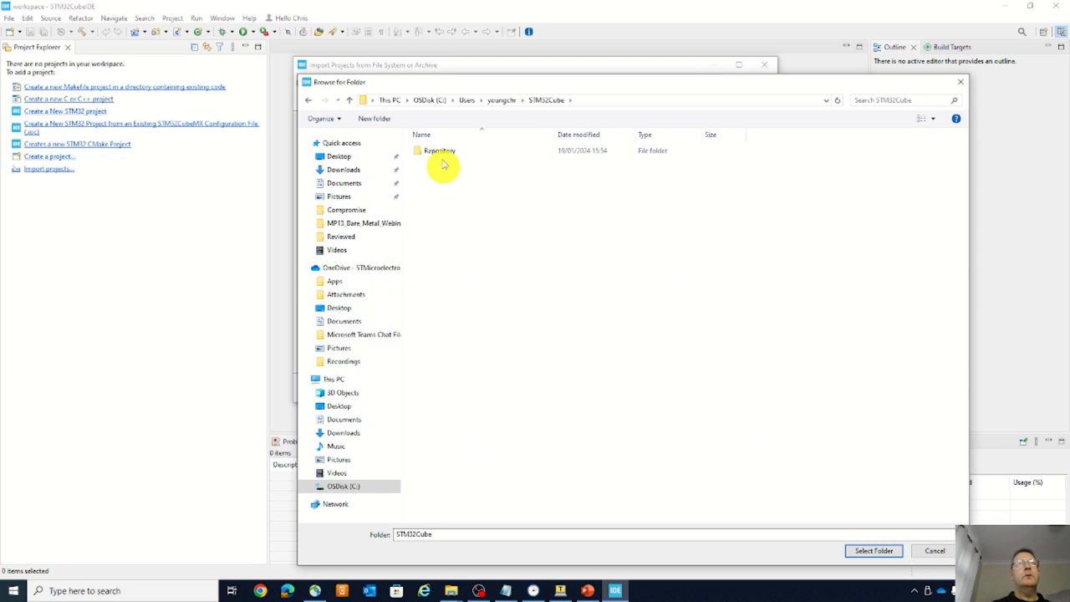
{"action": "double_click", "coordinate": [440, 150]}
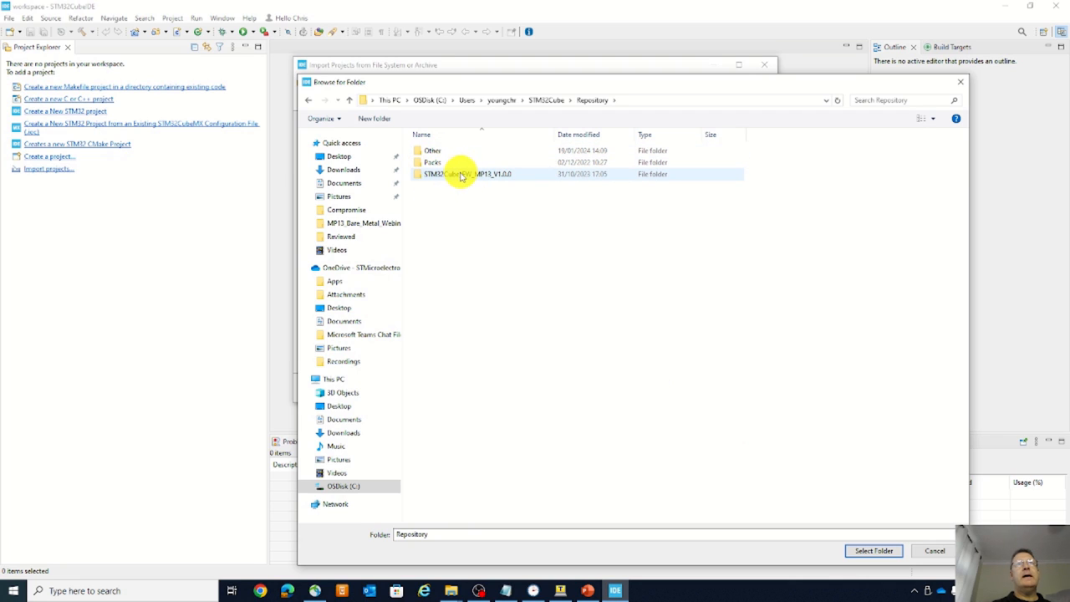
{"action": "mouse_move", "coordinate": [472, 176]}
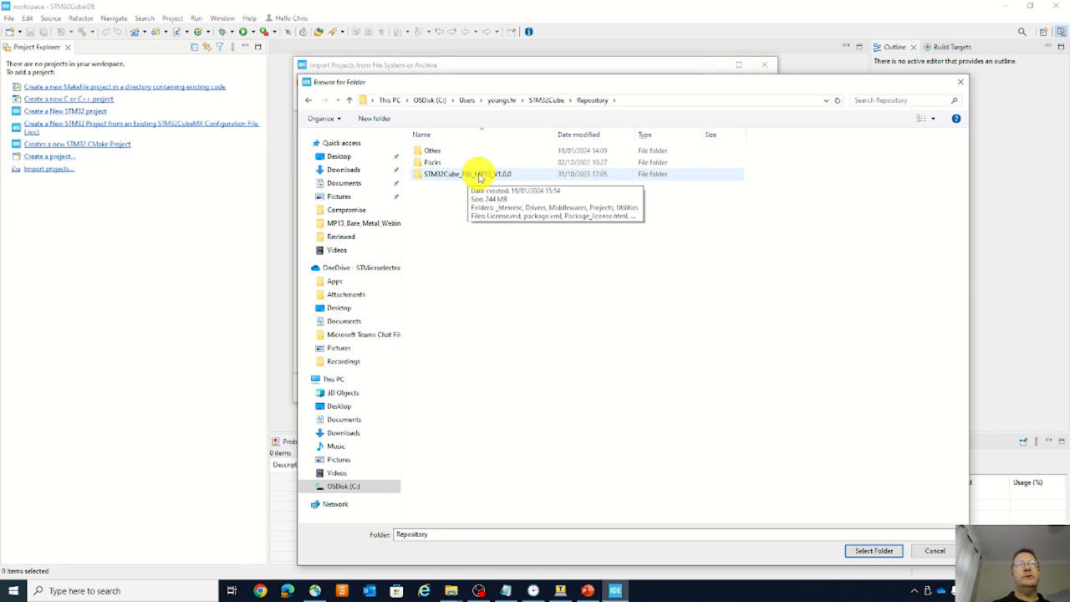
{"action": "double_click", "coordinate": [464, 174]}
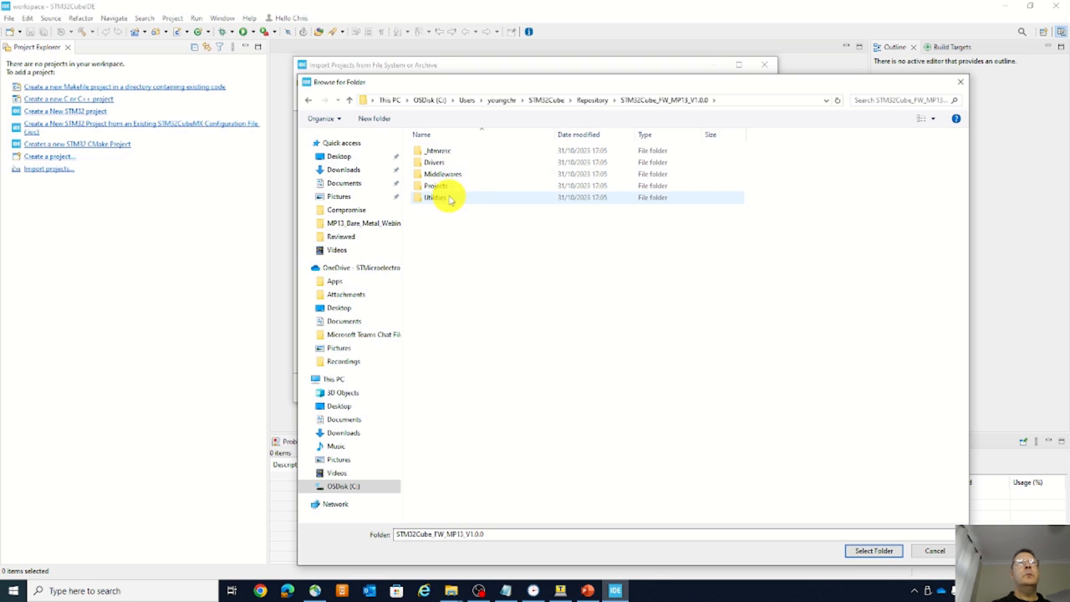
Select STM32MP135C-DK\Examples\UART\UART_Receive_Transmit_Console\STM32CubeIDE as the import folder
{"action": "double_click", "coordinate": [435, 185]}
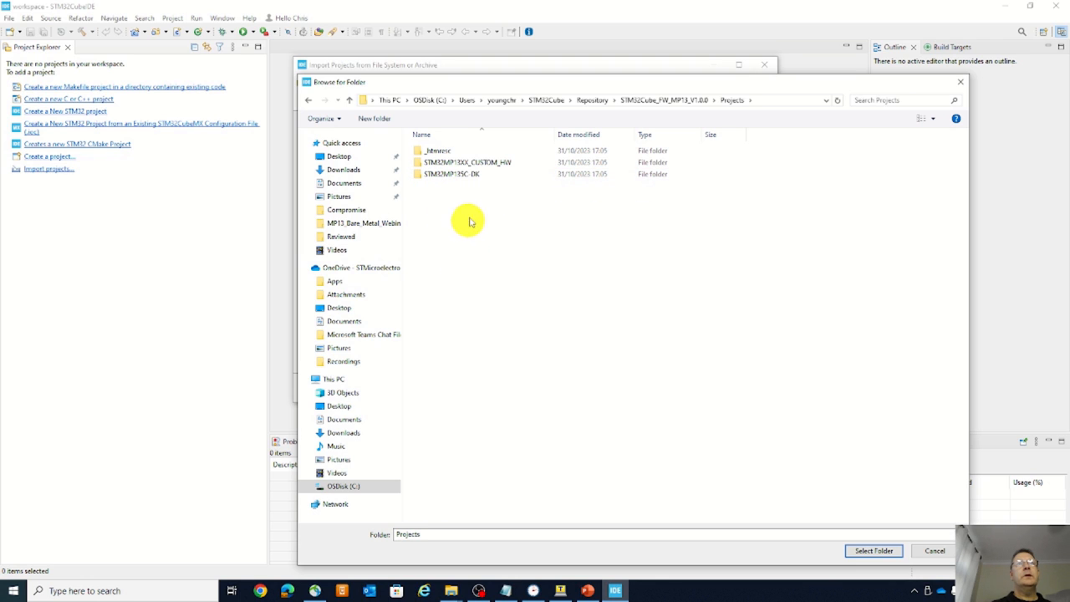
{"action": "left_click", "coordinate": [452, 174]}
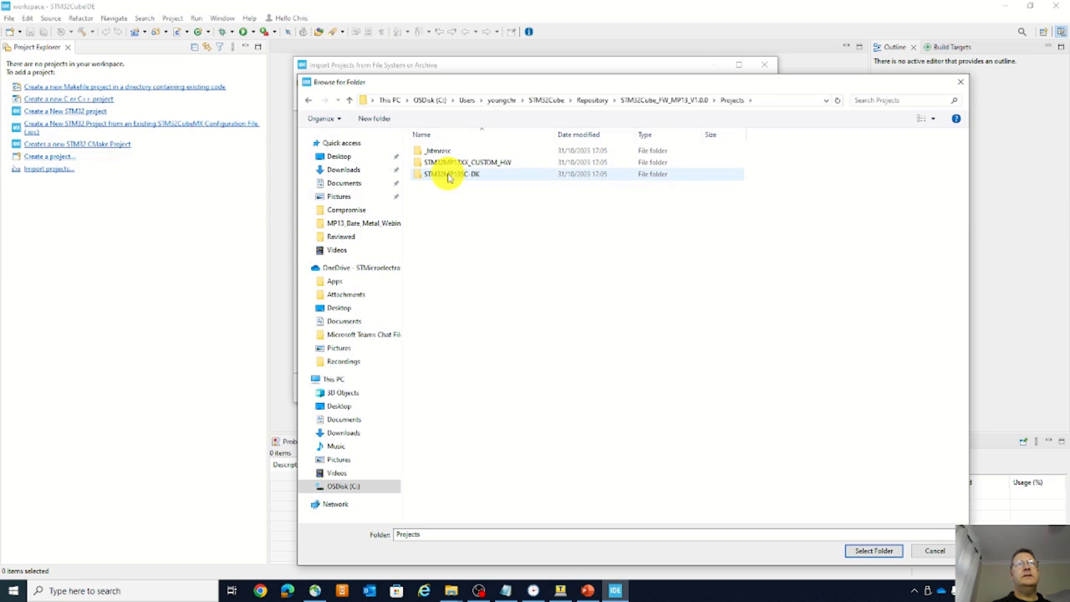
{"action": "mouse_move", "coordinate": [450, 174]}
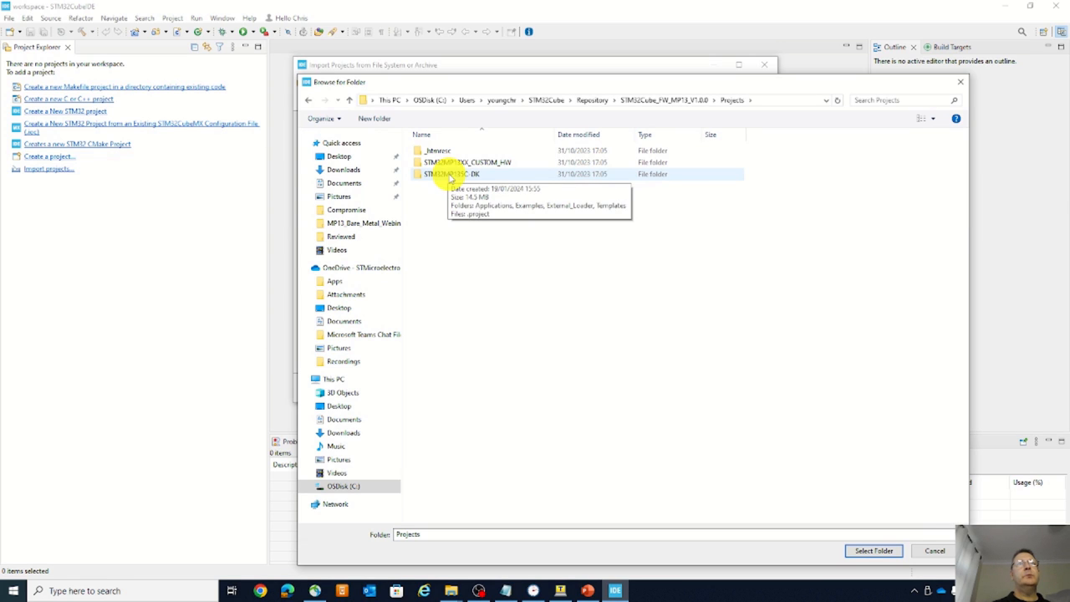
{"action": "double_click", "coordinate": [451, 174]}
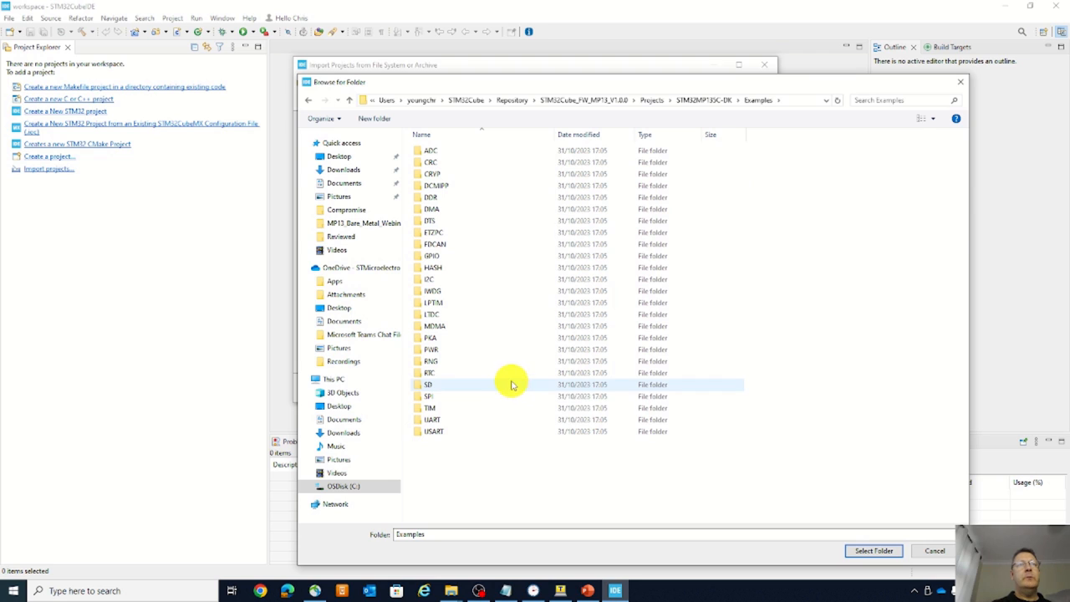
{"action": "mouse_move", "coordinate": [432, 419]}
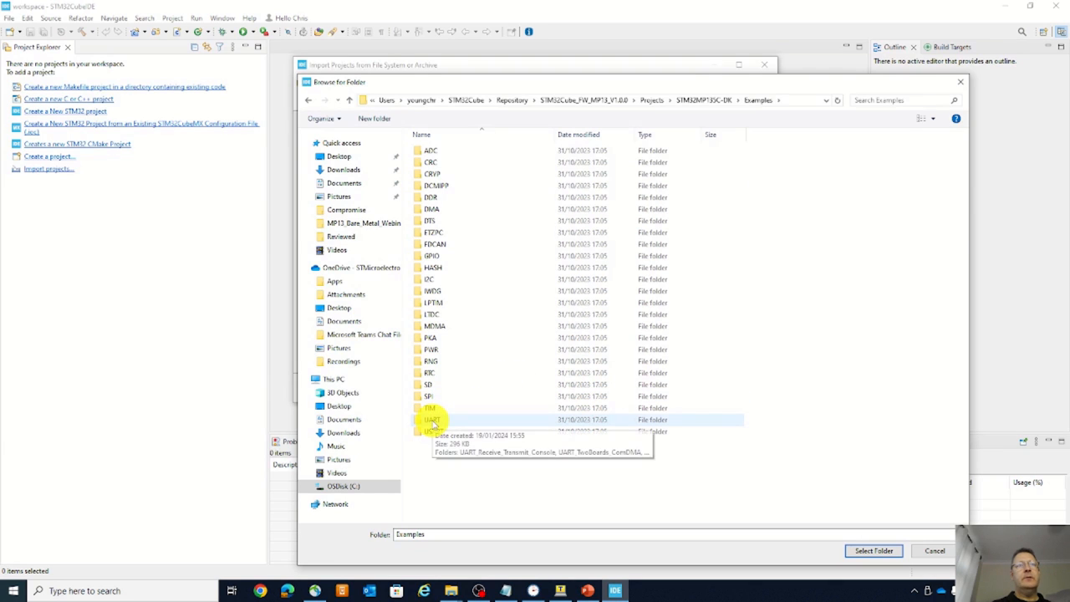
{"action": "double_click", "coordinate": [432, 419]}
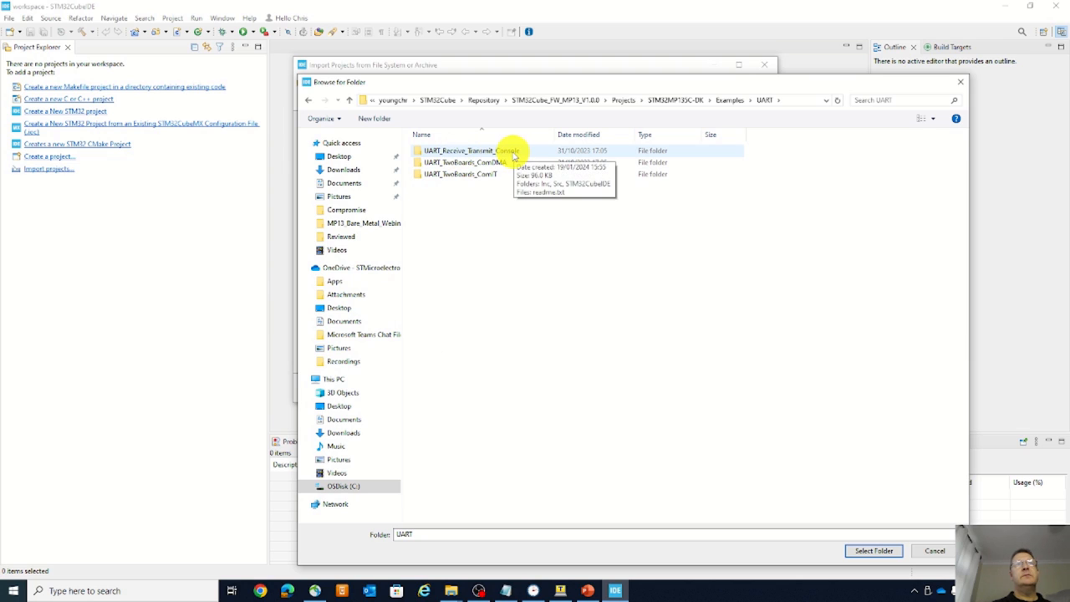
{"action": "double_click", "coordinate": [462, 150]}
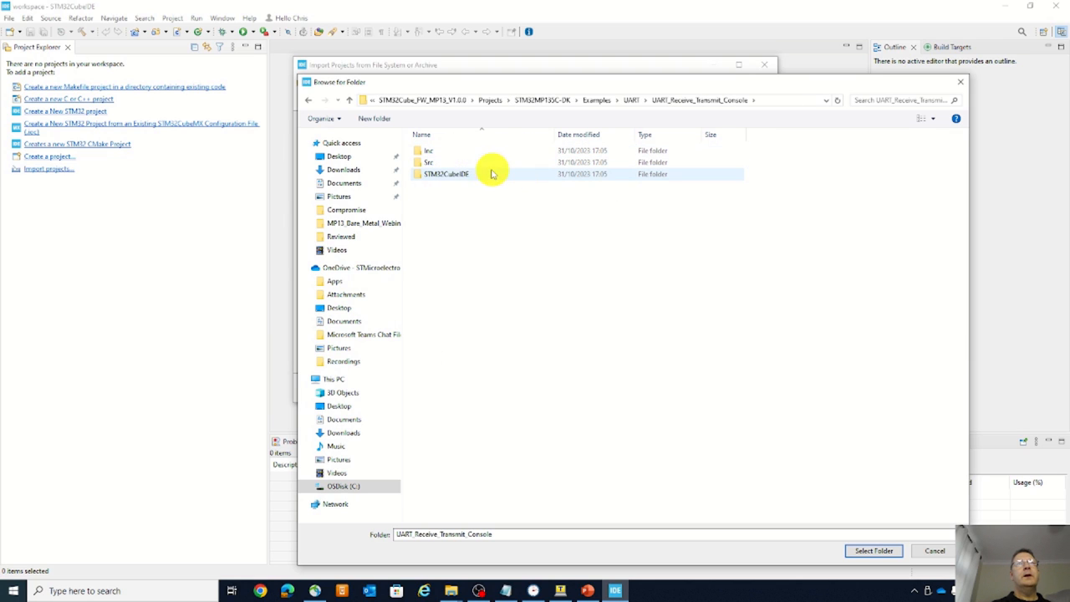
{"action": "left_click", "coordinate": [446, 173]}
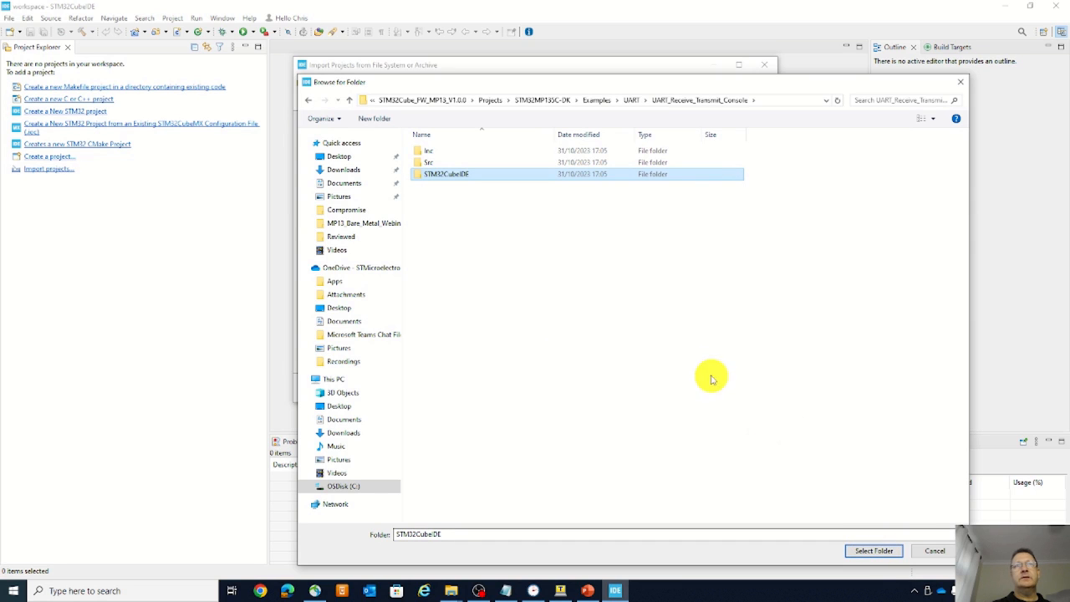
{"action": "left_click", "coordinate": [872, 550]}
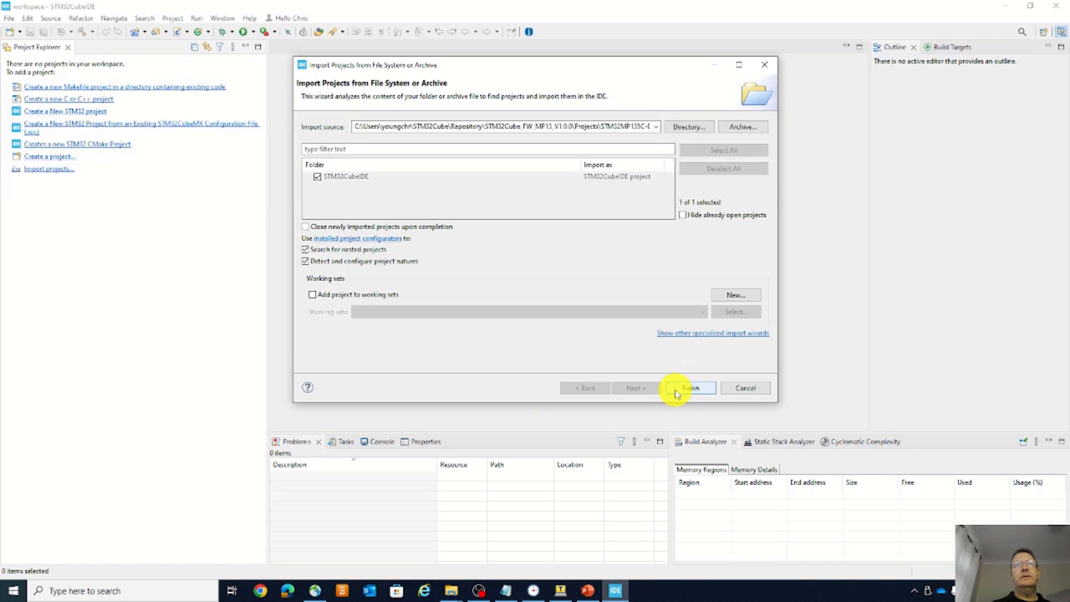
Finish the wizard to import the UART_Receive_Transmit_Console_A7 project
{"action": "left_click", "coordinate": [692, 387]}
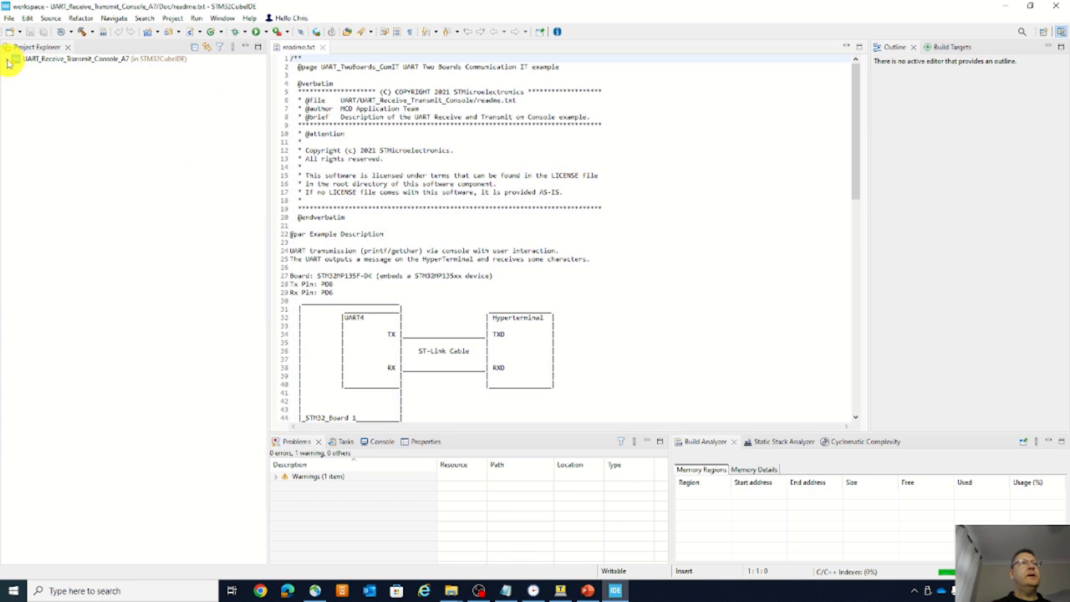
Expand the UART_Receive_Transmit_Console_A7 node in Project Explorer
{"action": "left_click", "coordinate": [6, 57]}
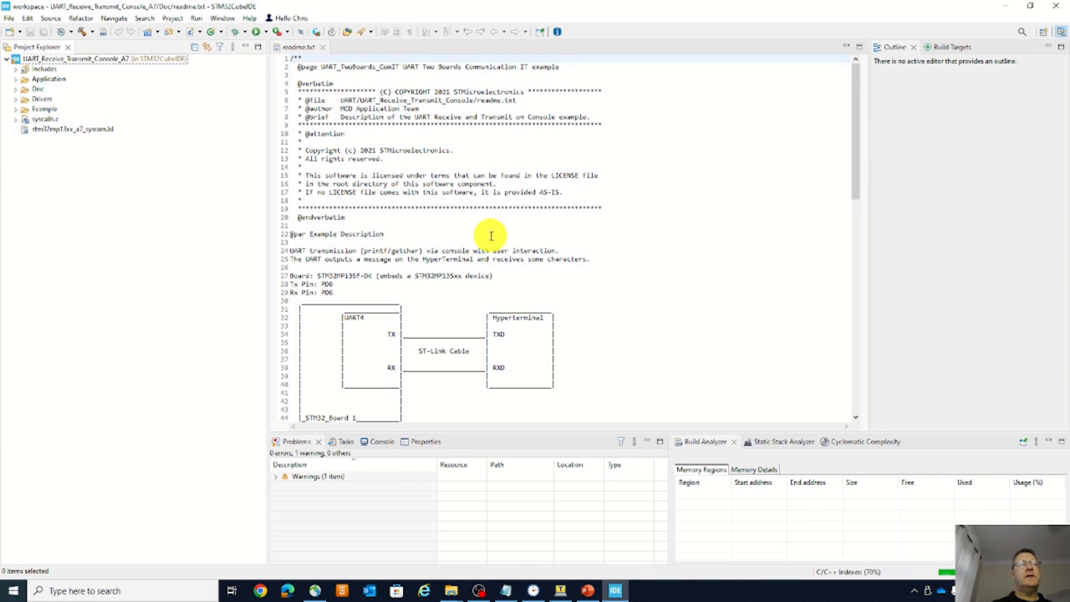
{"action": "mouse_move", "coordinate": [475, 212]}
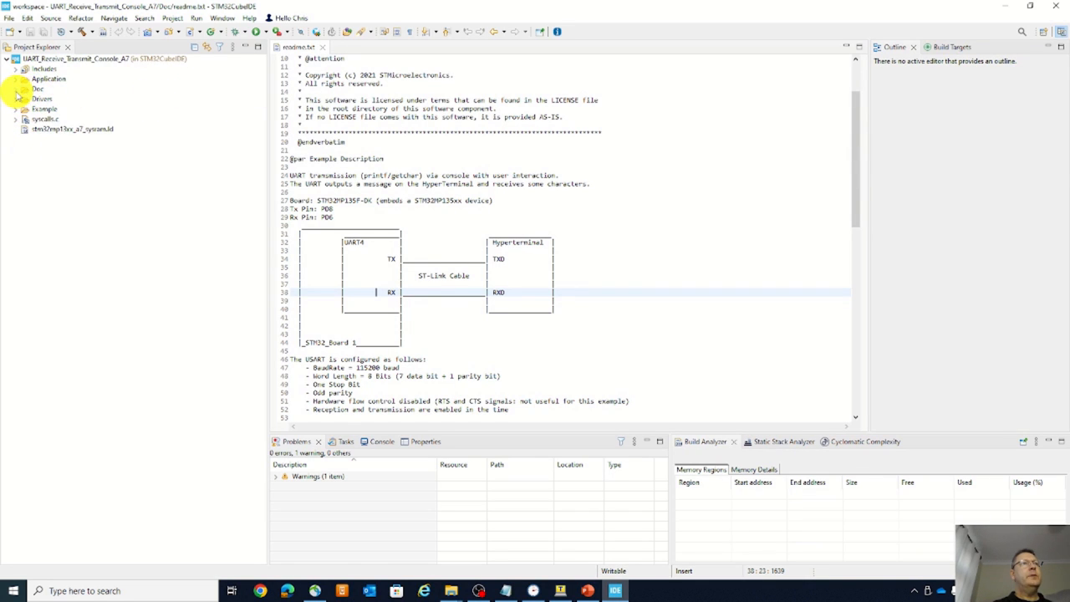
Expand the Doc, Application and User folders and open main.c
{"action": "left_click", "coordinate": [15, 89]}
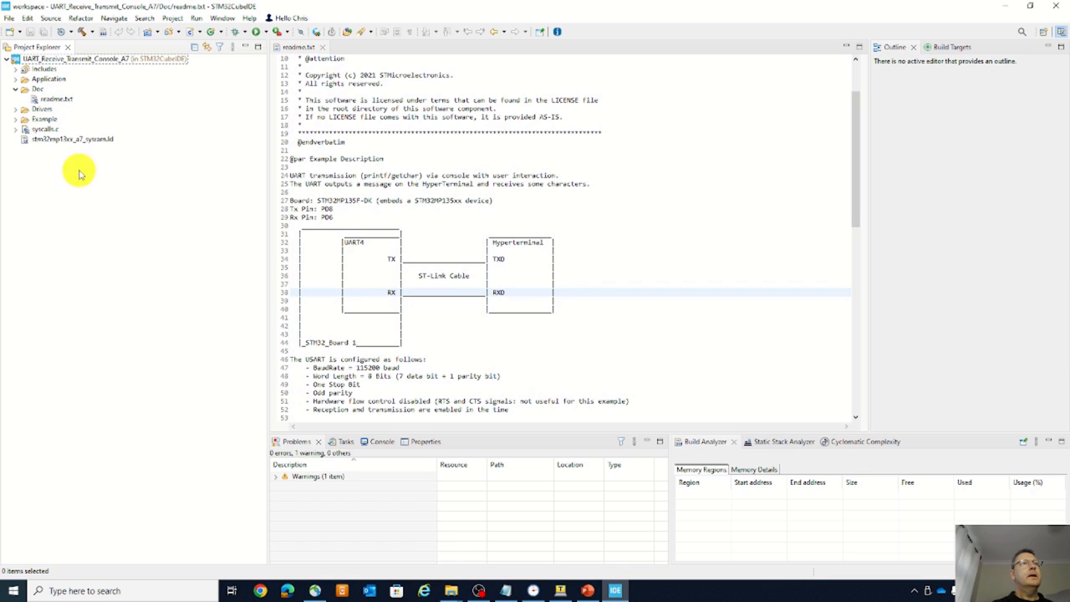
{"action": "left_click", "coordinate": [16, 78]}
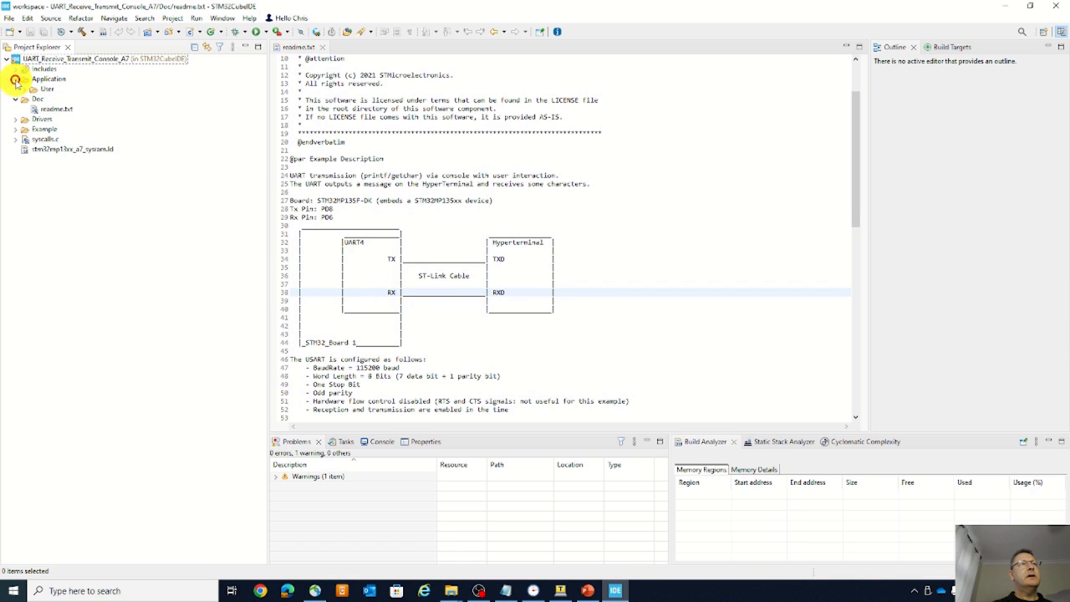
{"action": "left_click", "coordinate": [15, 88]}
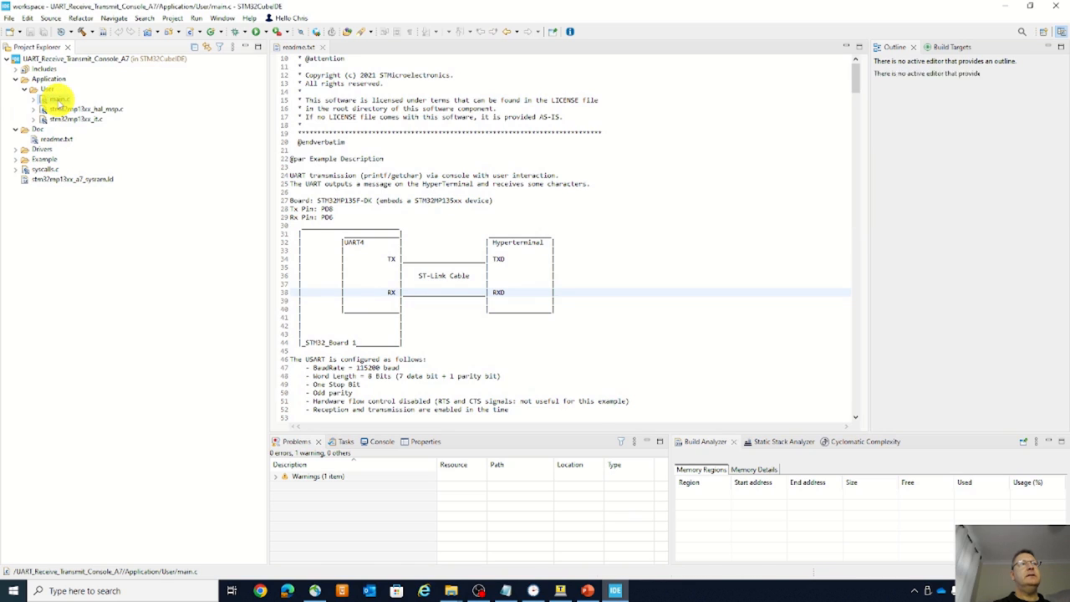
{"action": "double_click", "coordinate": [57, 99]}
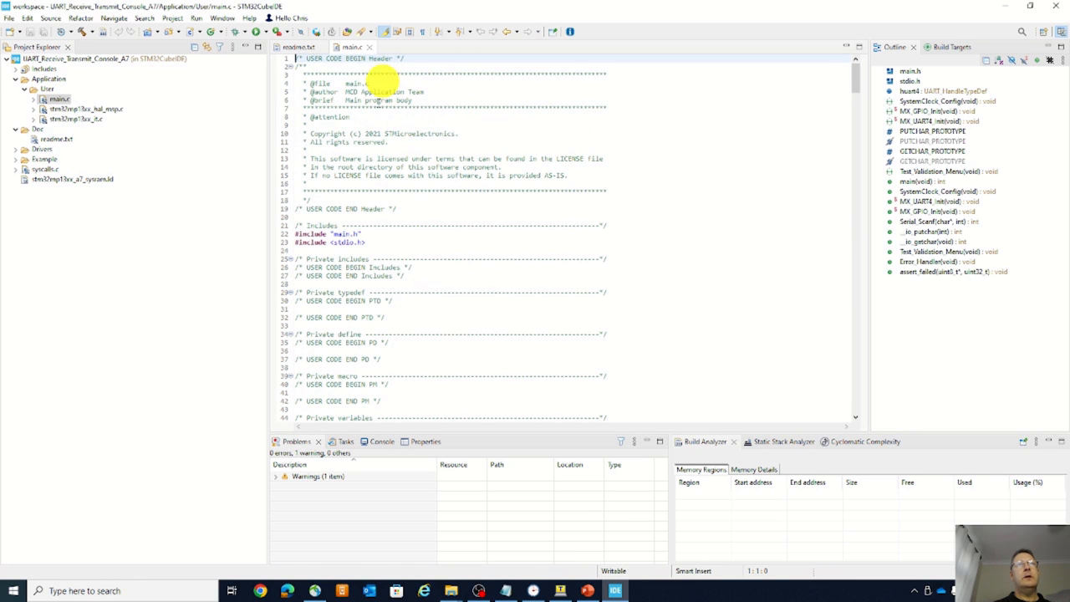
{"action": "mouse_move", "coordinate": [416, 207]}
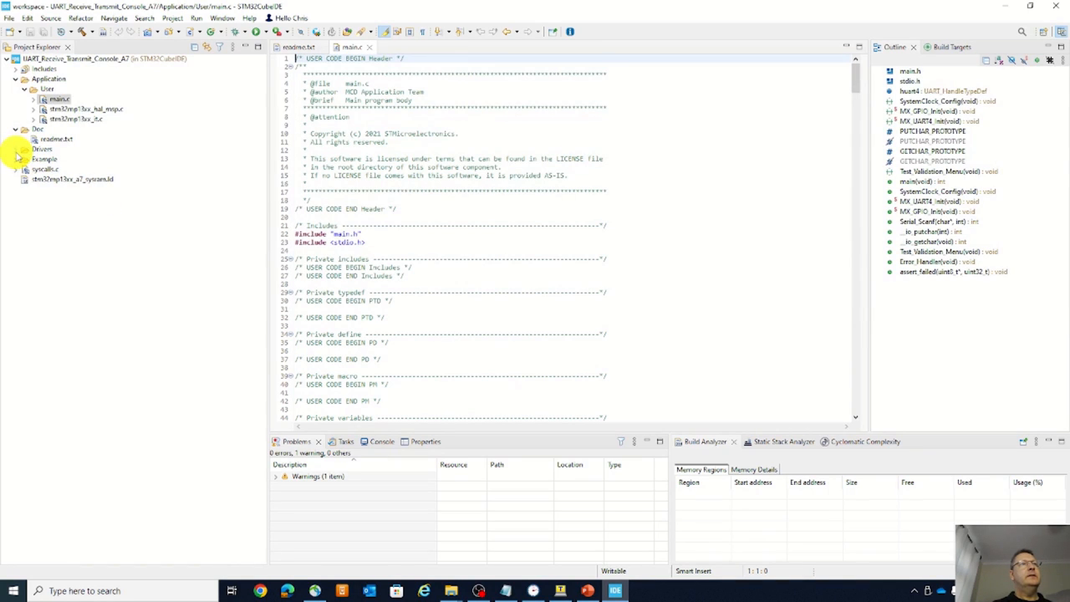
Expand Drivers, STM32MP13xx_HAL_Driver, BSP and Components to show their files
{"action": "left_click", "coordinate": [20, 149]}
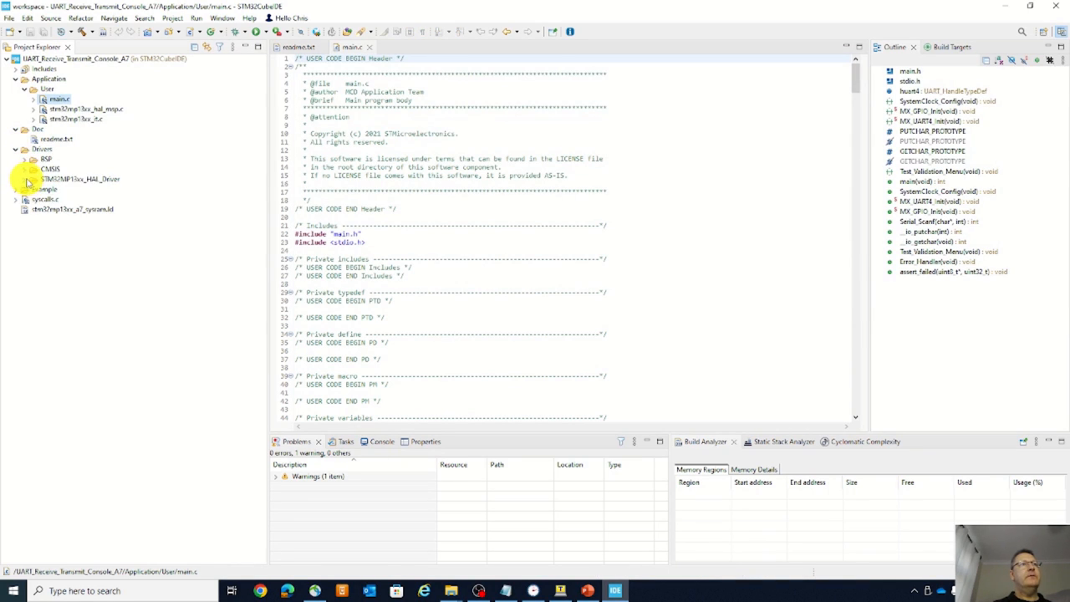
{"action": "left_click", "coordinate": [32, 179]}
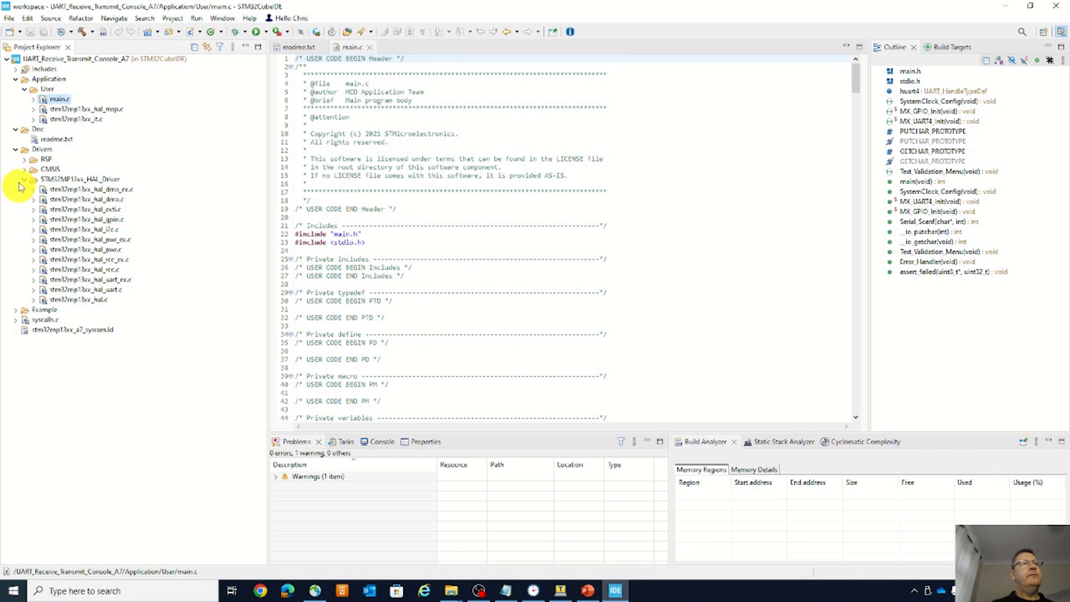
{"action": "left_click", "coordinate": [26, 158]}
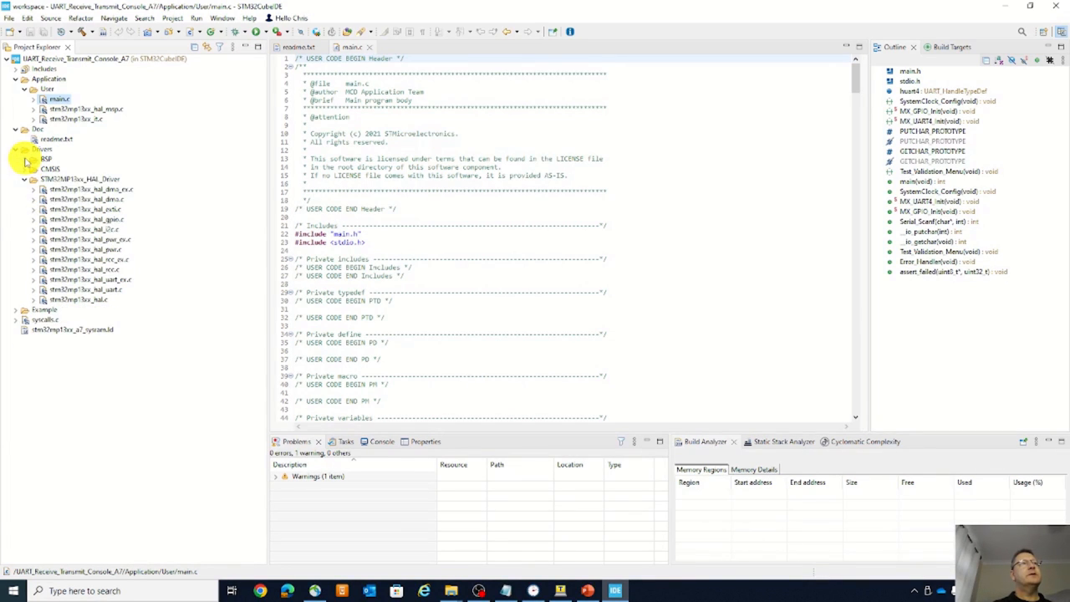
{"action": "left_click", "coordinate": [26, 159]}
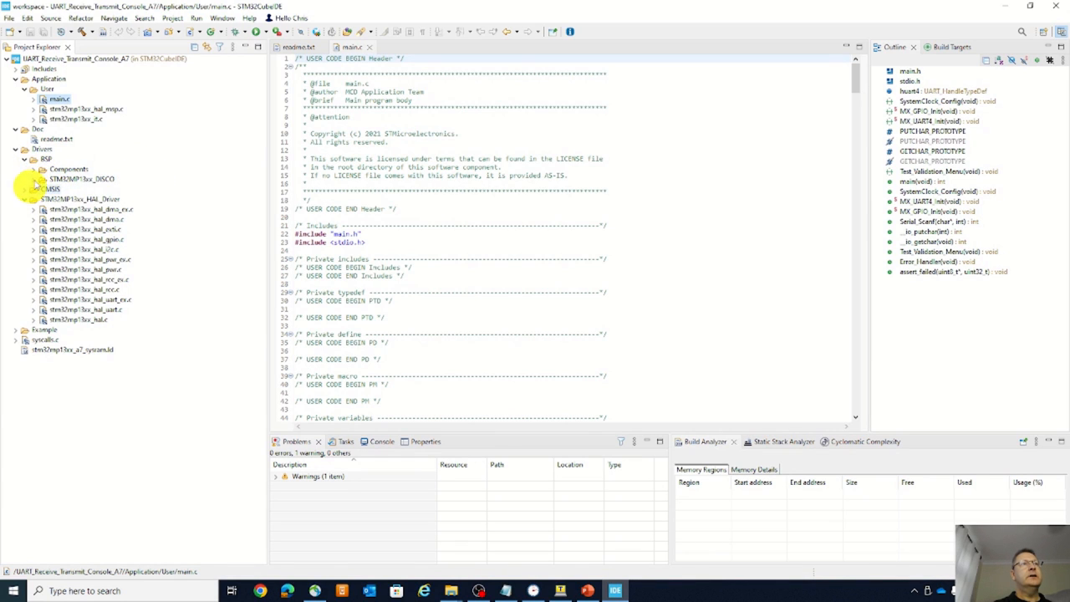
{"action": "left_click", "coordinate": [31, 169]}
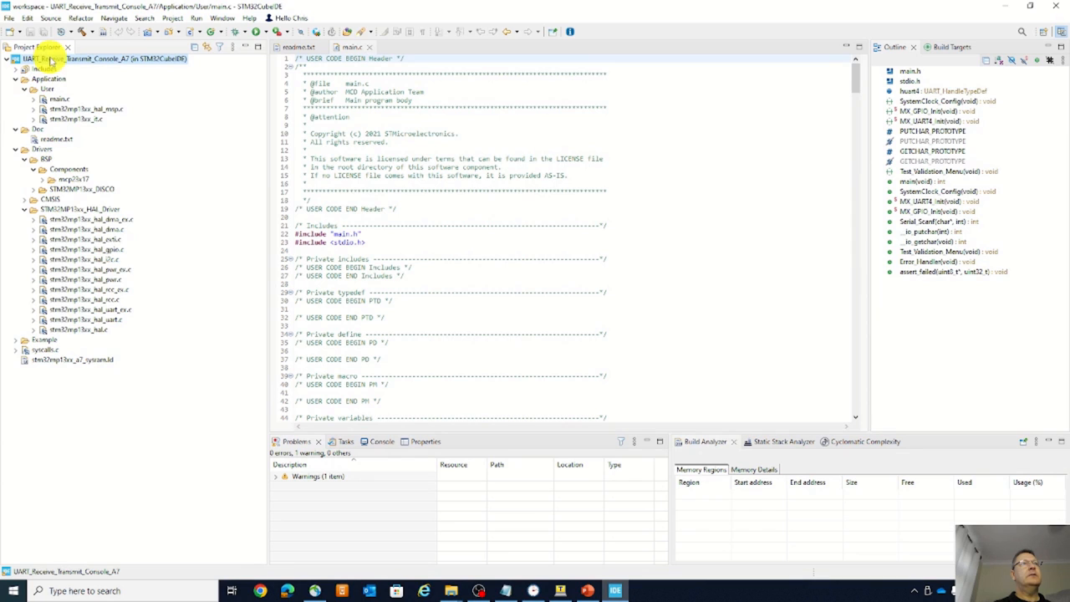
Fix the project's C/C++ Build toolchain to GNU Tools for STM32 (11.3.rel1) and apply
{"action": "right_click", "coordinate": [50, 59]}
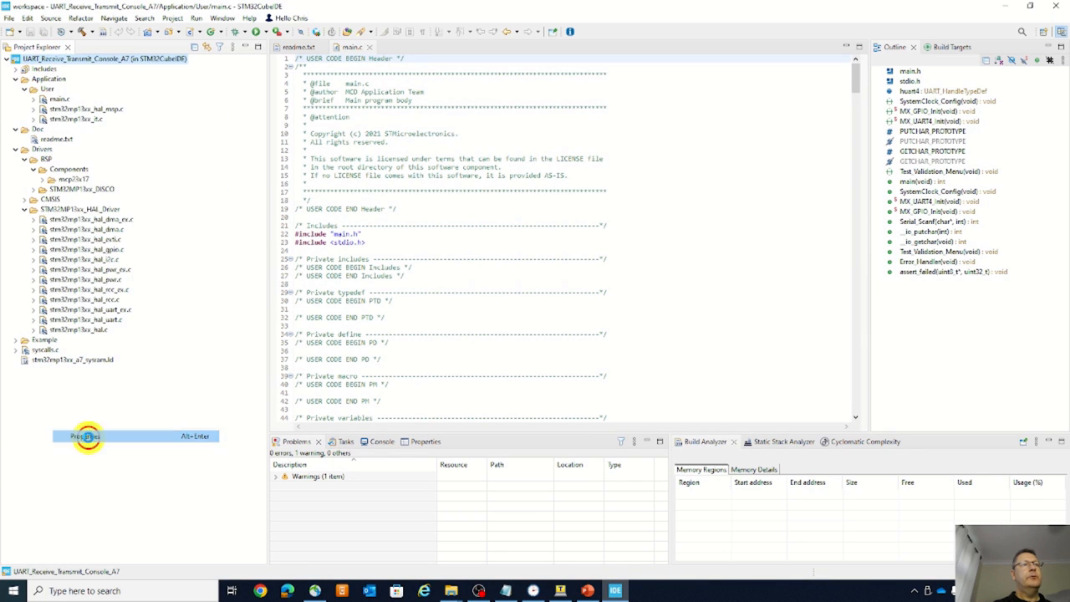
{"action": "left_click", "coordinate": [85, 436]}
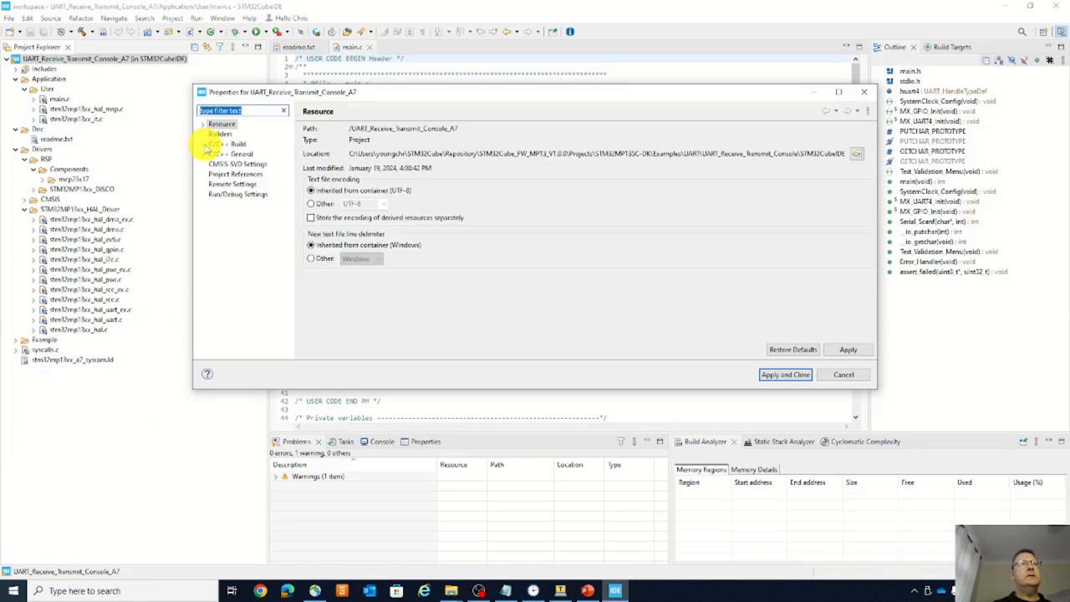
{"action": "left_click", "coordinate": [208, 144]}
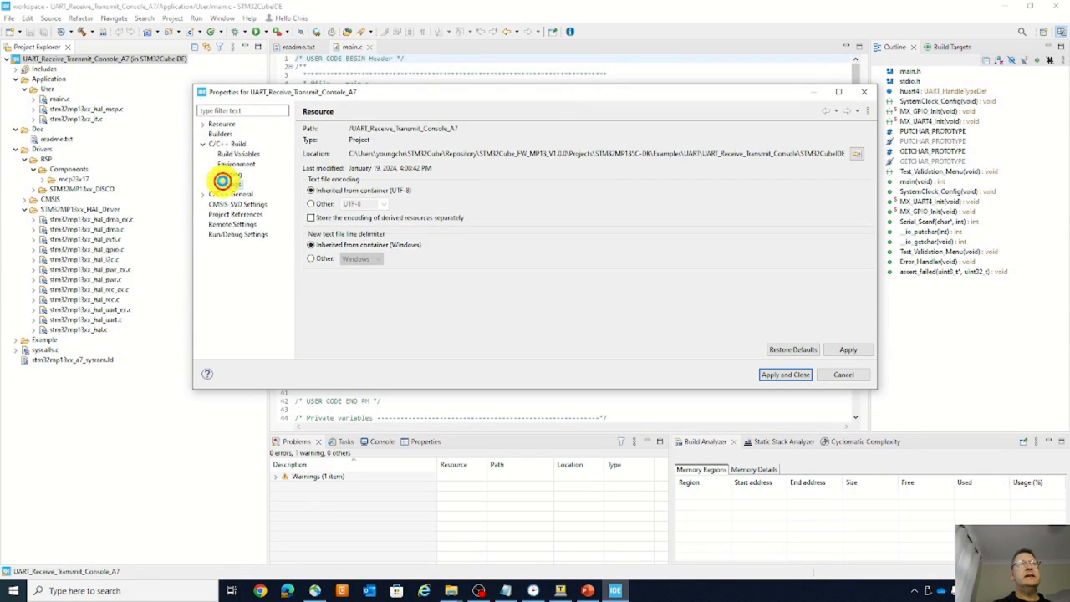
{"action": "left_click", "coordinate": [228, 184]}
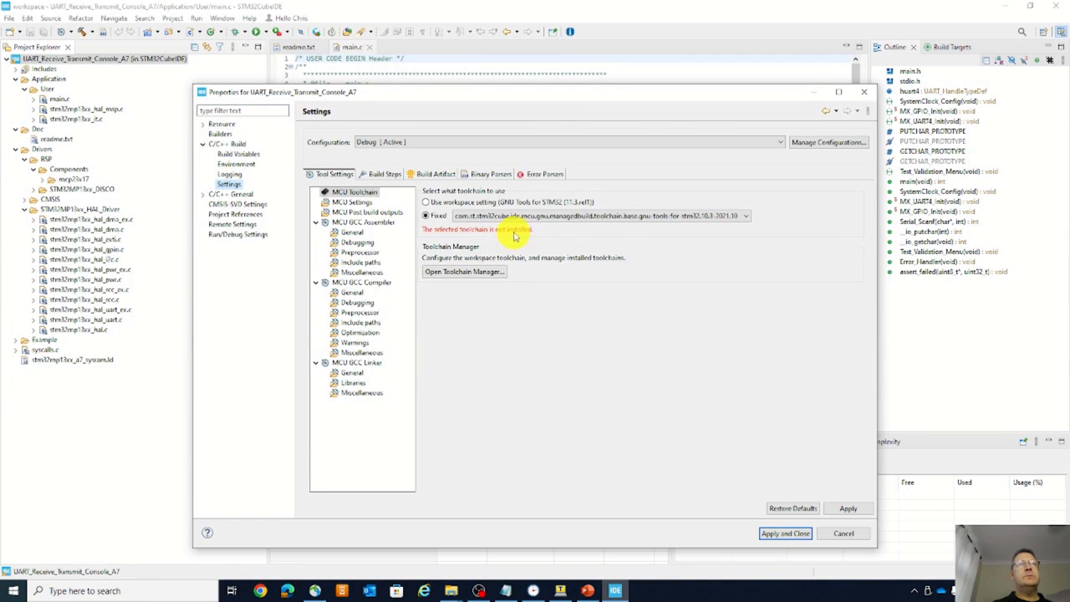
{"action": "left_click", "coordinate": [744, 216]}
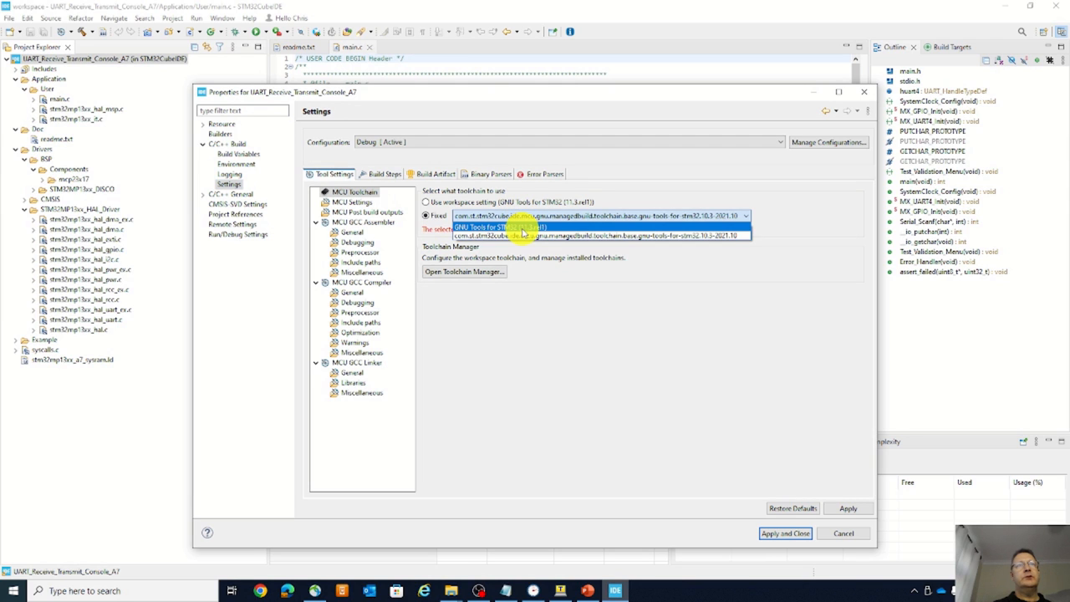
{"action": "left_click", "coordinate": [523, 227]}
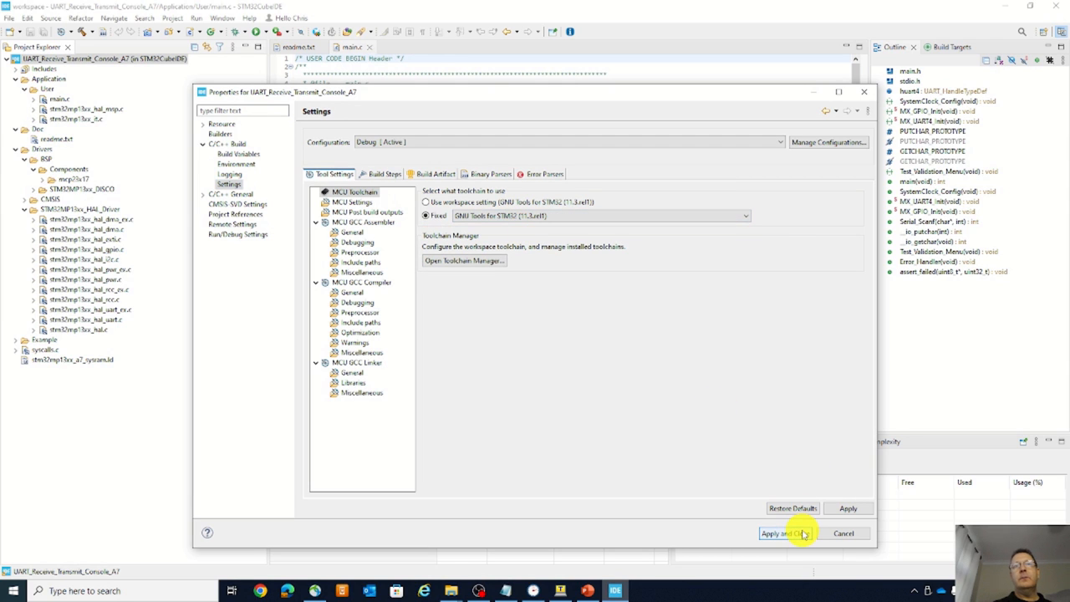
{"action": "left_click", "coordinate": [781, 534]}
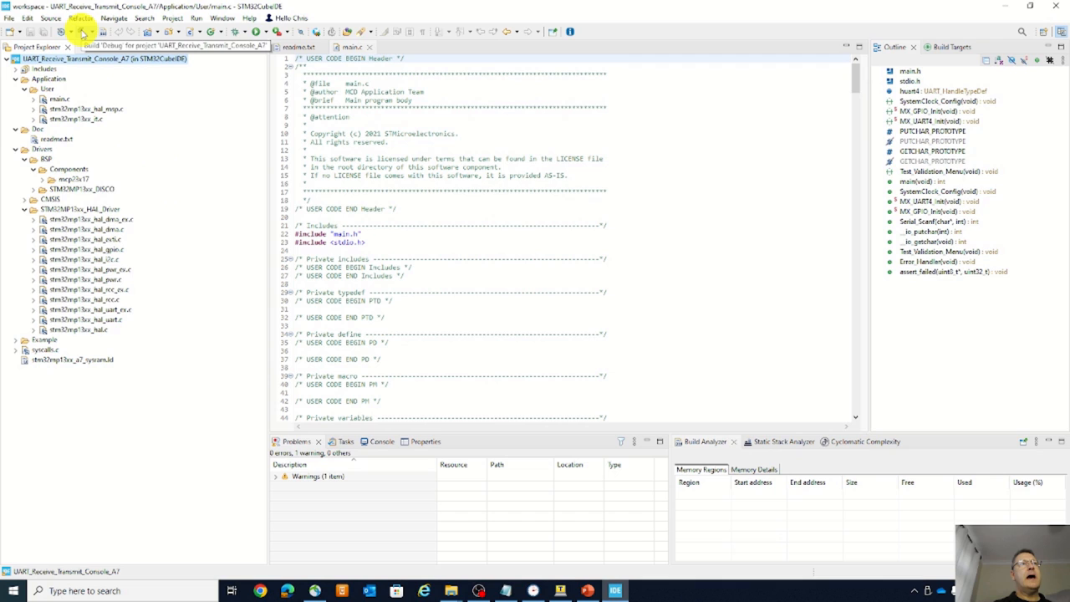
Build the Debug configuration with the toolbar hammer button
{"action": "left_click", "coordinate": [82, 31]}
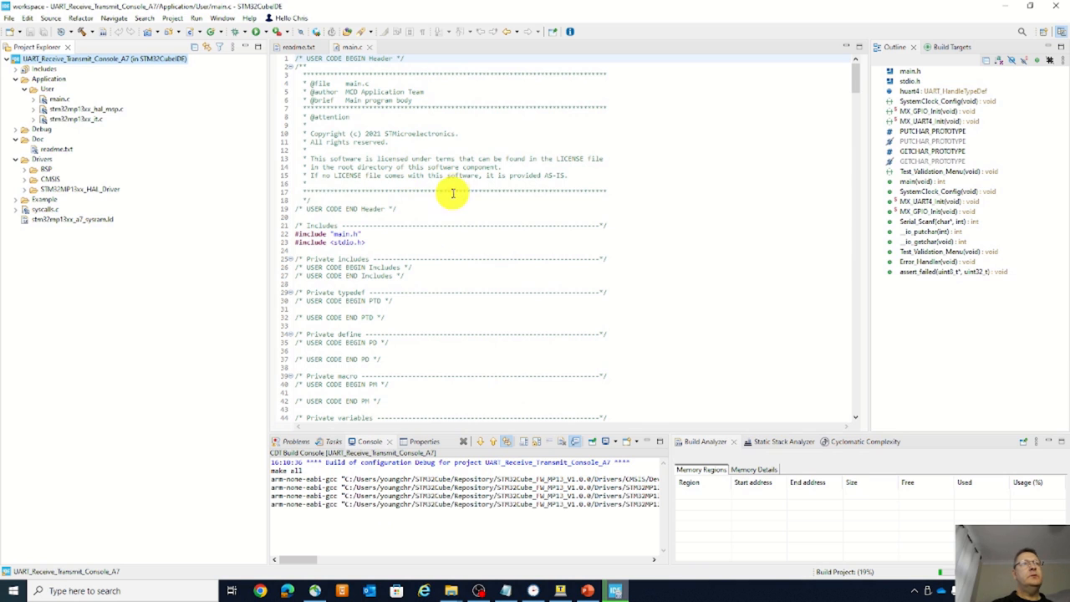
Highlight the MX_GPIO_Init and MX_UART4_Init prototypes in main.c, then scroll to main()
{"action": "scroll", "scroll_direction": "down", "scroll_amount": 3}
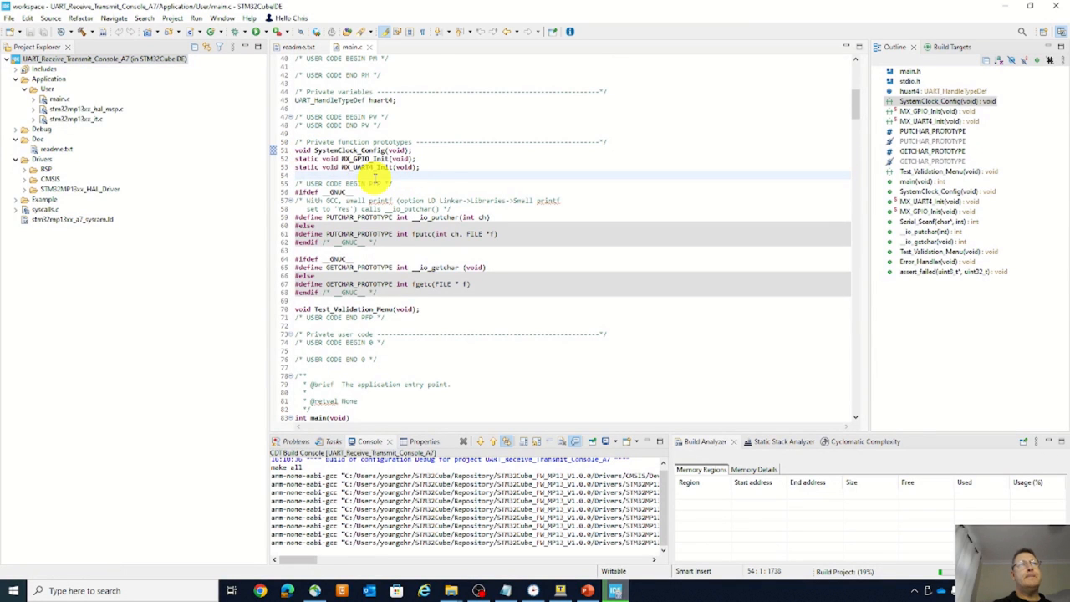
{"action": "double_click", "coordinate": [351, 150]}
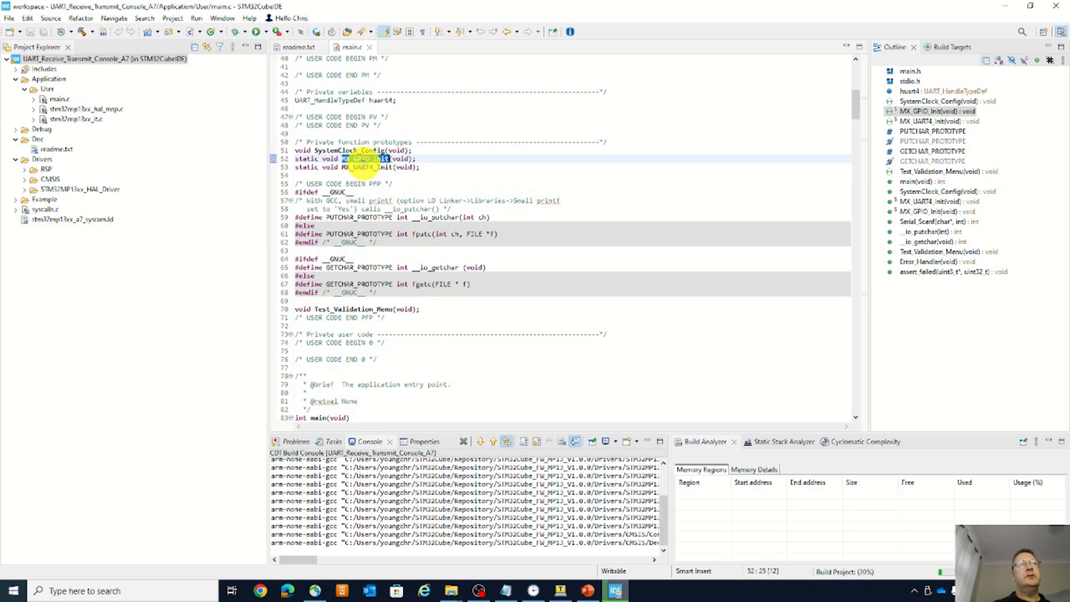
{"action": "left_click", "coordinate": [372, 167]}
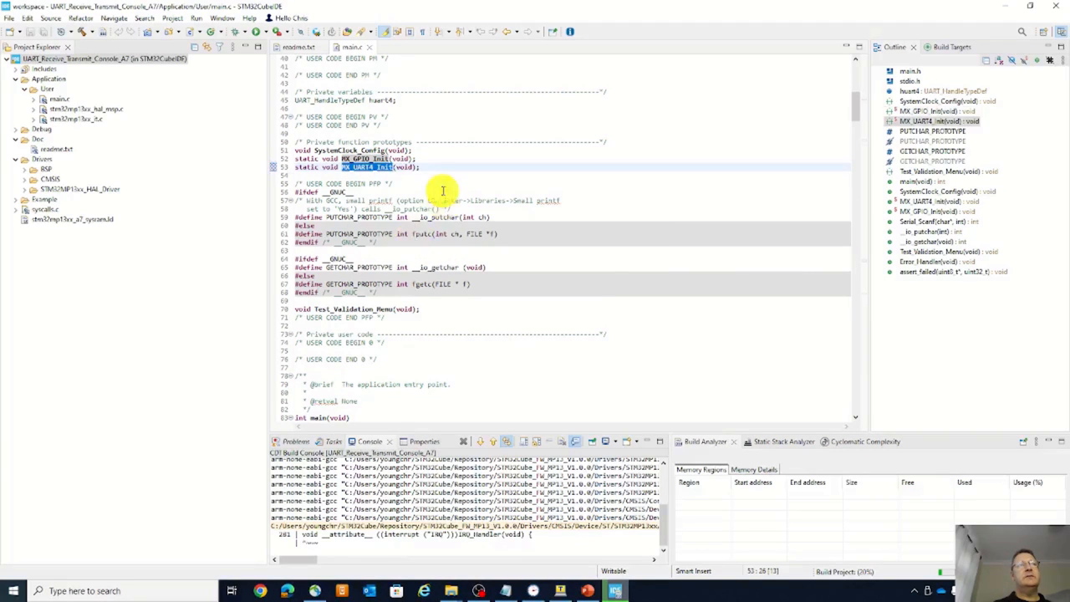
{"action": "scroll", "scroll_direction": "down", "scroll_amount": 3}
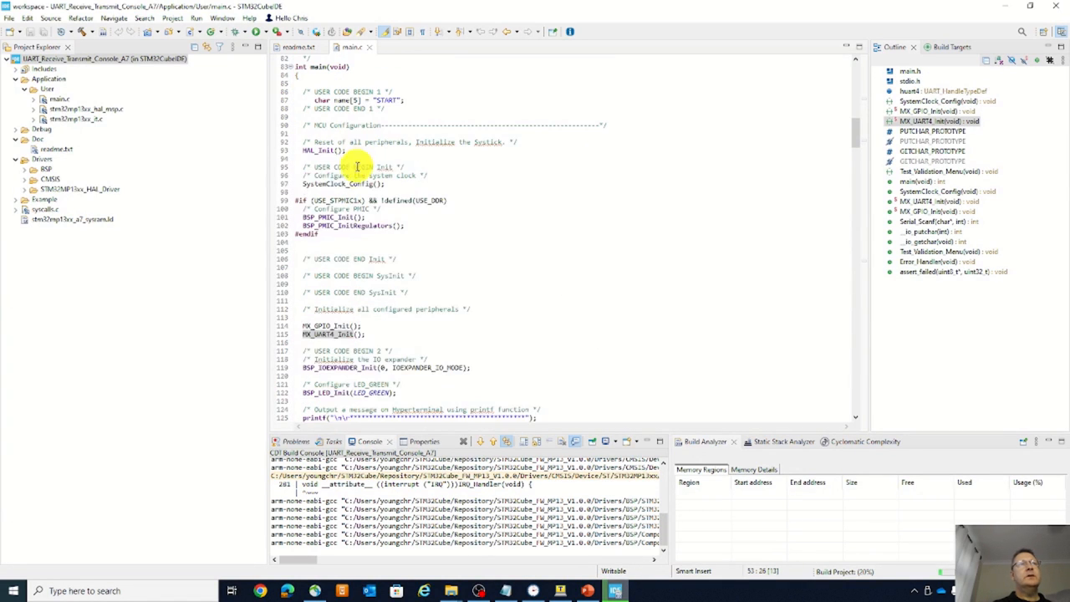
While the build finishes with 0 errors, highlight HAL_Init and USE_DDR and select the USE_STPMIC1x block
{"action": "left_click", "coordinate": [322, 149]}
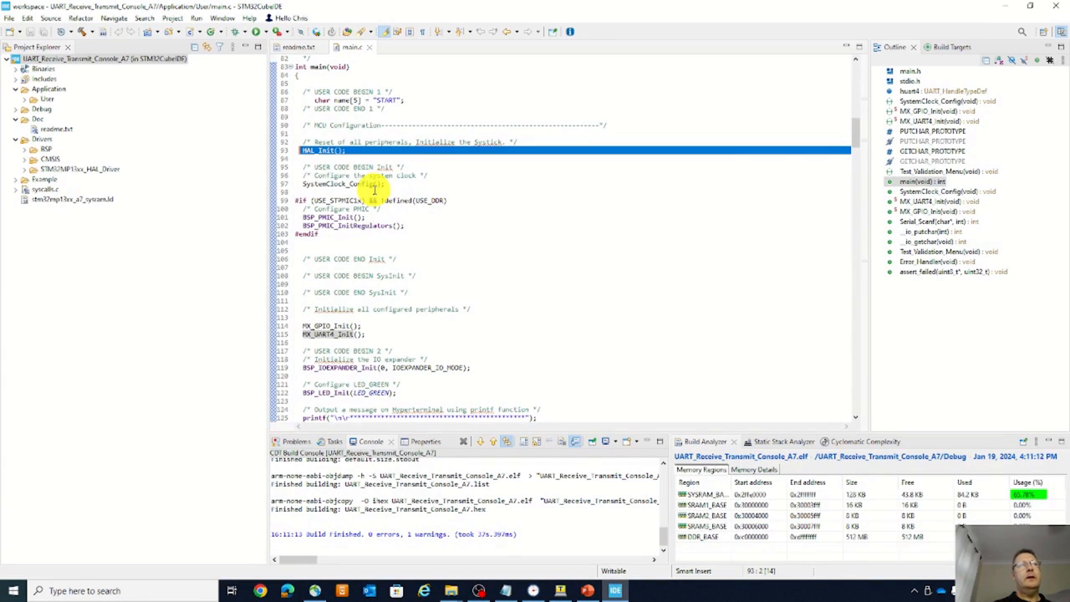
{"action": "mouse_move", "coordinate": [422, 206]}
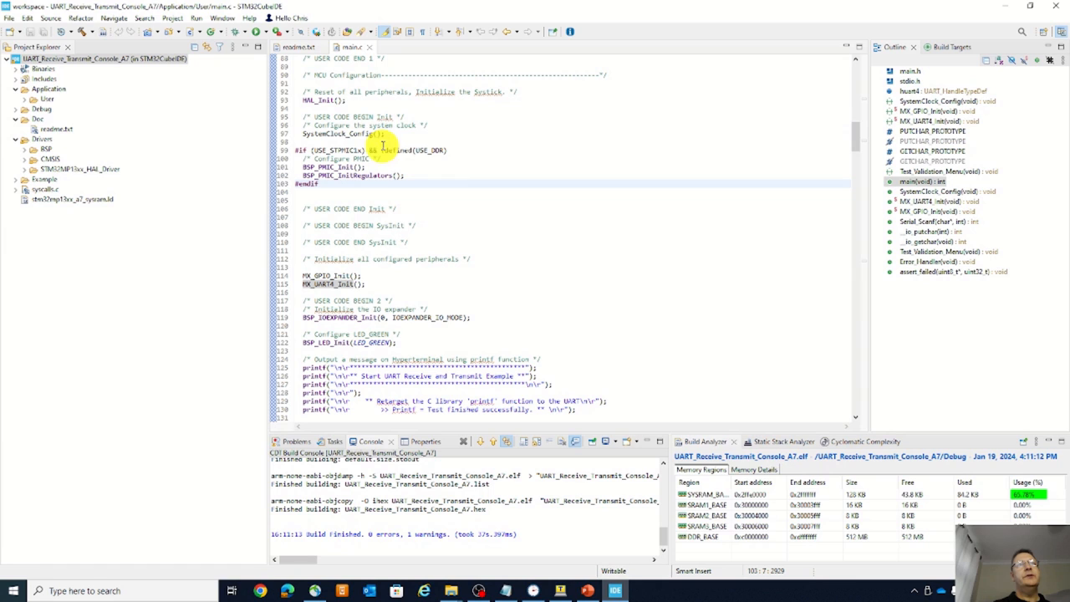
{"action": "double_click", "coordinate": [431, 149]}
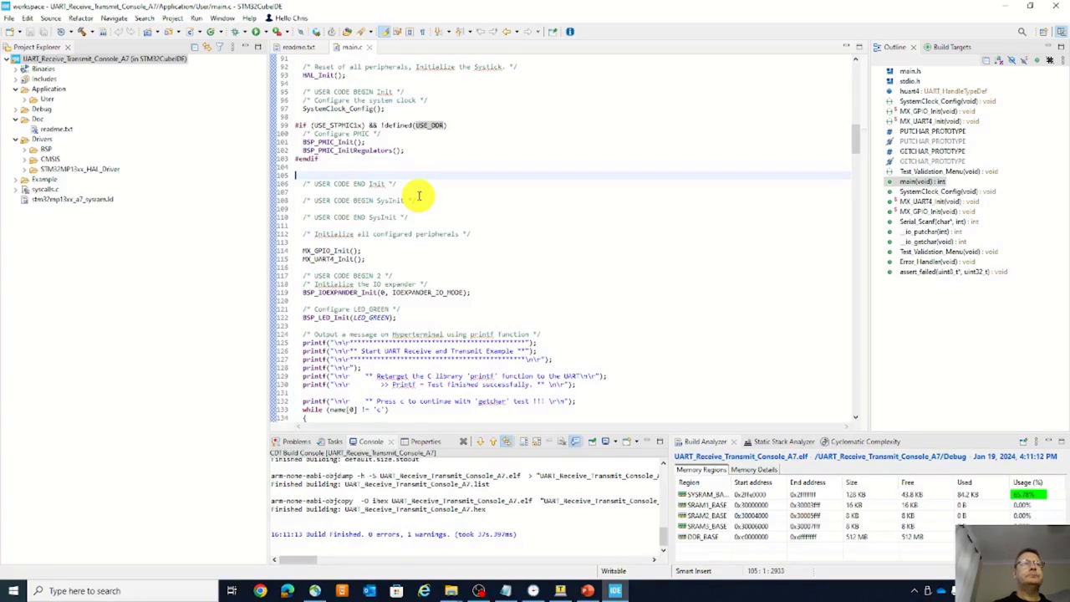
{"action": "mouse_move", "coordinate": [432, 125]}
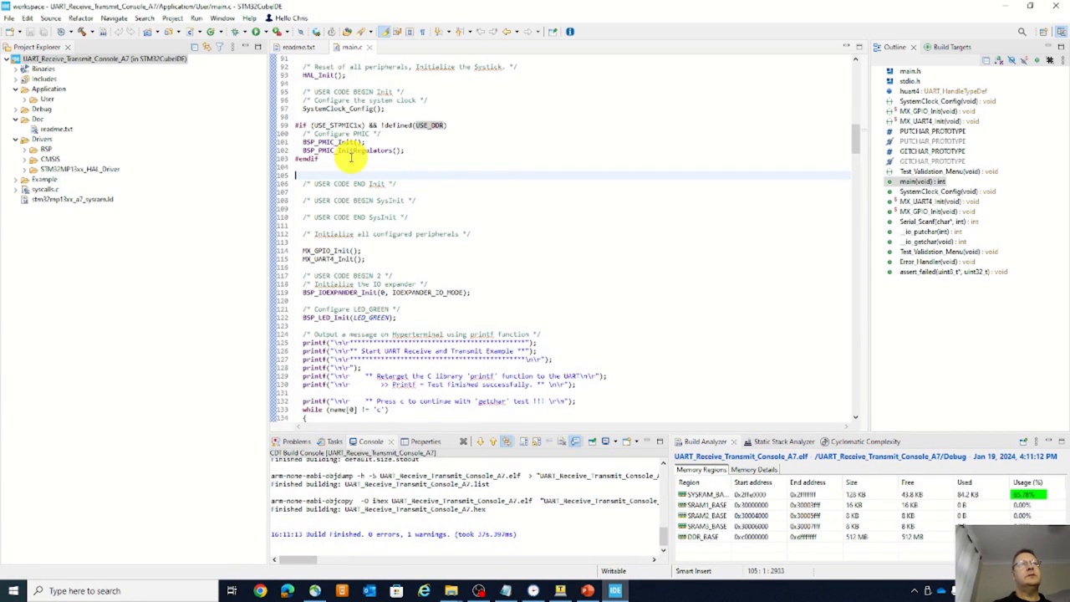
{"action": "left_click_drag", "start_coordinate": [317, 141], "coordinate": [406, 149]}
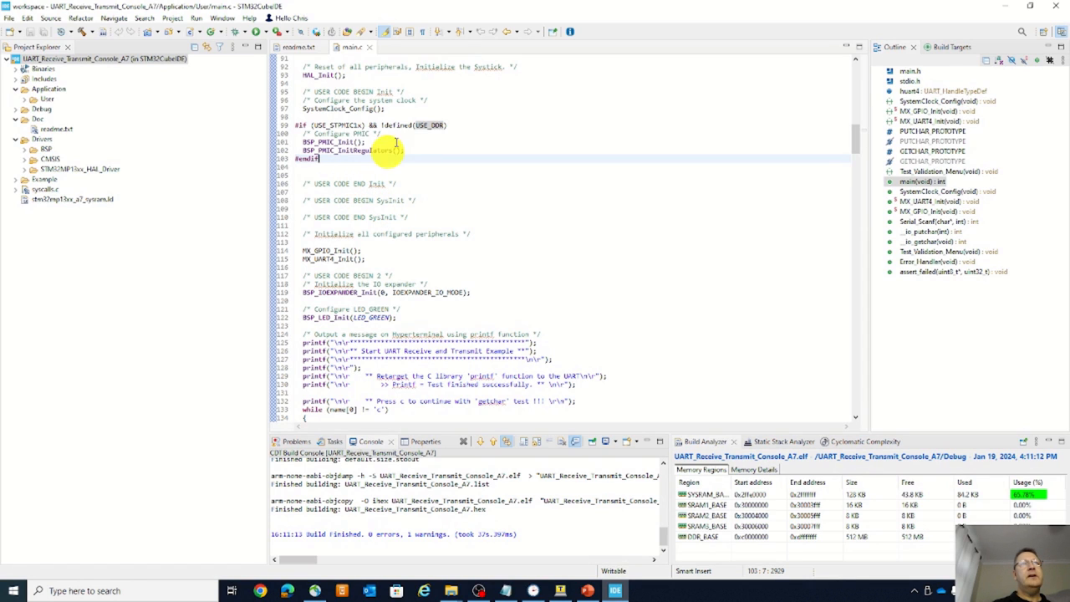
{"action": "mouse_move", "coordinate": [468, 178]}
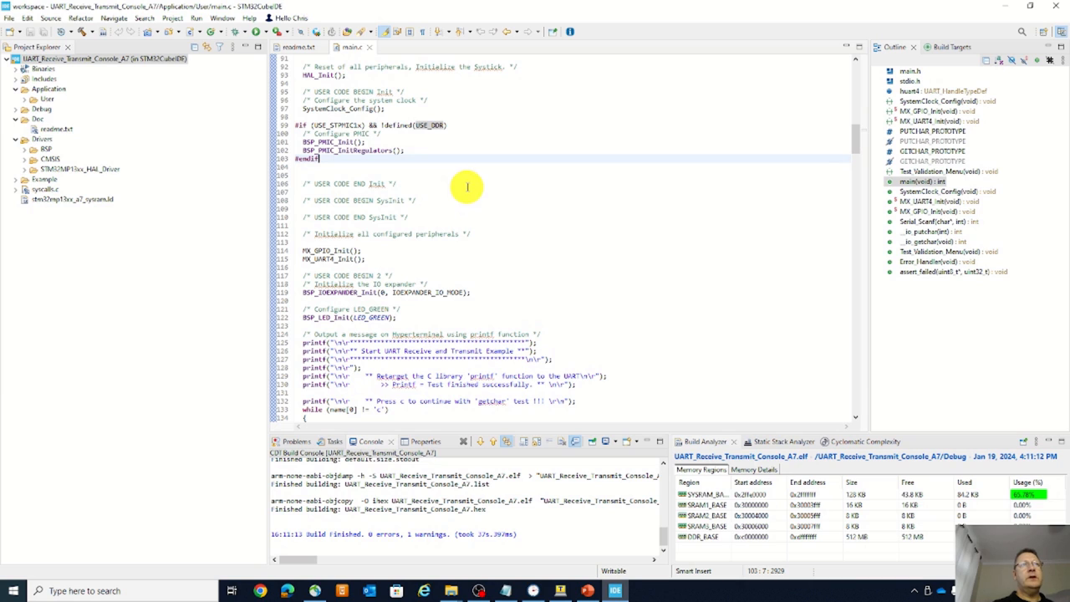
{"action": "mouse_move", "coordinate": [441, 179]}
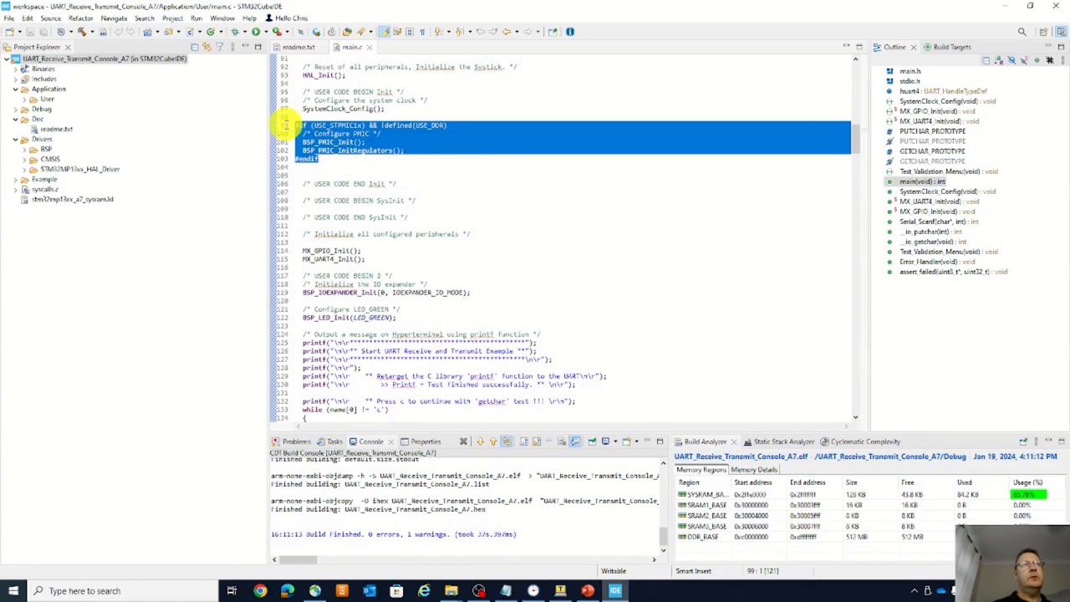
{"action": "scroll", "scroll_direction": "down", "scroll_amount": 3}
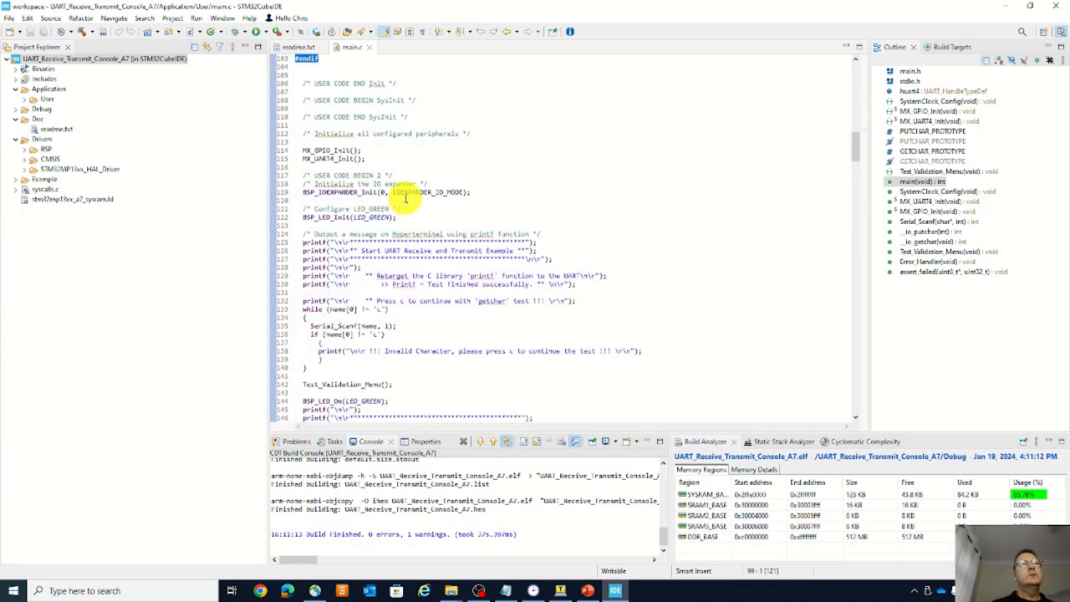
{"action": "left_click", "coordinate": [326, 158]}
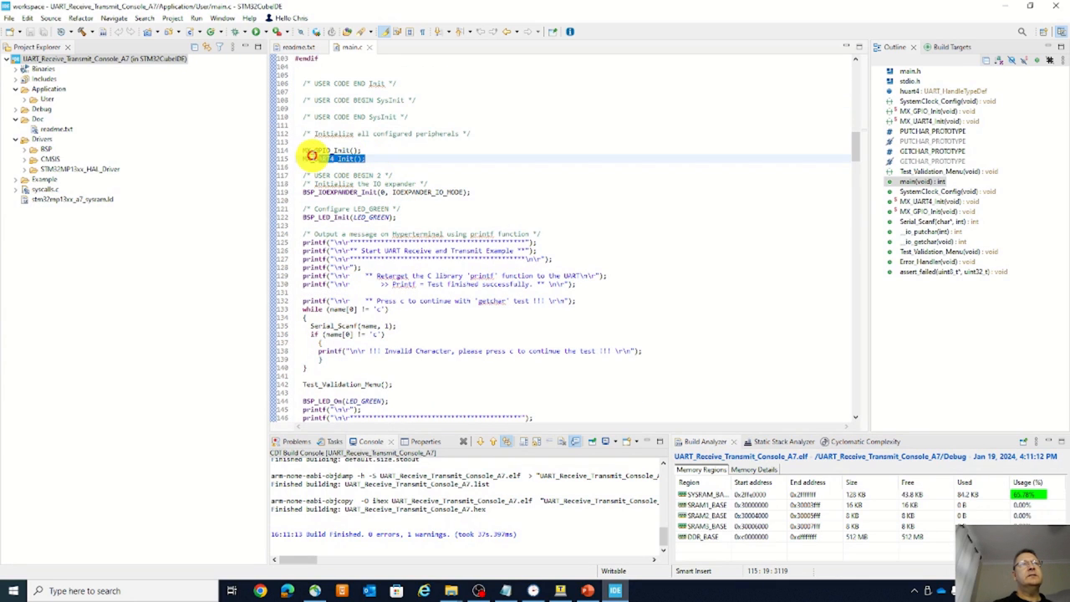
{"action": "left_click", "coordinate": [401, 156]}
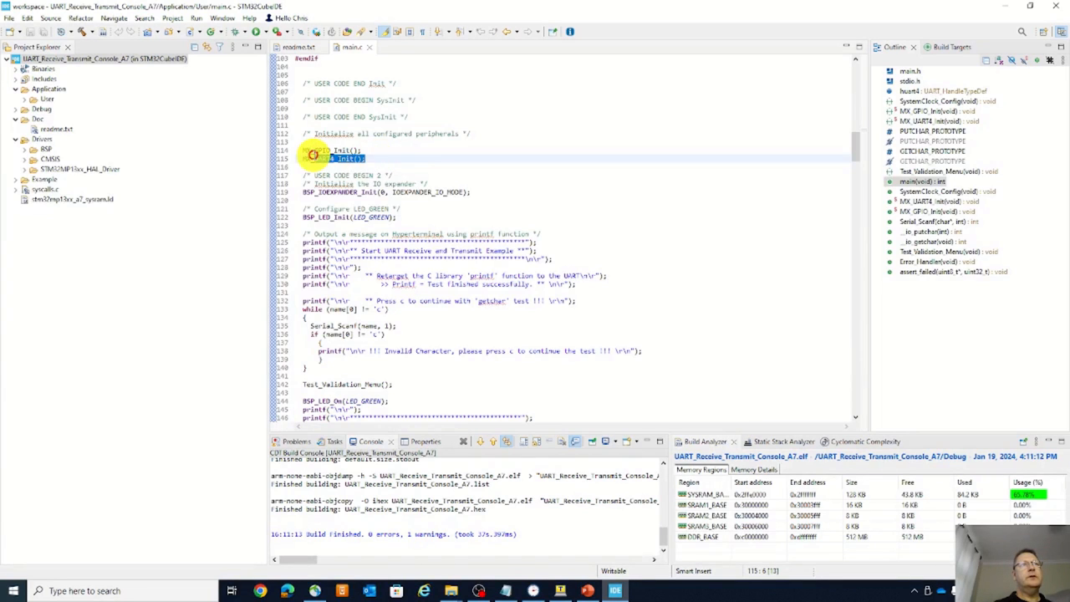
{"action": "scroll", "scroll_direction": "down", "scroll_amount": 3}
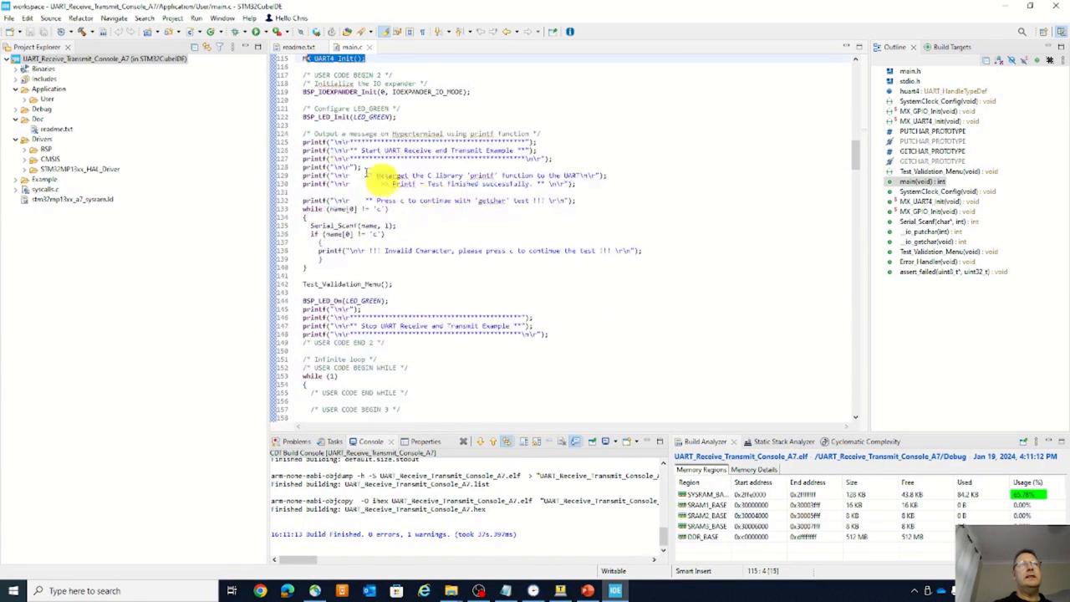
{"action": "mouse_move", "coordinate": [427, 246]}
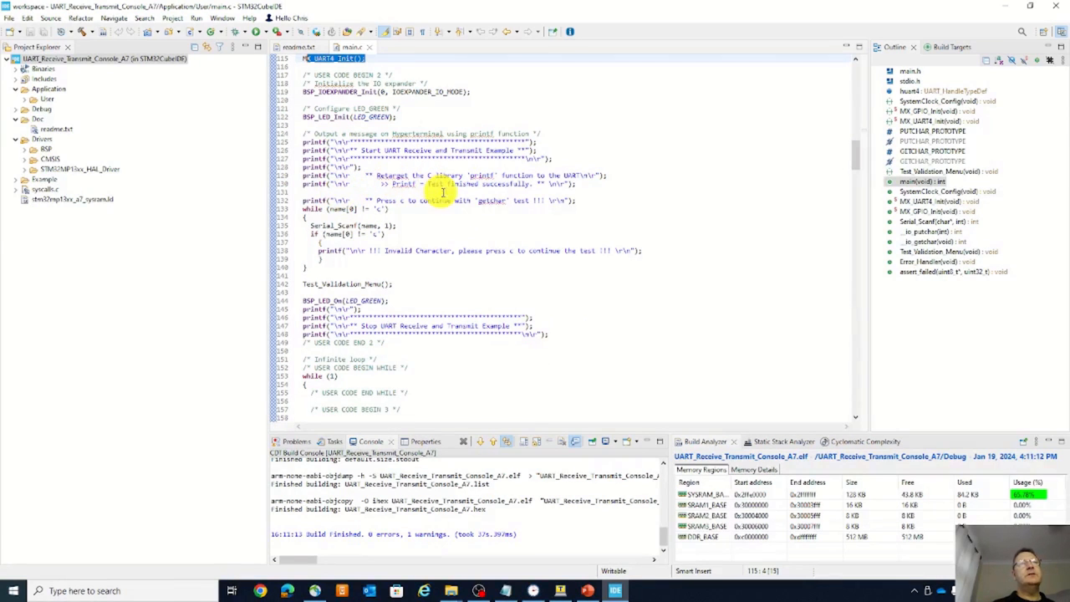
{"action": "scroll", "scroll_direction": "down", "scroll_amount": 3}
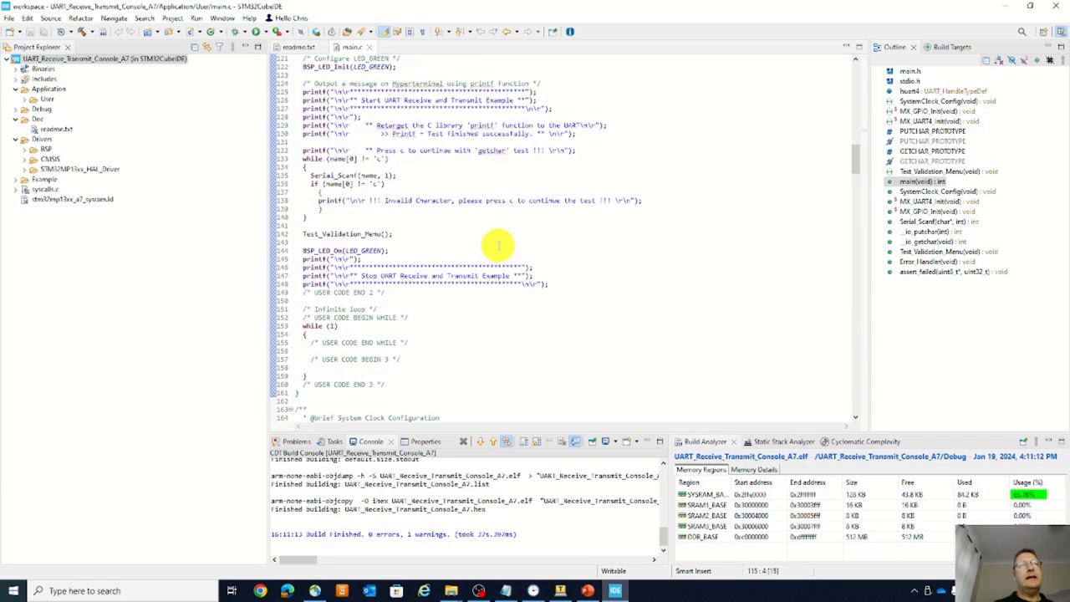
{"action": "mouse_move", "coordinate": [543, 288]}
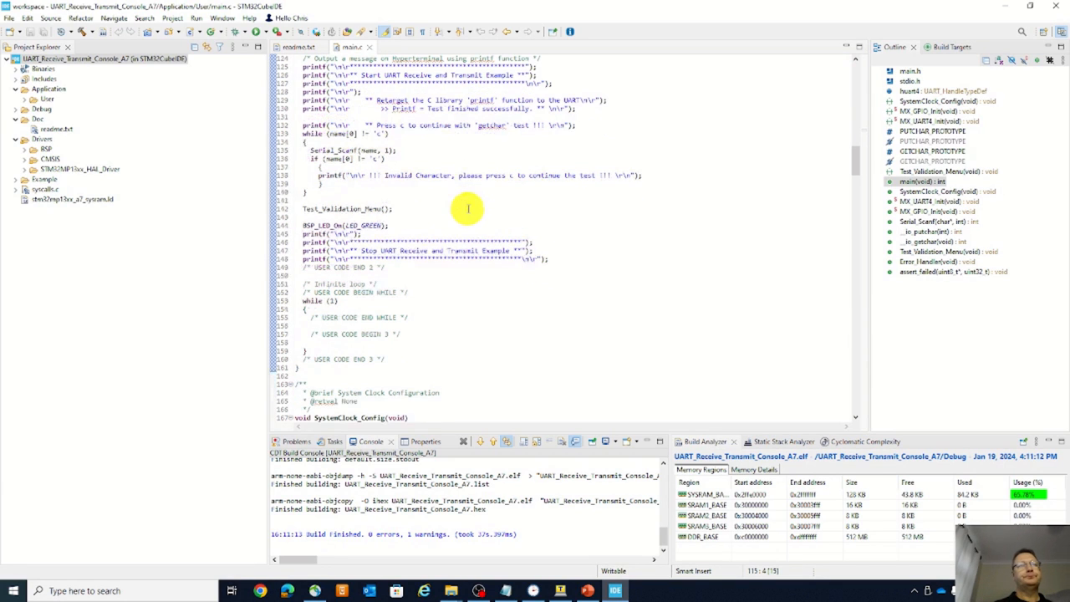
{"action": "scroll", "scroll_direction": "down", "scroll_amount": 3}
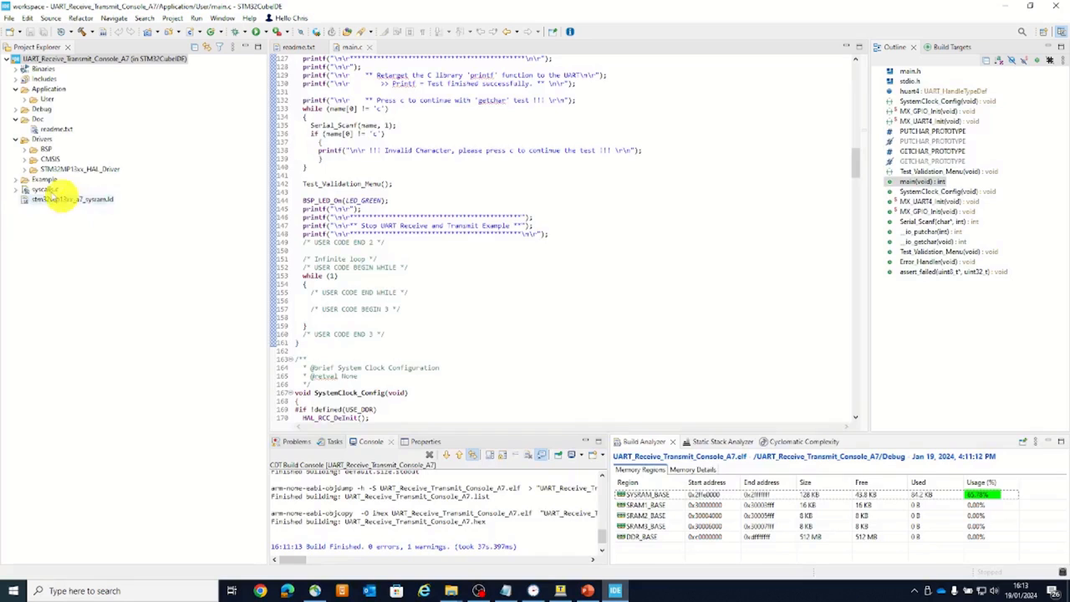
Open stm32mp13xx_a7_sysram.ld and scroll to its MEMORY regions and REGION_ALIAS lines
{"action": "double_click", "coordinate": [71, 199]}
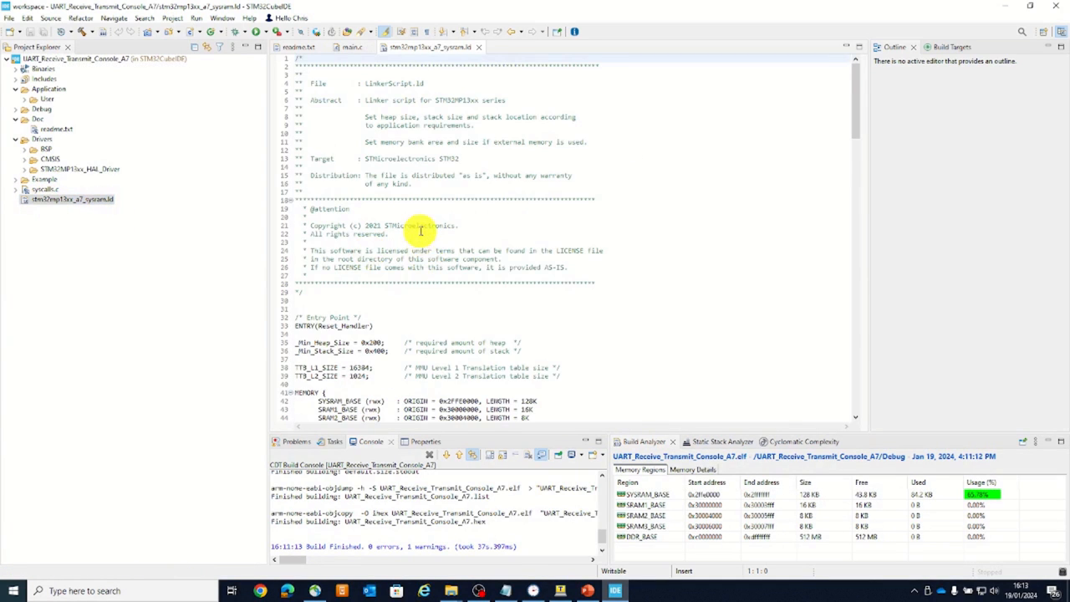
{"action": "scroll", "scroll_direction": "down", "scroll_amount": 3}
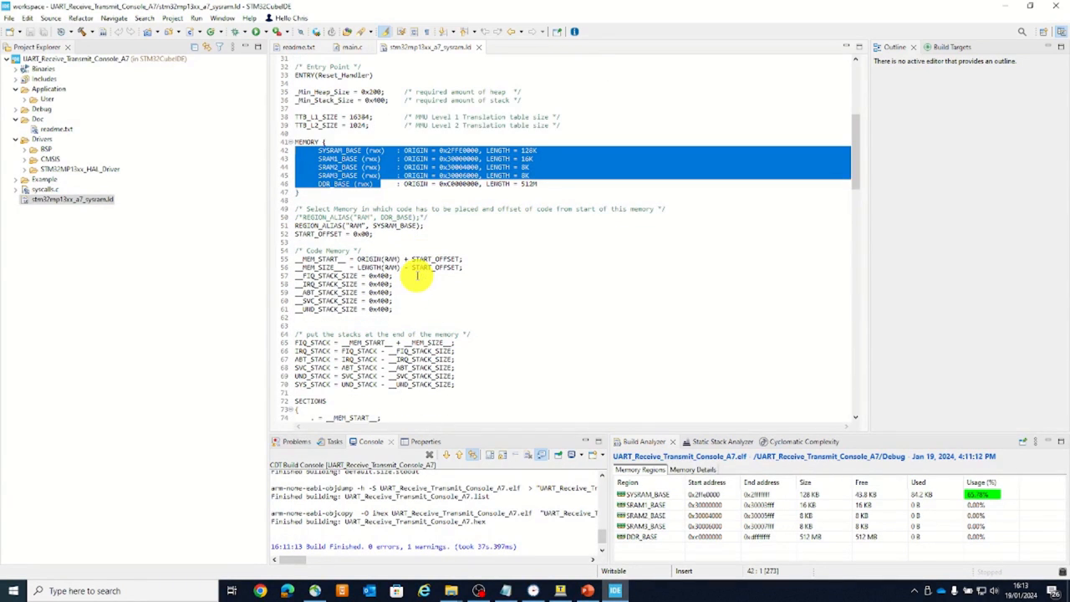
{"action": "scroll", "scroll_direction": "down", "scroll_amount": 3}
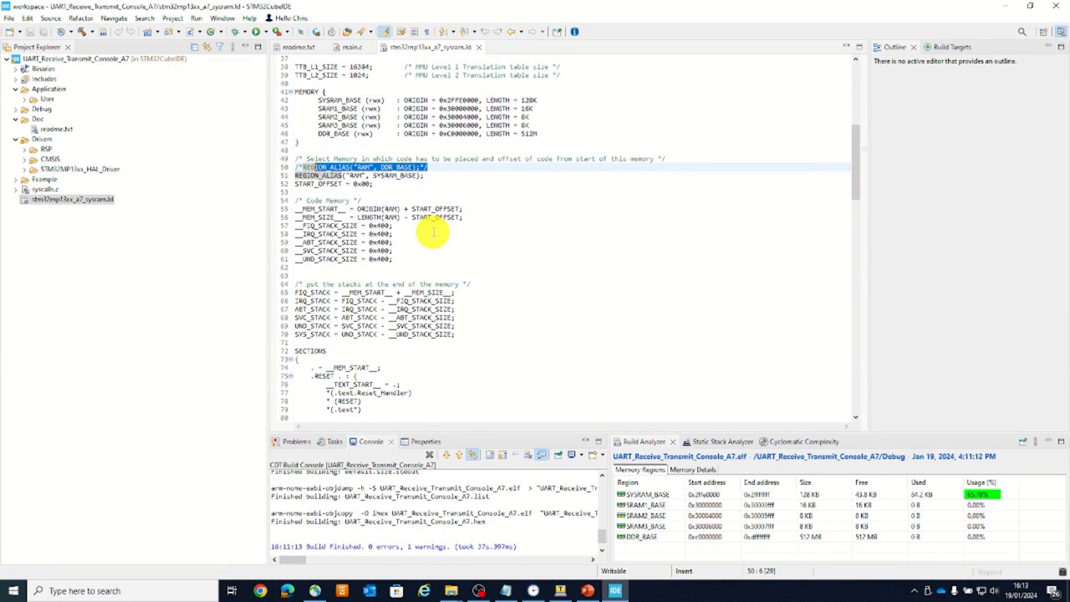
{"action": "scroll", "scroll_direction": "down", "scroll_amount": 3}
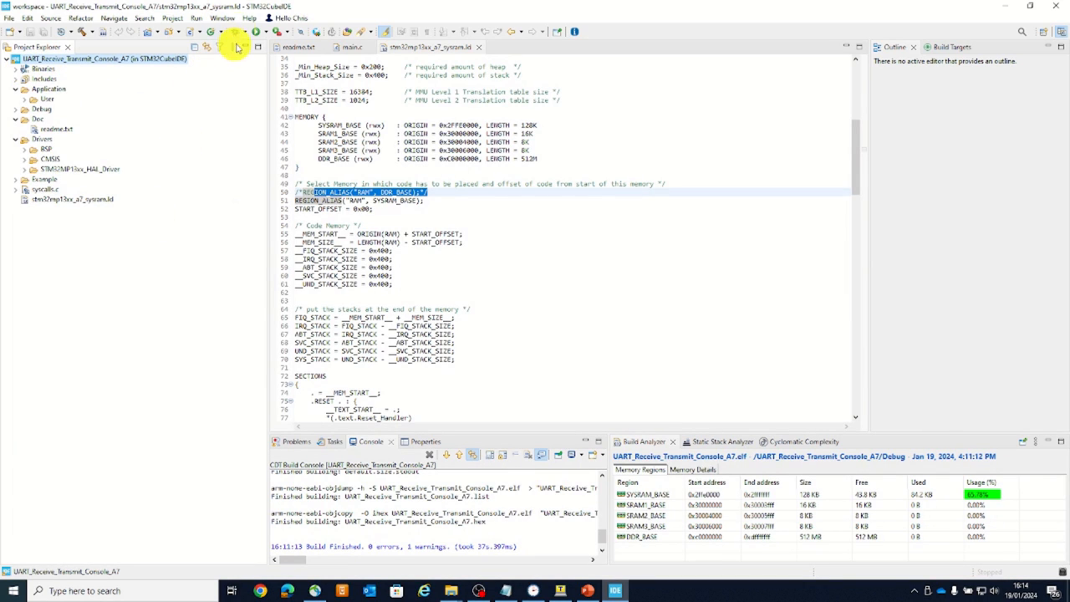
Launch the UART_Receive_Transmit_Console_A7 debug configuration using the ST-LINK OpenOCD debugger
{"action": "left_click", "coordinate": [245, 32]}
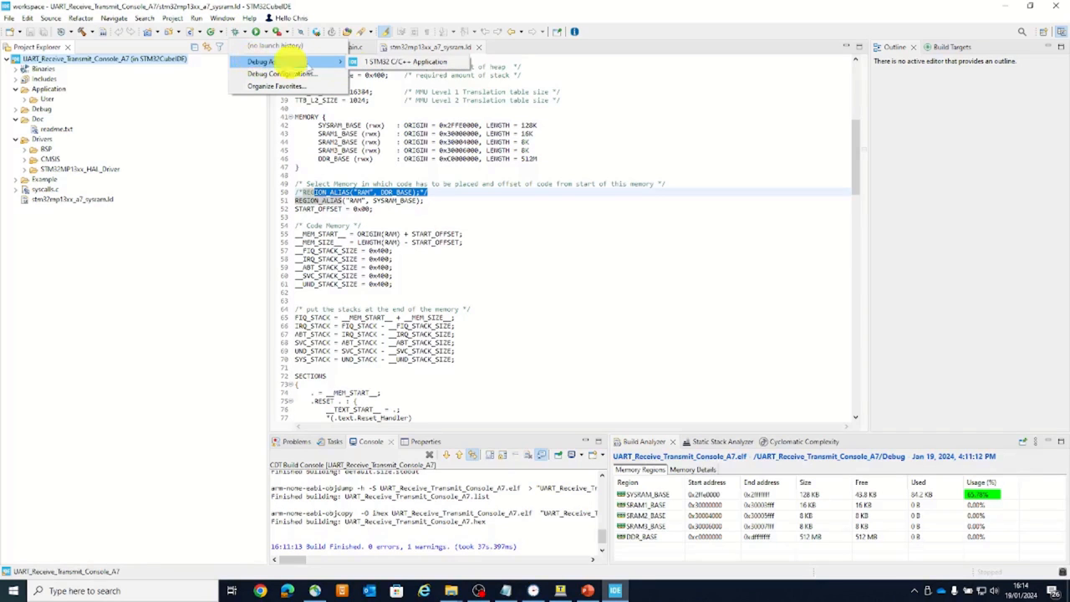
{"action": "mouse_move", "coordinate": [409, 61]}
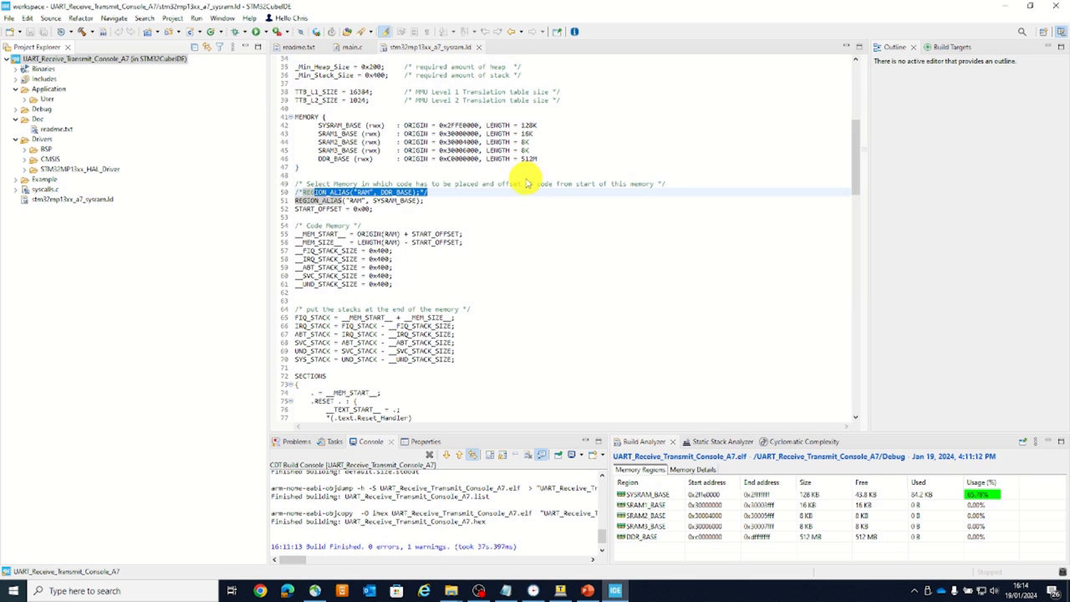
{"action": "mouse_move", "coordinate": [468, 168]}
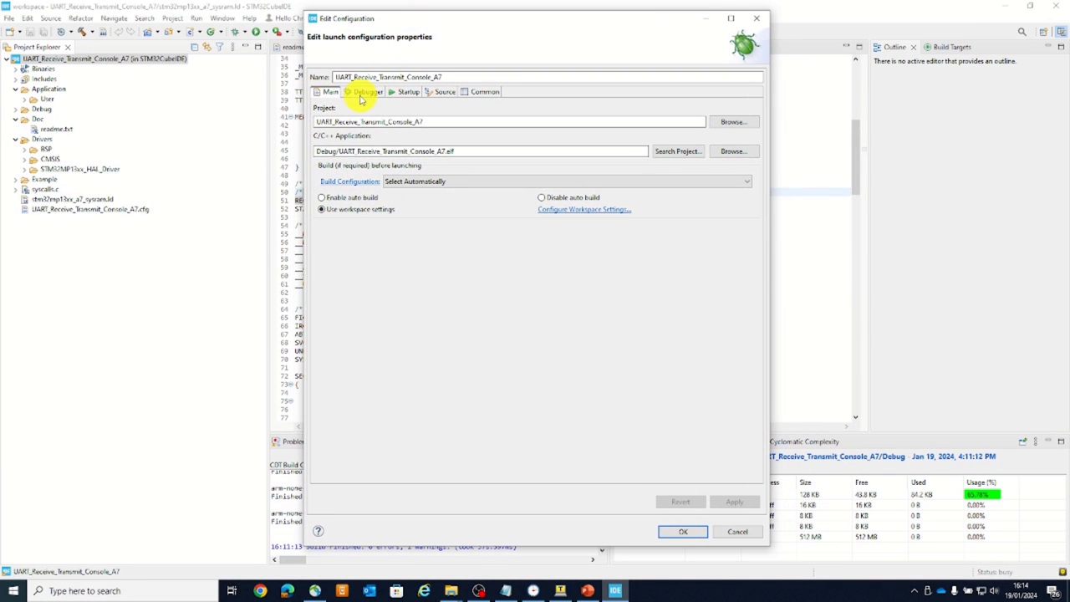
{"action": "left_click", "coordinate": [365, 92]}
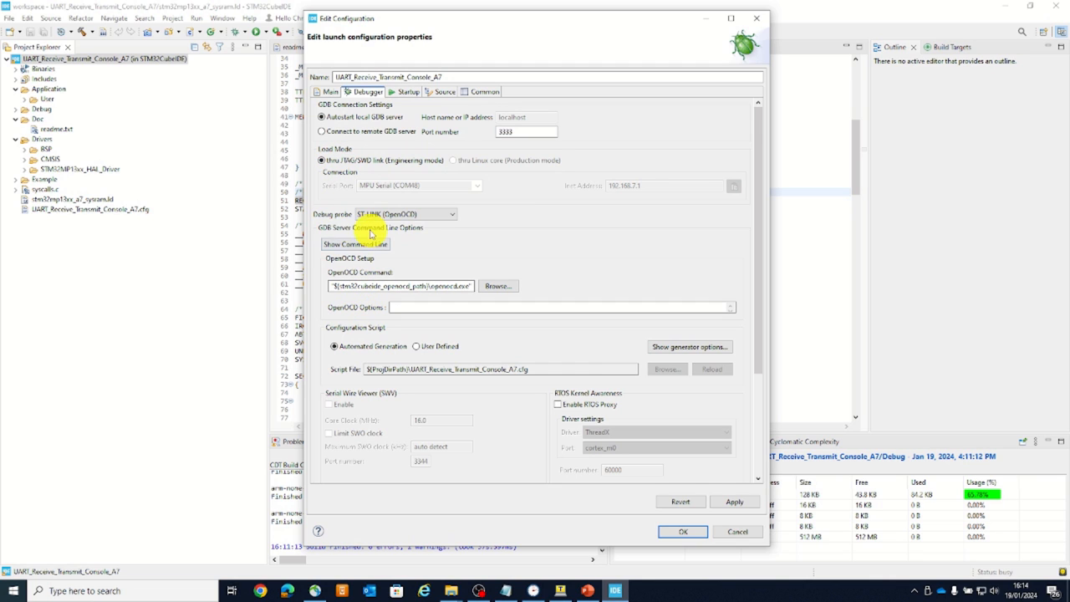
{"action": "mouse_move", "coordinate": [429, 225]}
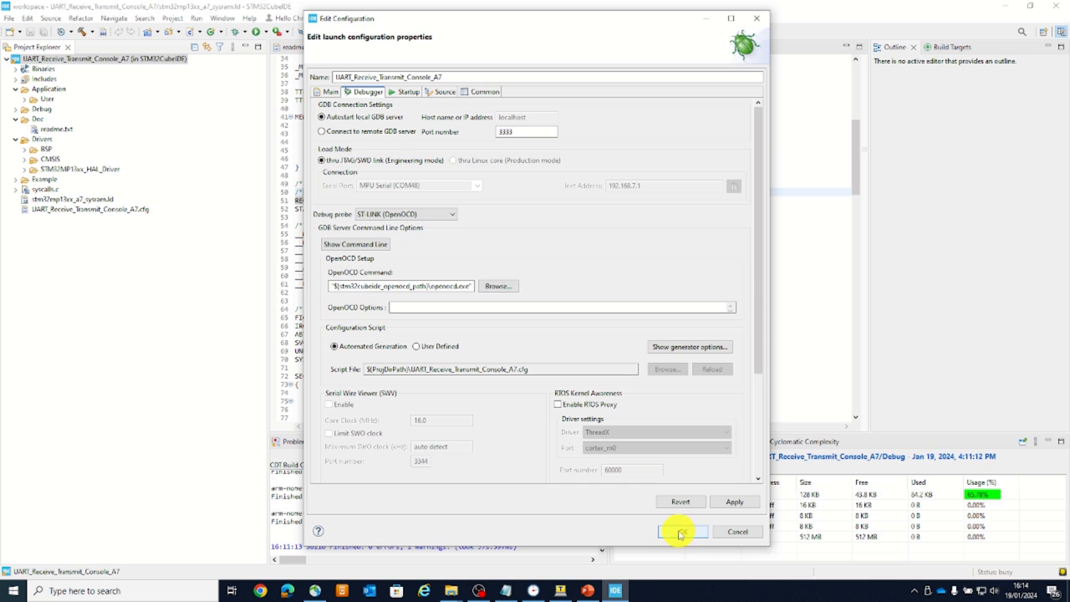
{"action": "left_click", "coordinate": [682, 531]}
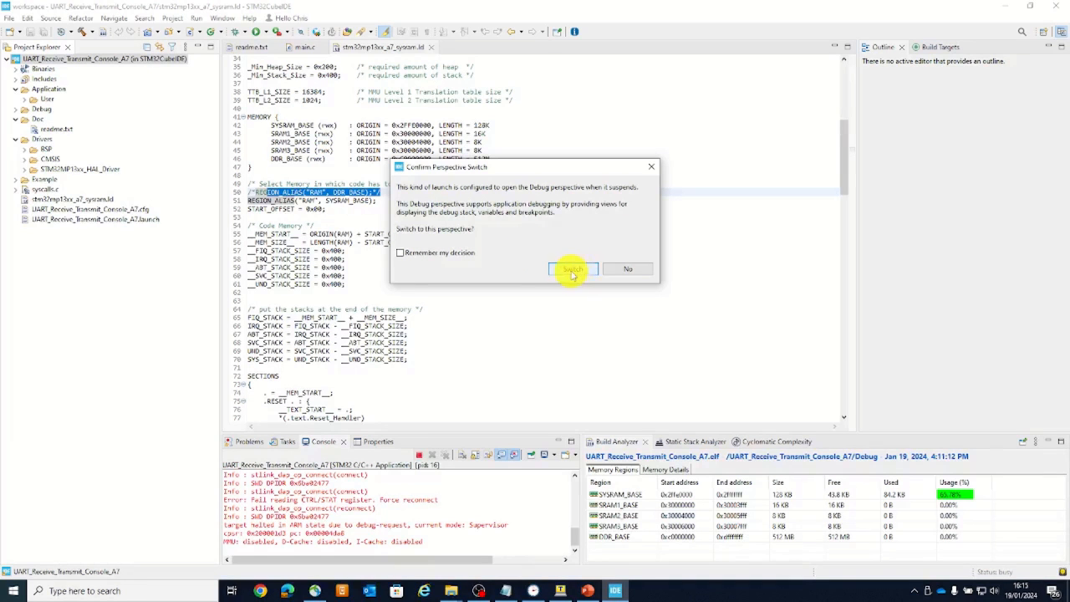
Confirm the switch to the Debug perspective, with main() paused at line 87
{"action": "left_click", "coordinate": [573, 268]}
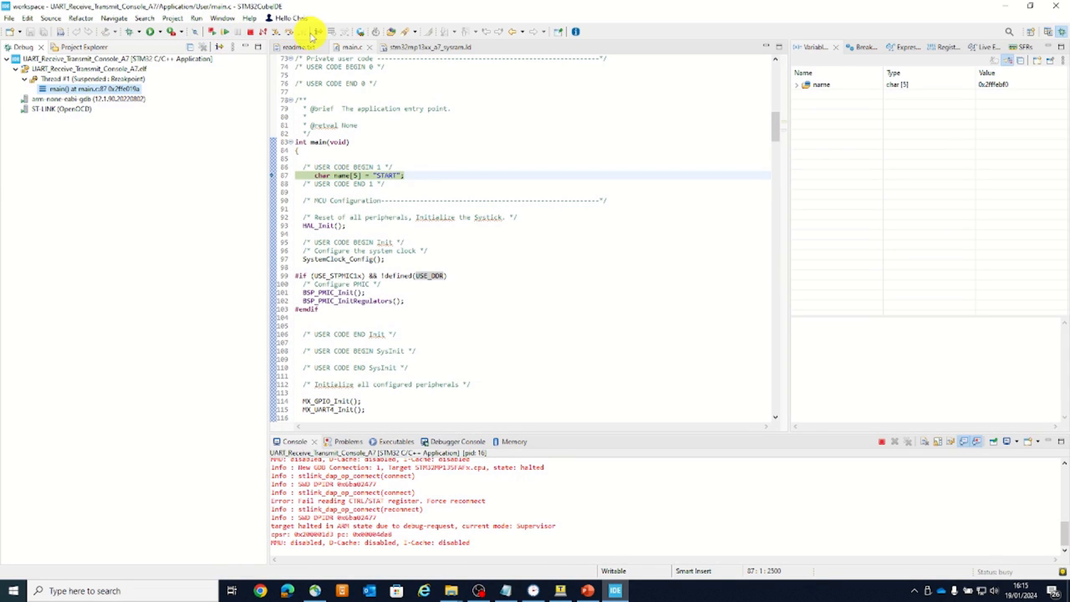
{"action": "mouse_move", "coordinate": [228, 101]}
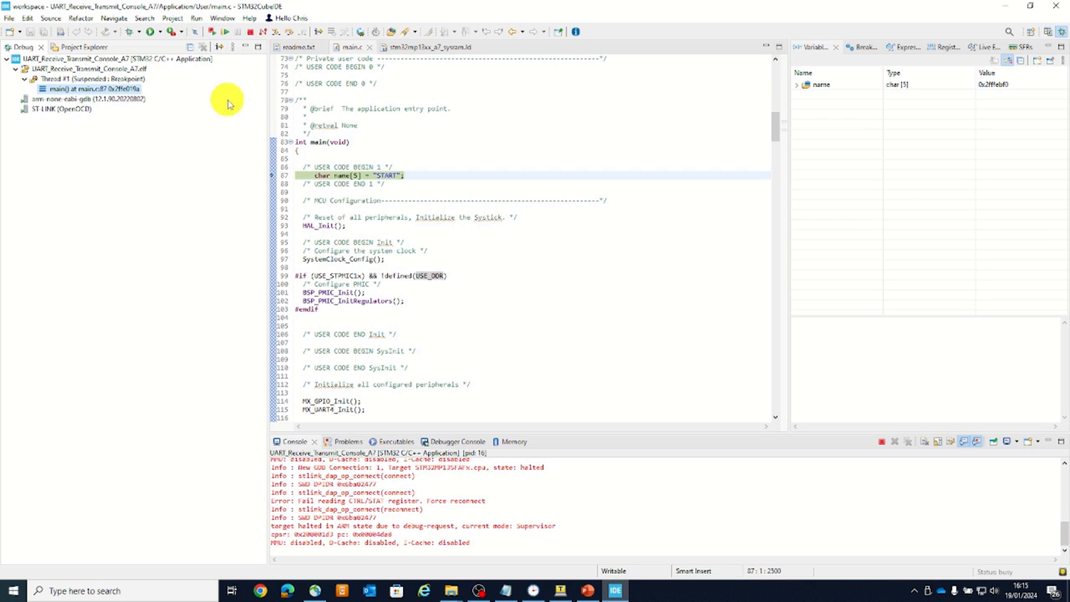
{"action": "mouse_move", "coordinate": [288, 40]}
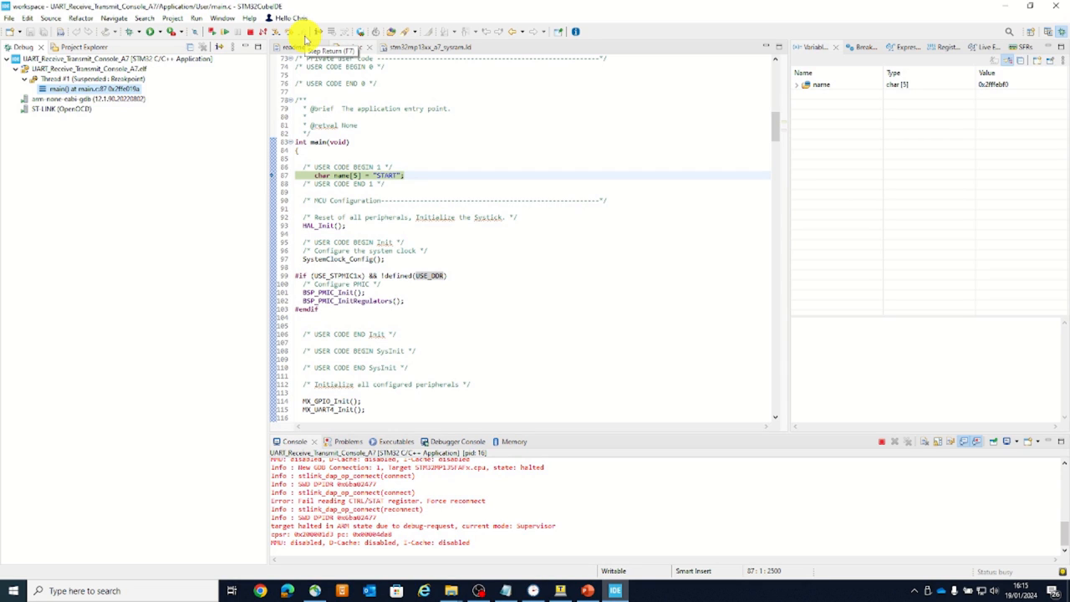
{"action": "mouse_move", "coordinate": [435, 179]}
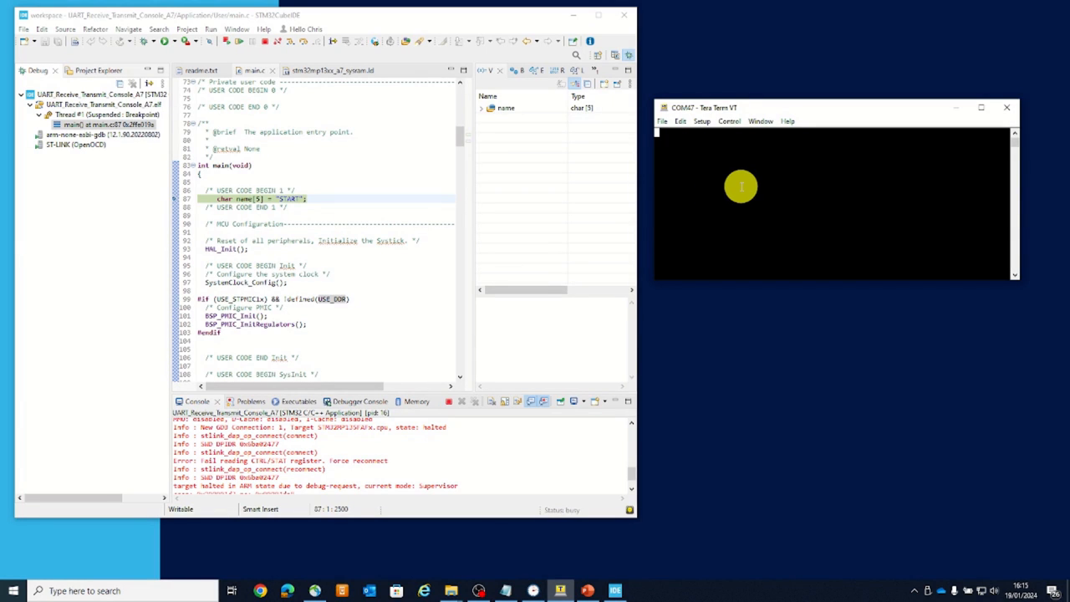
{"action": "mouse_move", "coordinate": [750, 181]}
{"action": "type", "text": "c"}
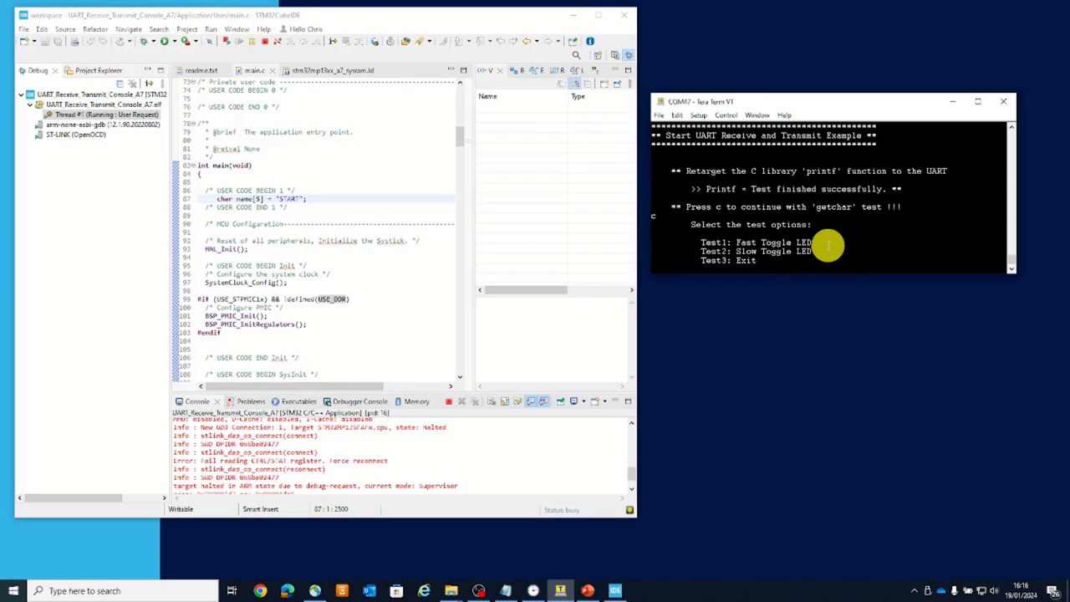
Enter Test1 in Tera Term to request the fast LED toggle test
{"action": "type", "text": "Test"}
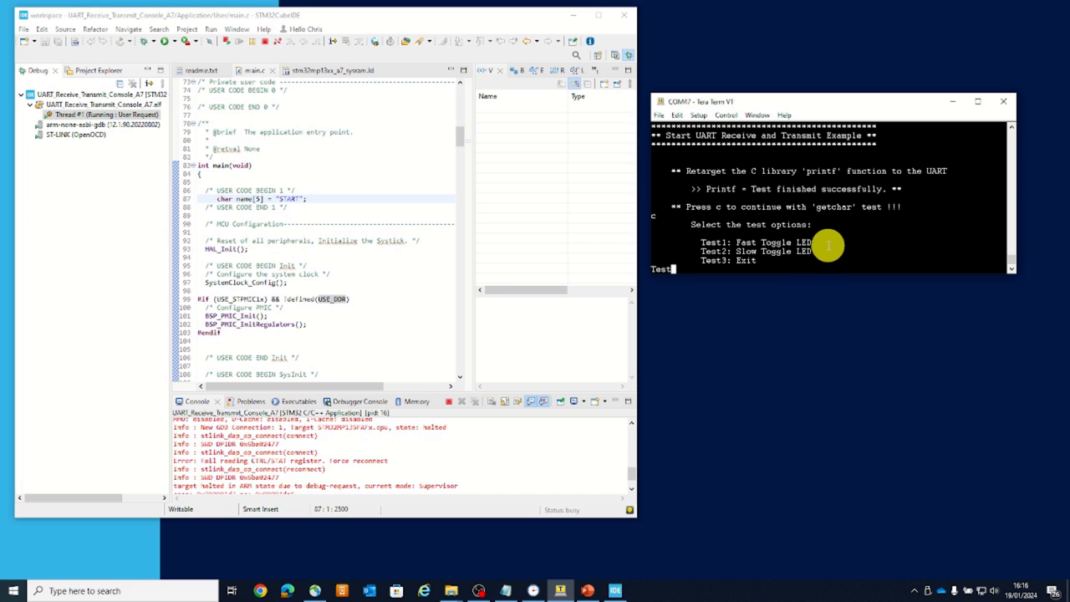
{"action": "type", "text": "1"}
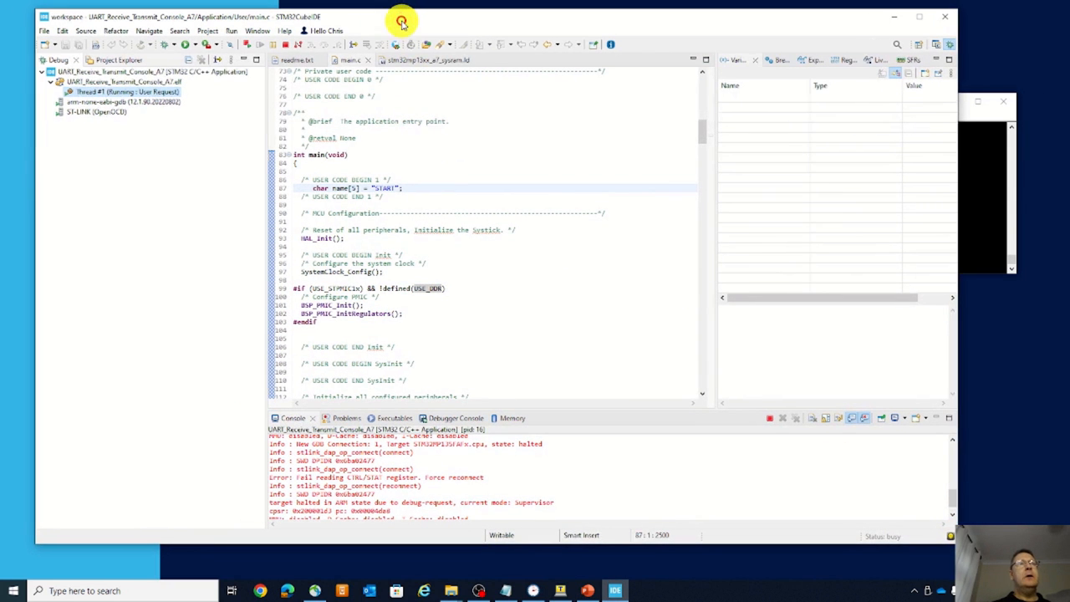
{"action": "mouse_move", "coordinate": [446, 178]}
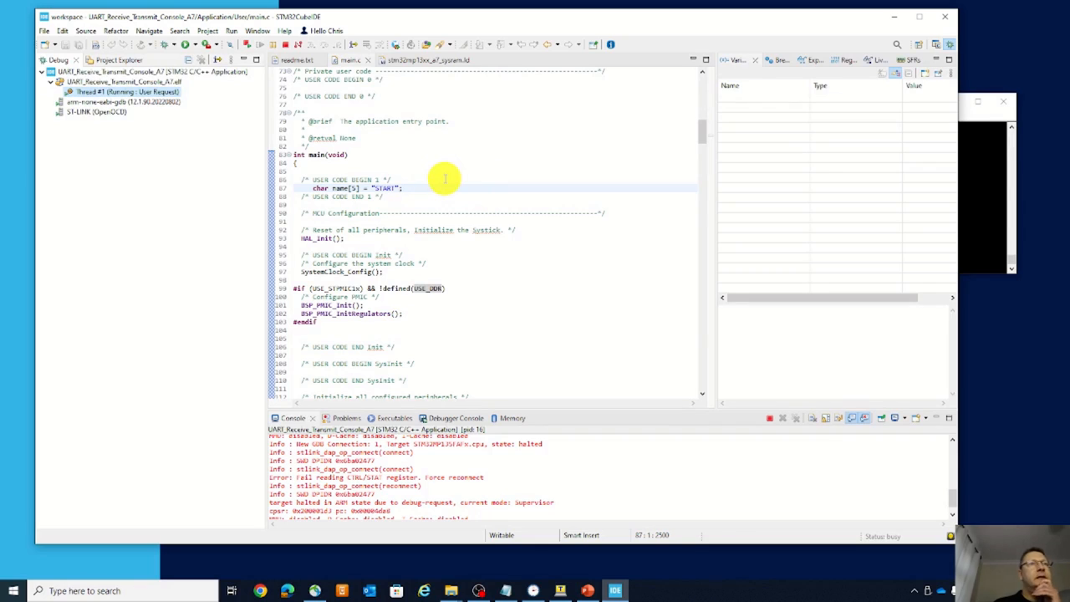
{"action": "mouse_move", "coordinate": [337, 138]}
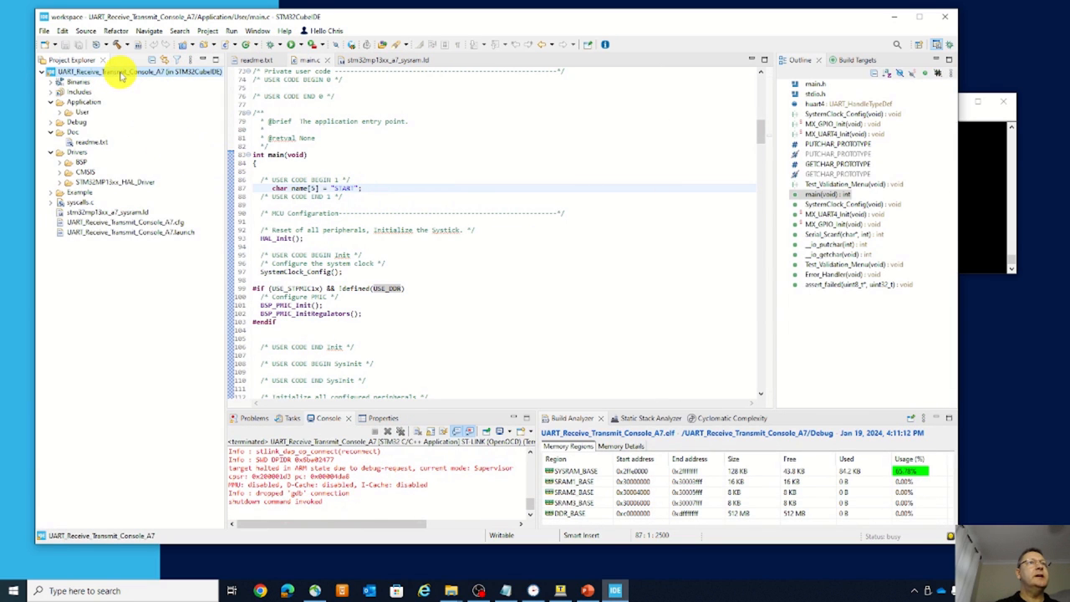
Close UART_Receive_Transmit_Console_A7 from its Project Explorer context menu
{"action": "right_click", "coordinate": [121, 72]}
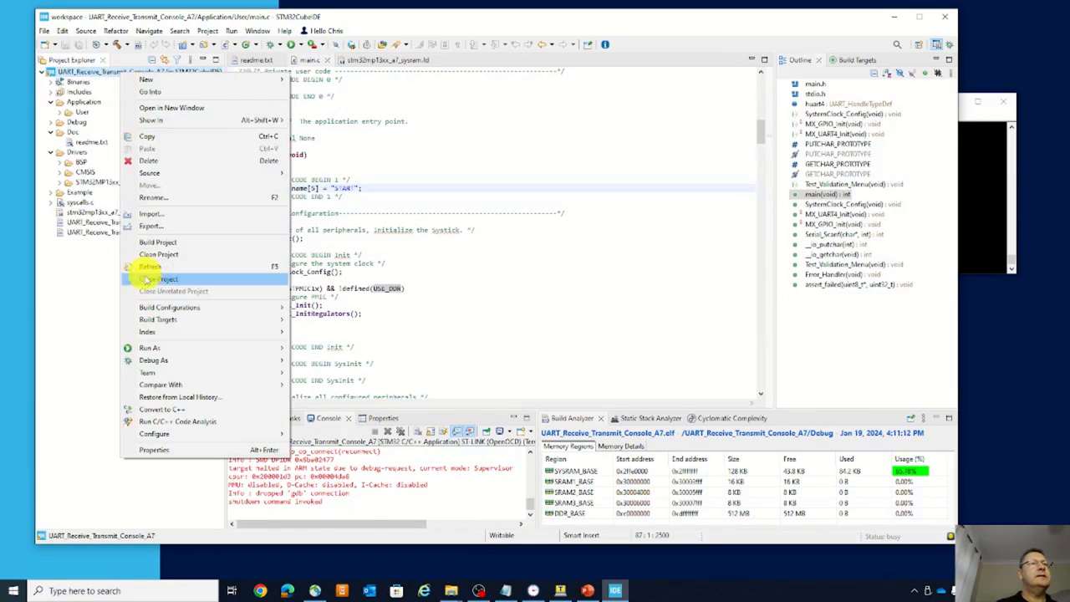
{"action": "left_click", "coordinate": [151, 278]}
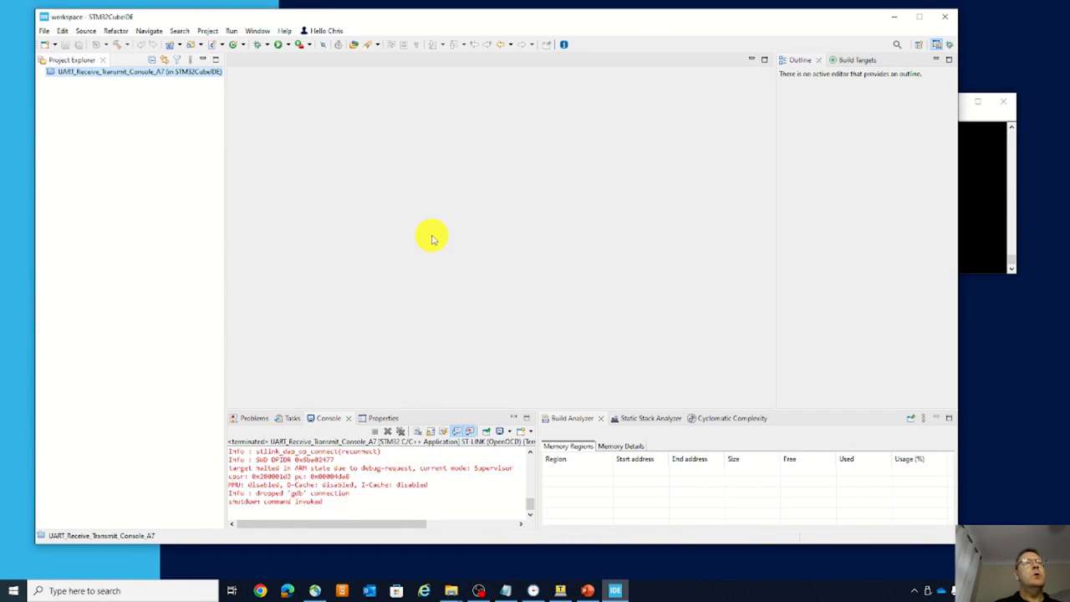
{"action": "mouse_move", "coordinate": [688, 362]}
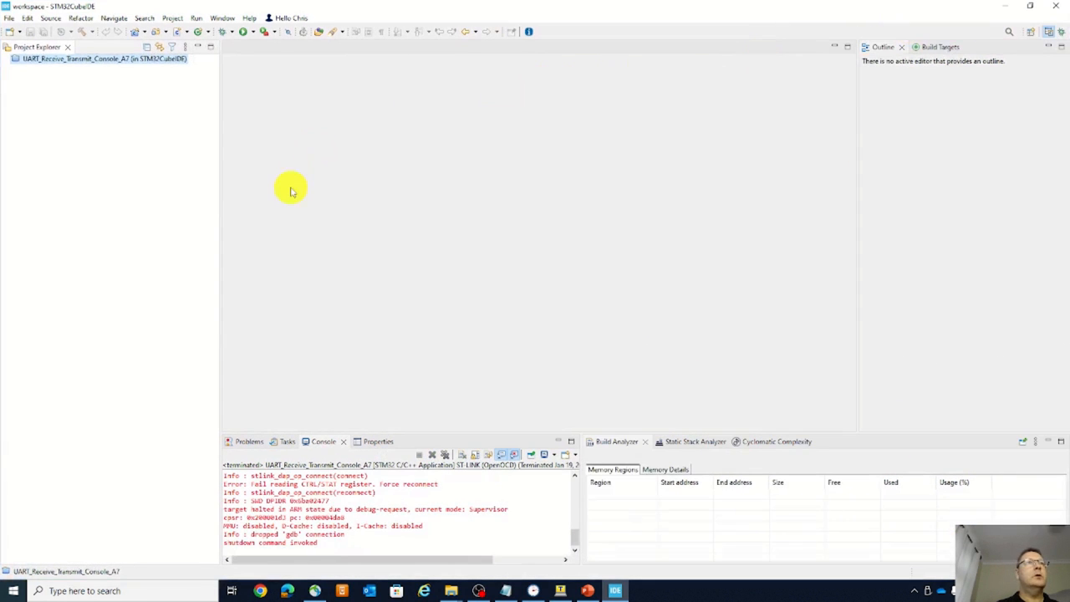
{"action": "mouse_move", "coordinate": [34, 116]}
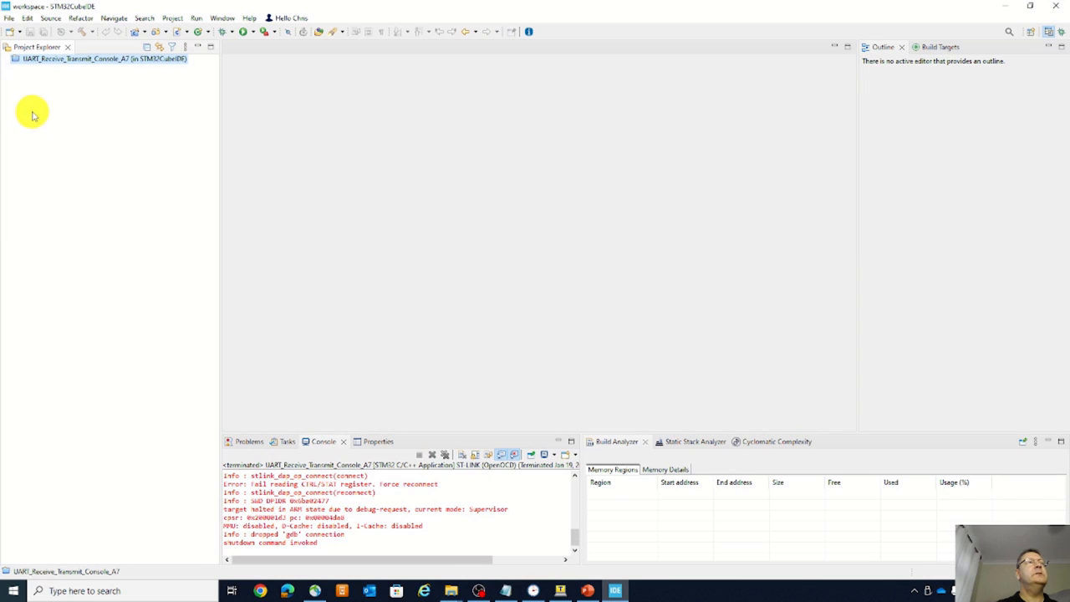
Show the File > New submenu of creatable items
{"action": "left_click", "coordinate": [9, 17]}
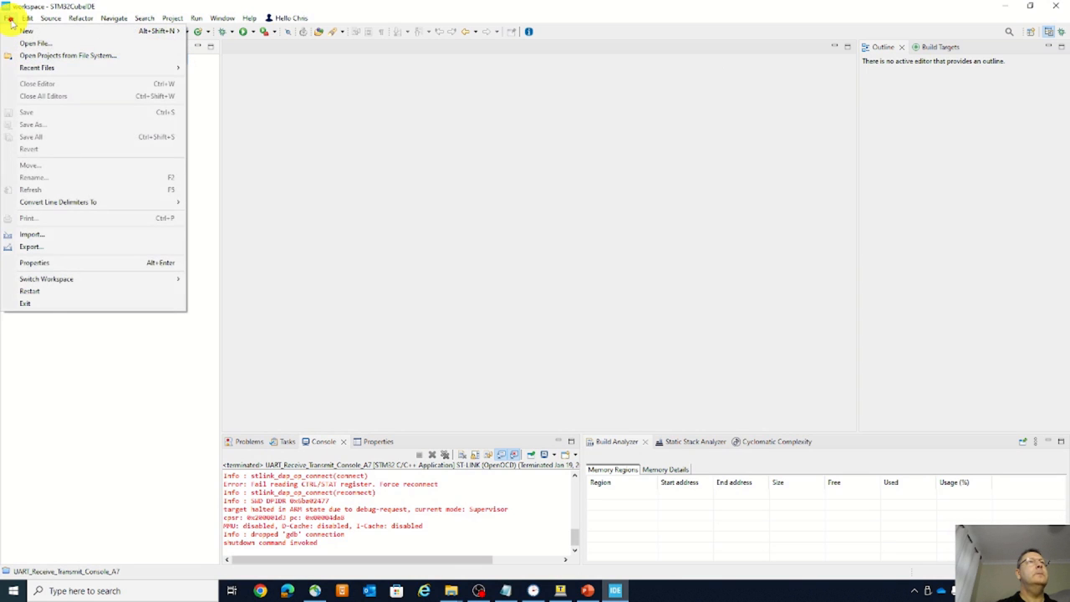
{"action": "left_click", "coordinate": [26, 30]}
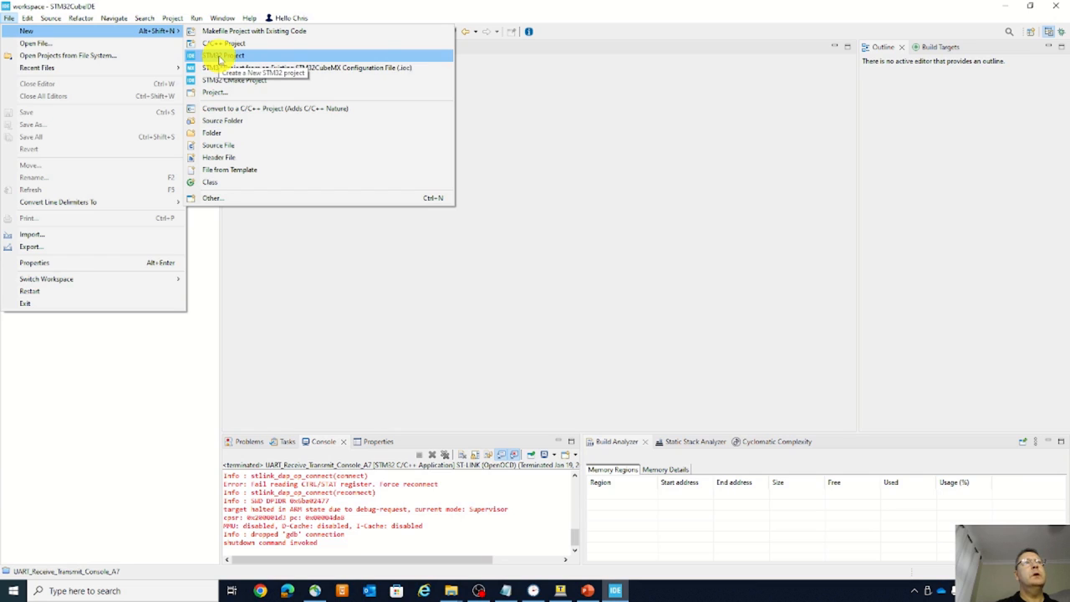
Start a new STM32 project, filter by MP135 and select STM32MP135FAF7
{"action": "left_click", "coordinate": [224, 56]}
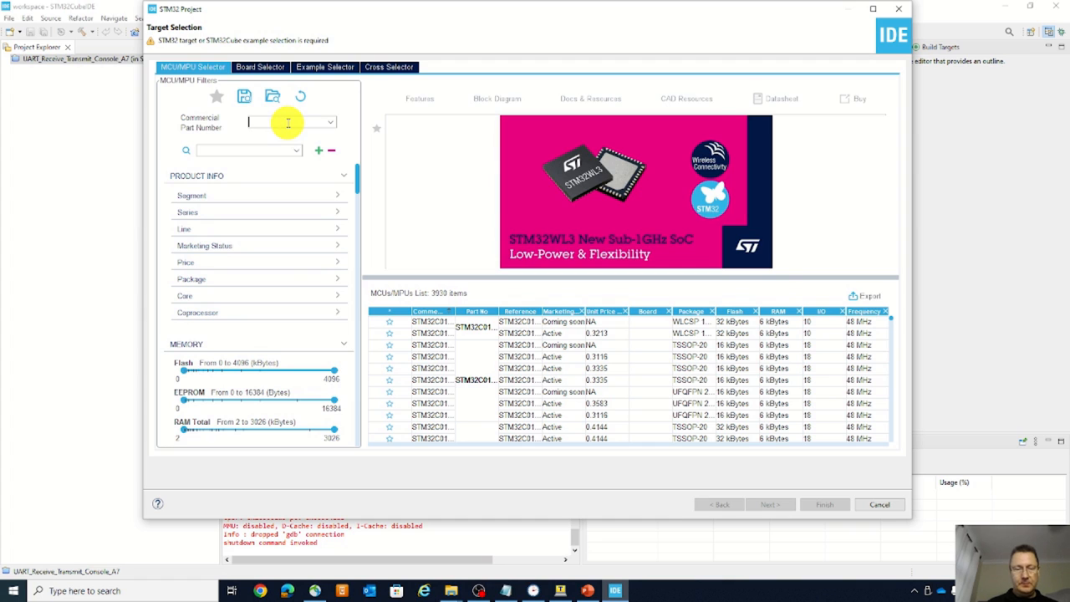
{"action": "type", "text": "MP135f"}
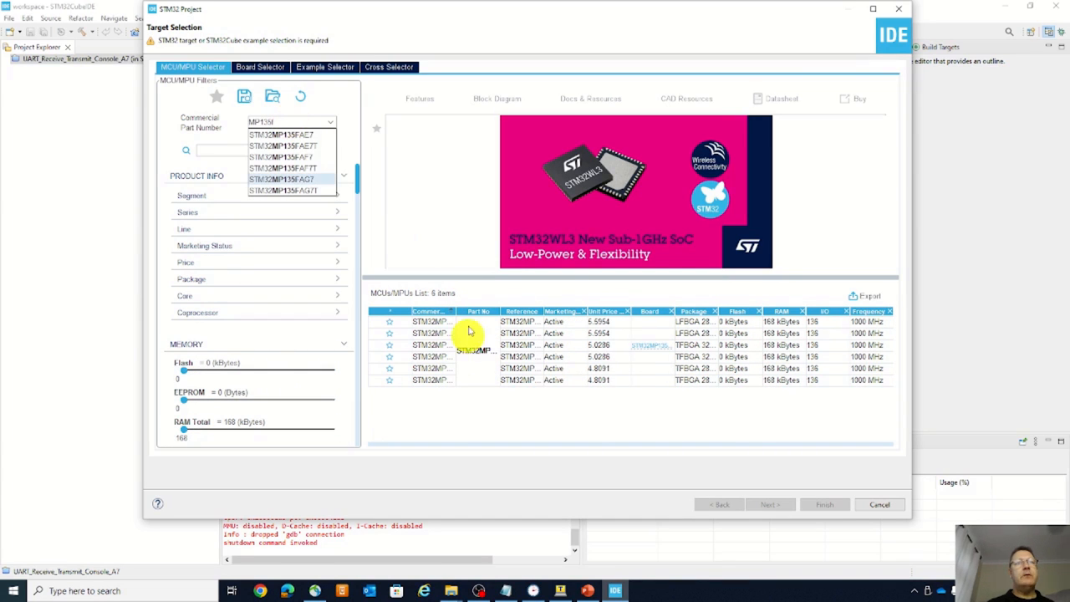
{"action": "mouse_move", "coordinate": [912, 518]}
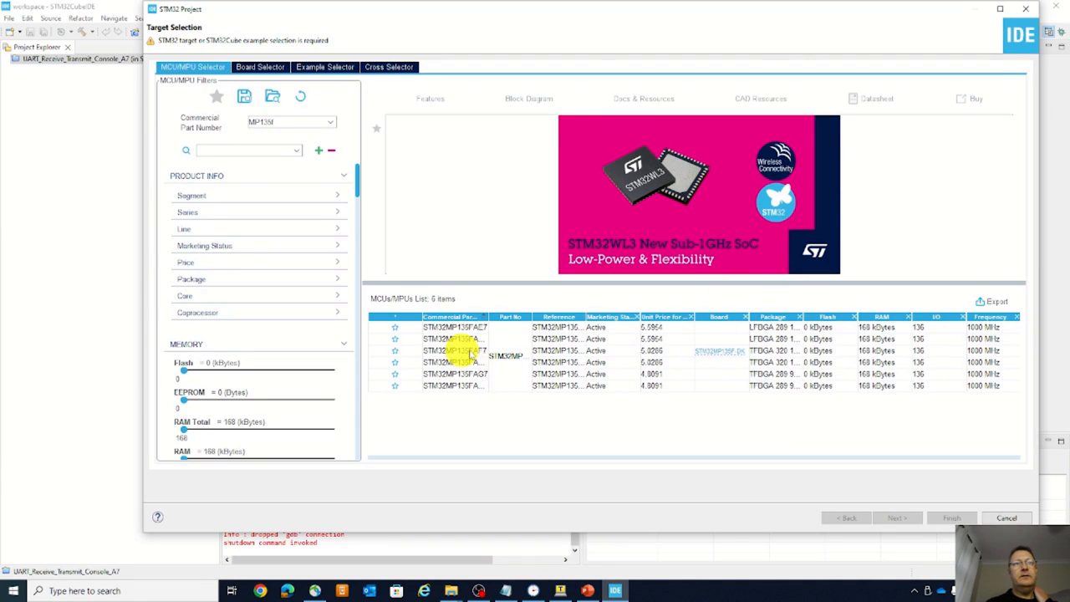
{"action": "mouse_move", "coordinate": [723, 352]}
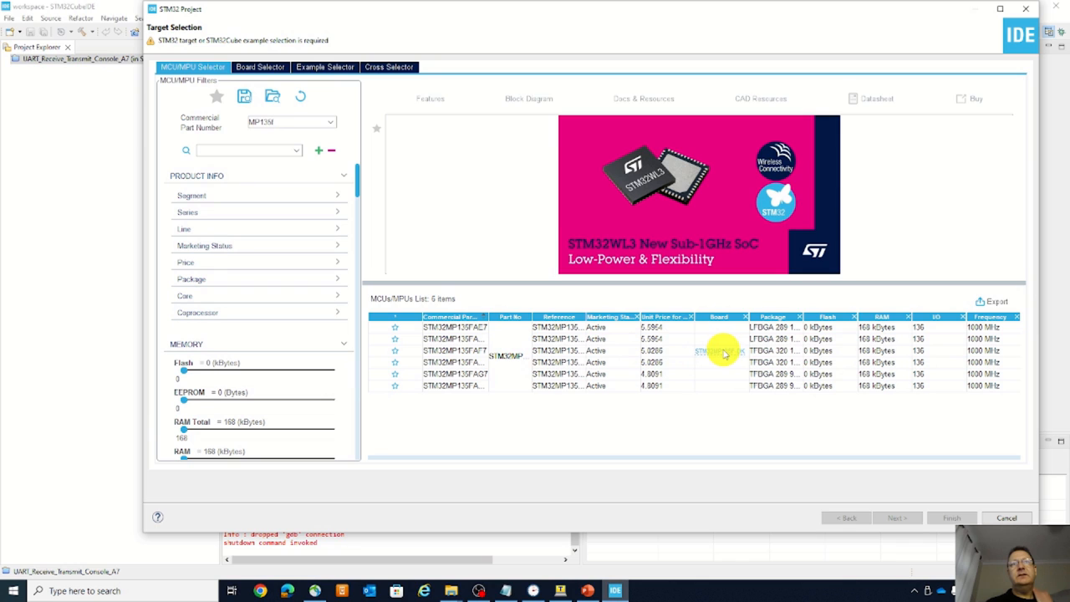
{"action": "left_click", "coordinate": [719, 350]}
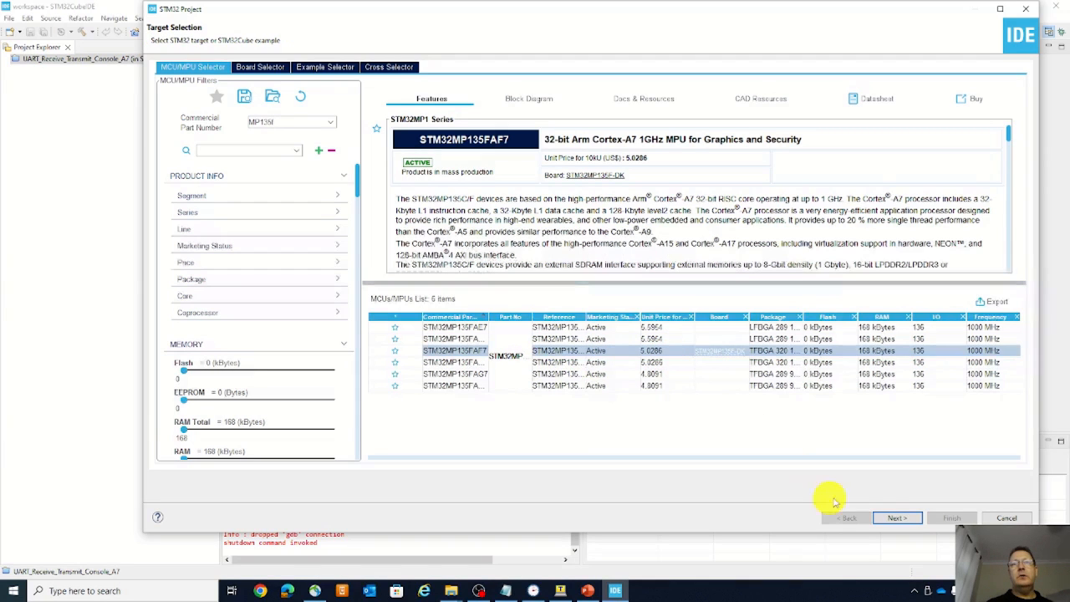
{"action": "left_click", "coordinate": [896, 518]}
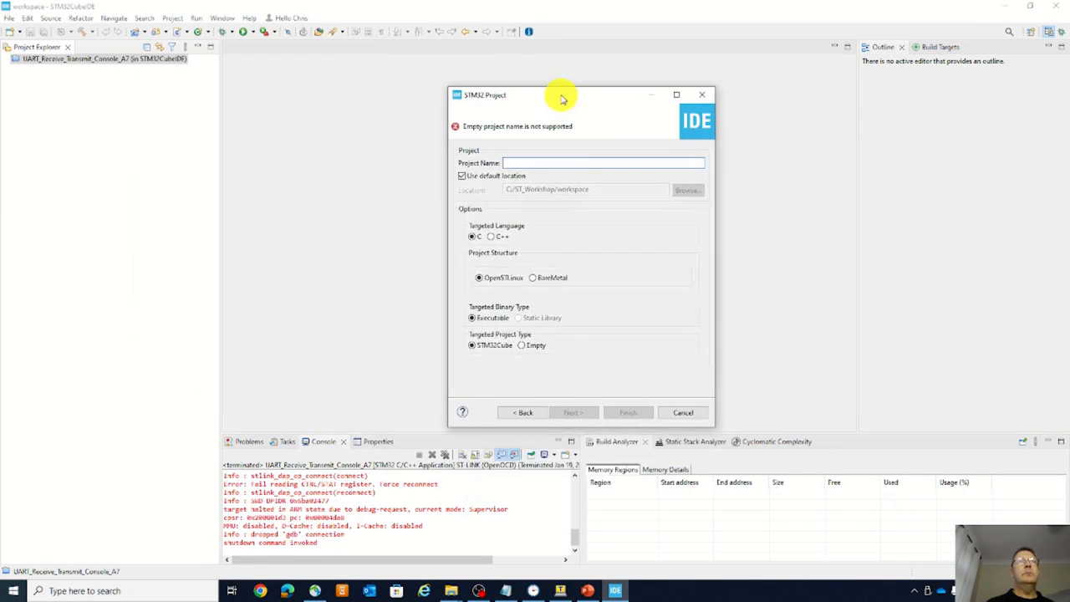
Name the project Bare_Metal, choose the BareMetal structure, and finish the wizard
{"action": "left_click", "coordinate": [585, 163]}
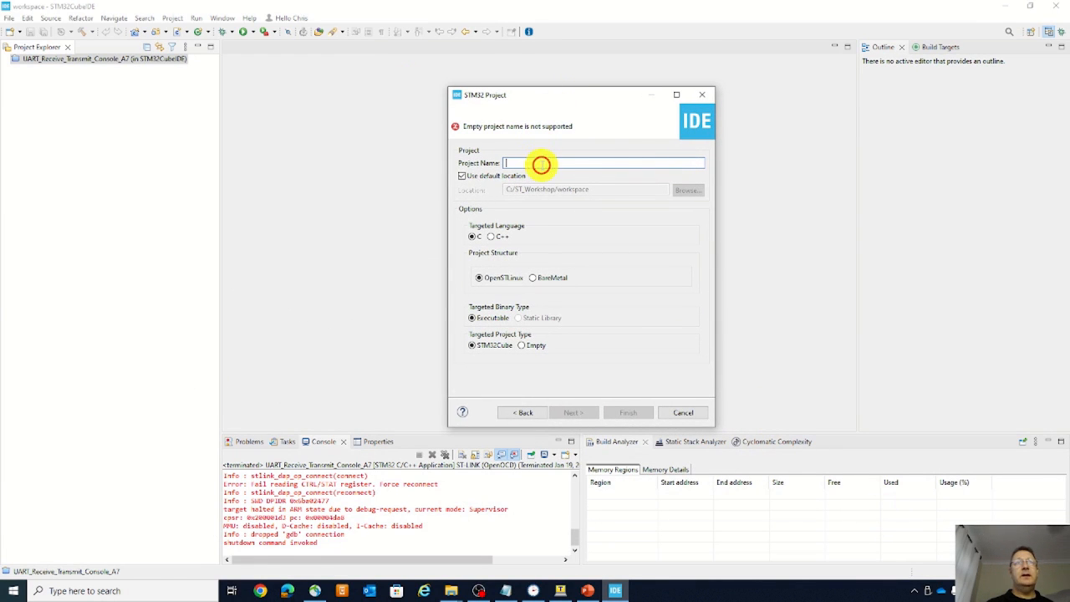
{"action": "type", "text": "BAre"}
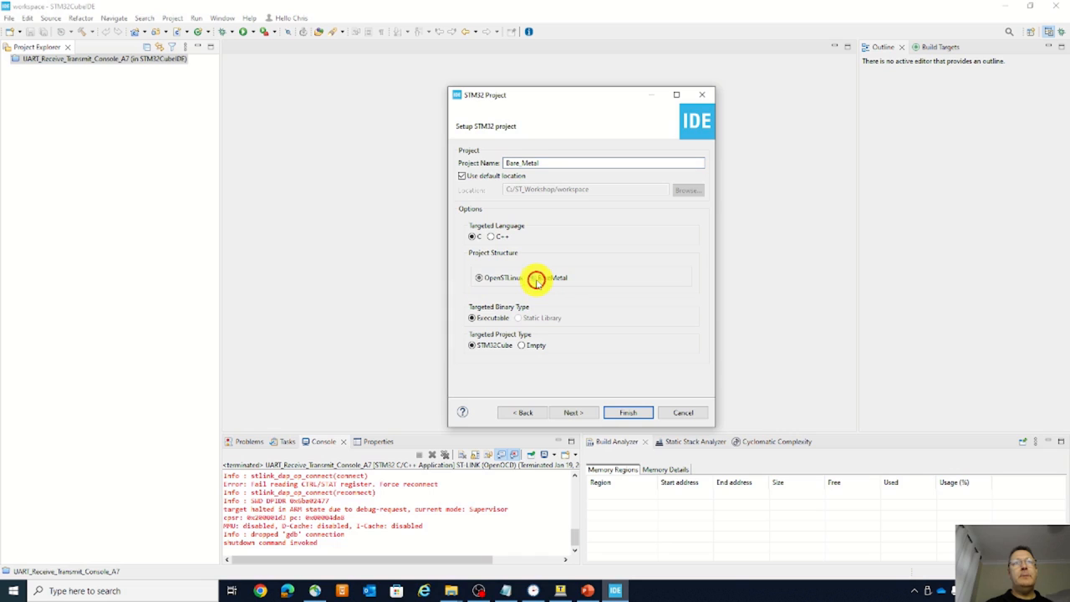
{"action": "left_click", "coordinate": [535, 277]}
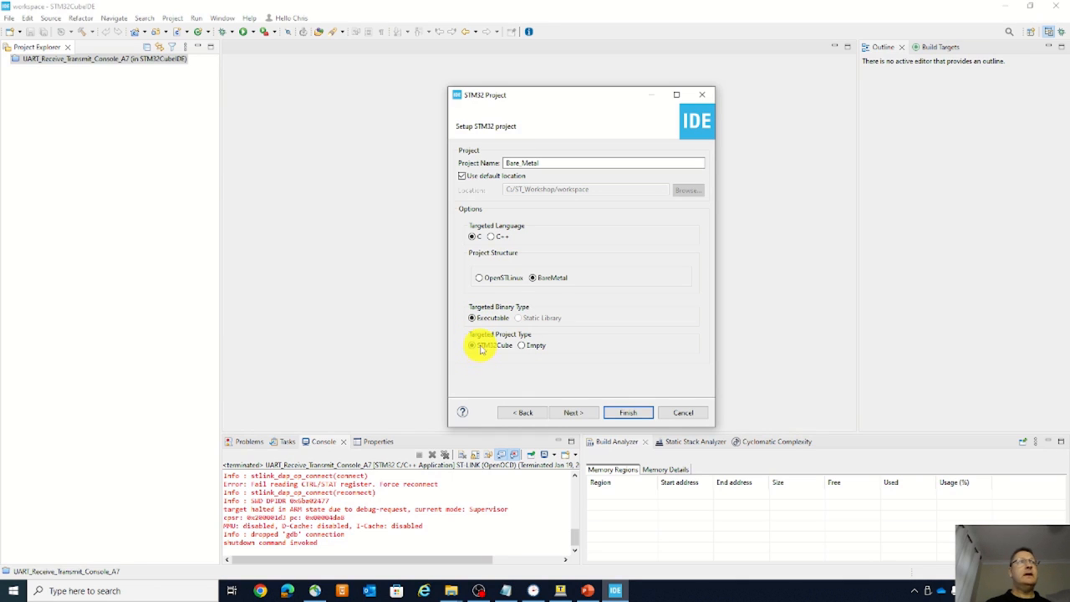
{"action": "left_click", "coordinate": [628, 412]}
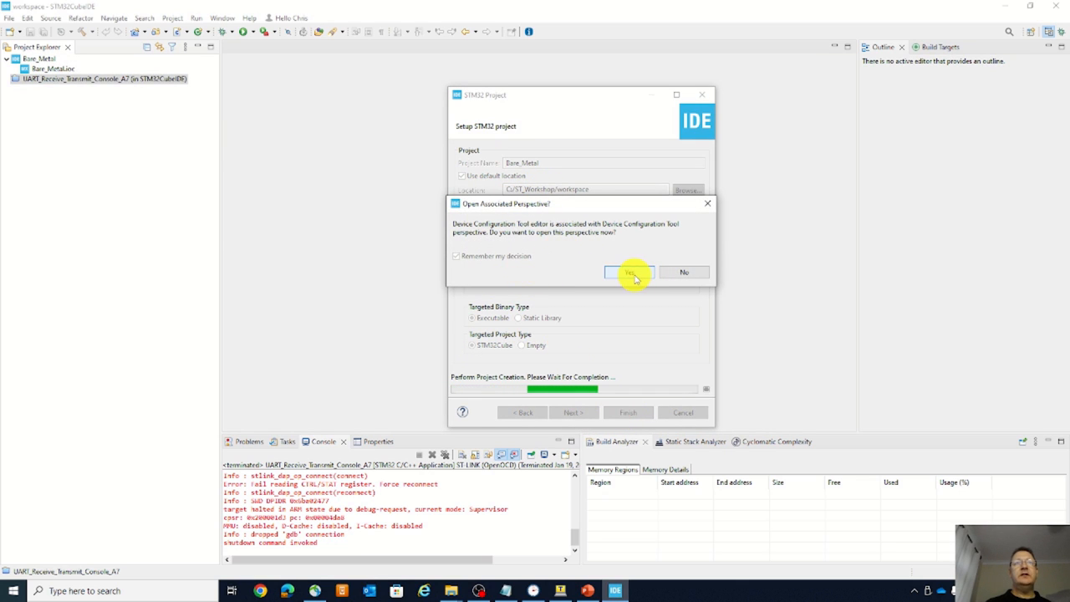
Accept opening the device configuration perspective while Bare_Metal.ioc loads
{"action": "left_click", "coordinate": [628, 272]}
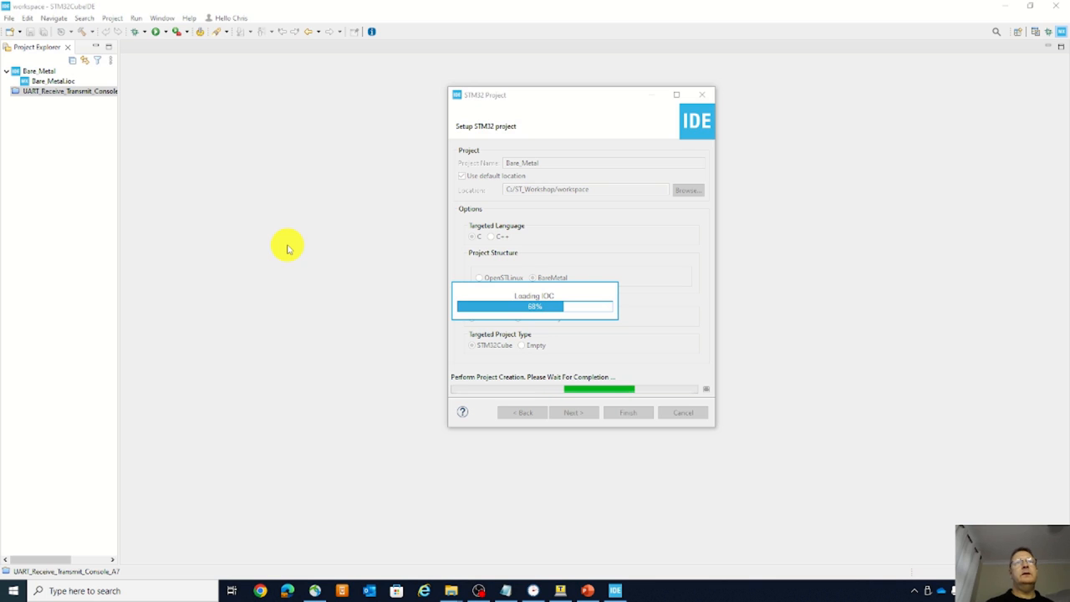
{"action": "mouse_move", "coordinate": [292, 252]}
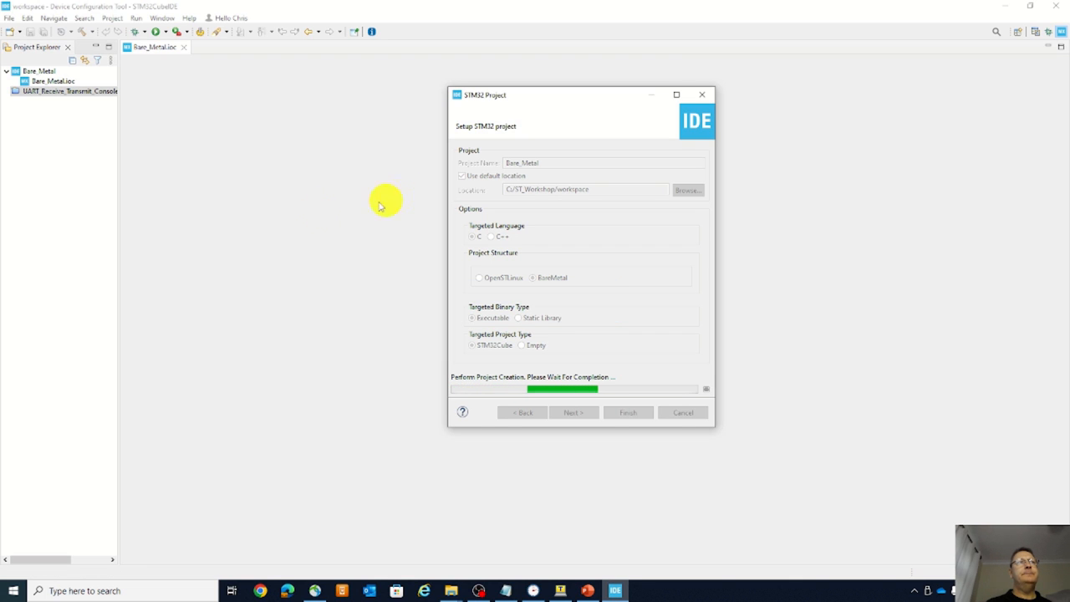
{"action": "mouse_move", "coordinate": [284, 214]}
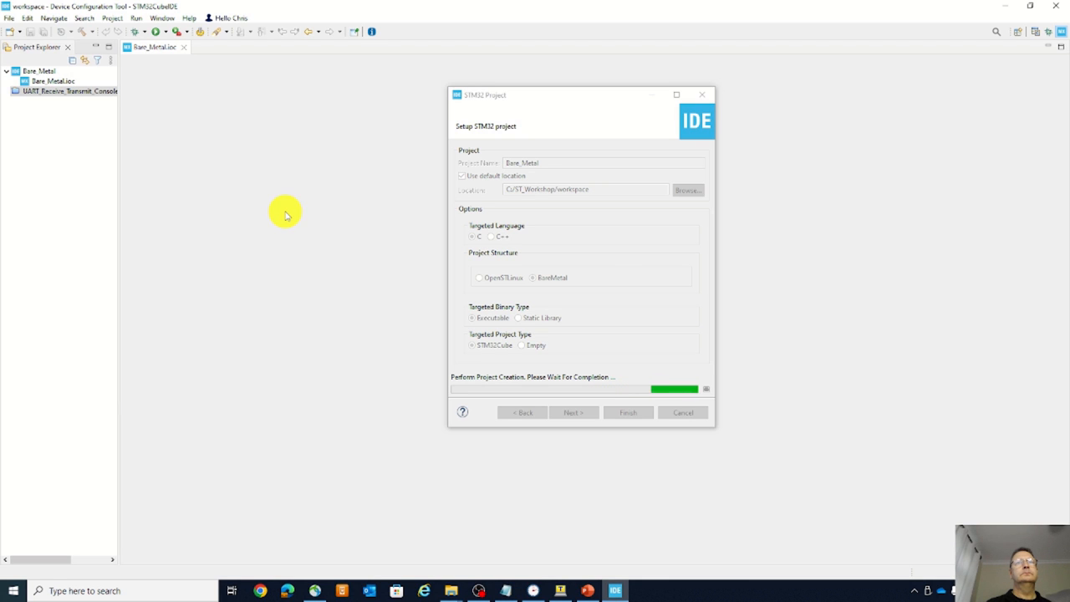
{"action": "mouse_move", "coordinate": [117, 203]}
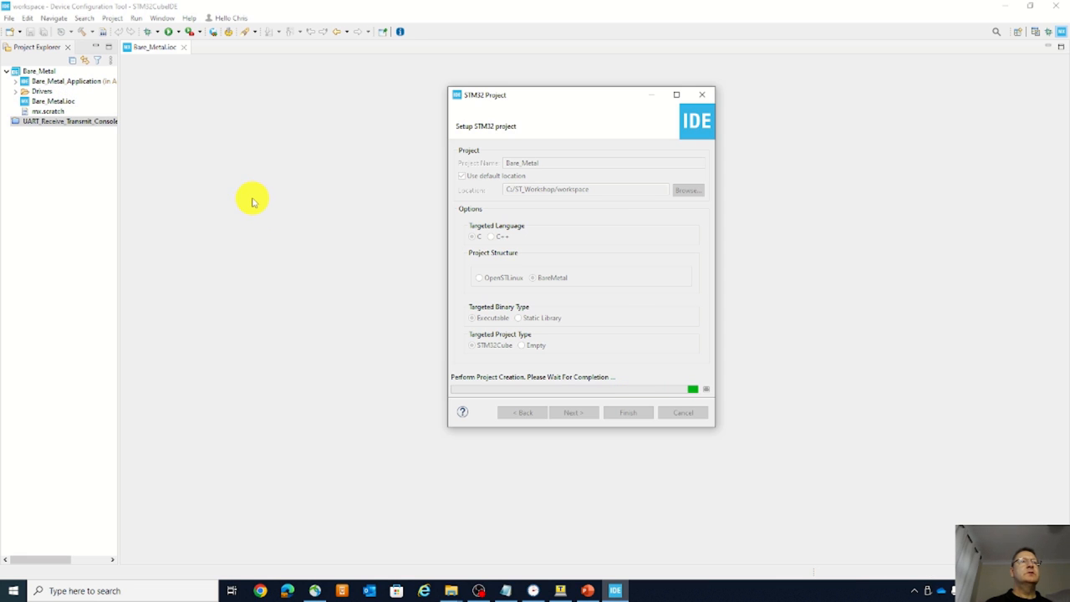
{"action": "mouse_move", "coordinate": [120, 197]}
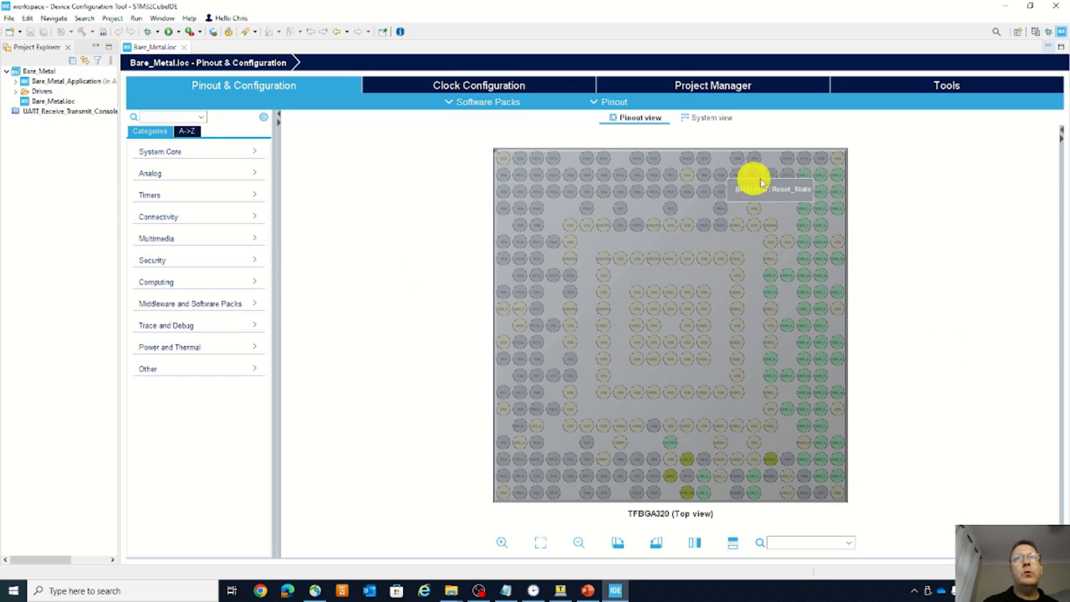
{"action": "mouse_move", "coordinate": [522, 459]}
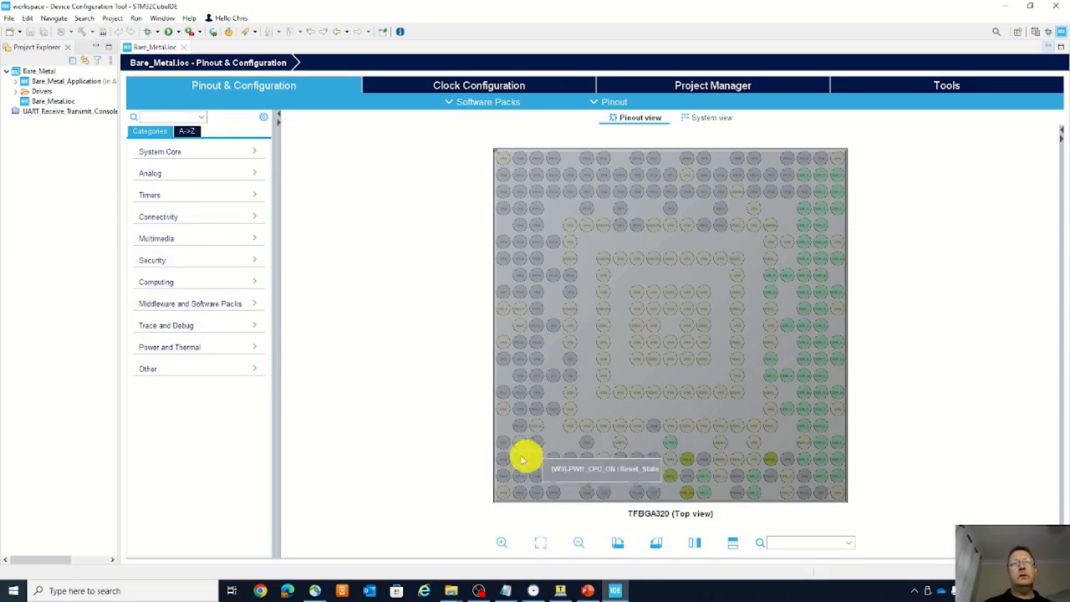
{"action": "mouse_move", "coordinate": [517, 179]}
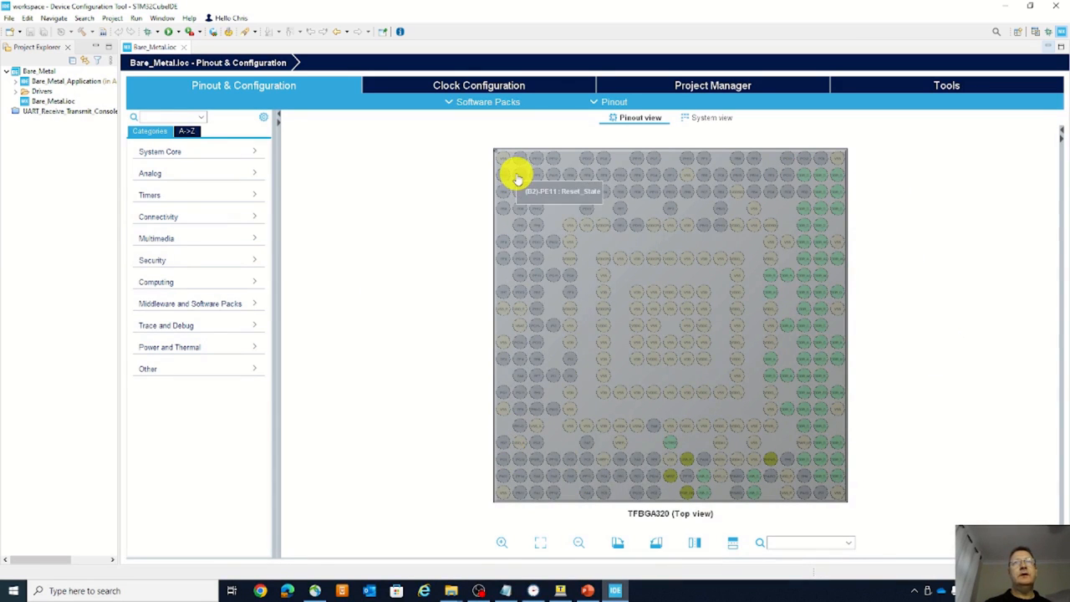
{"action": "mouse_move", "coordinate": [369, 299]}
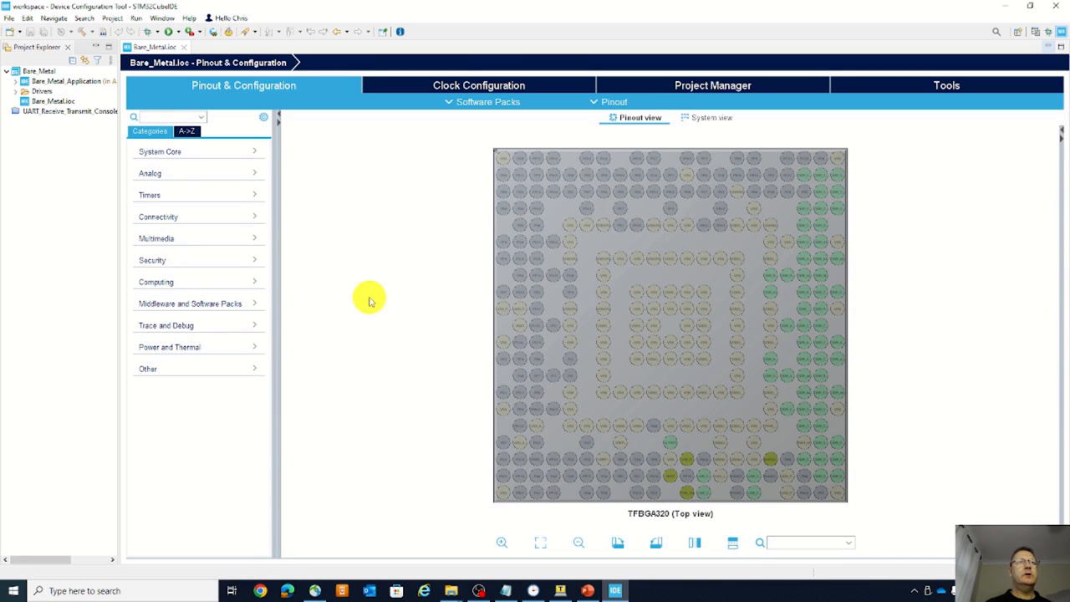
{"action": "mouse_move", "coordinate": [291, 321]}
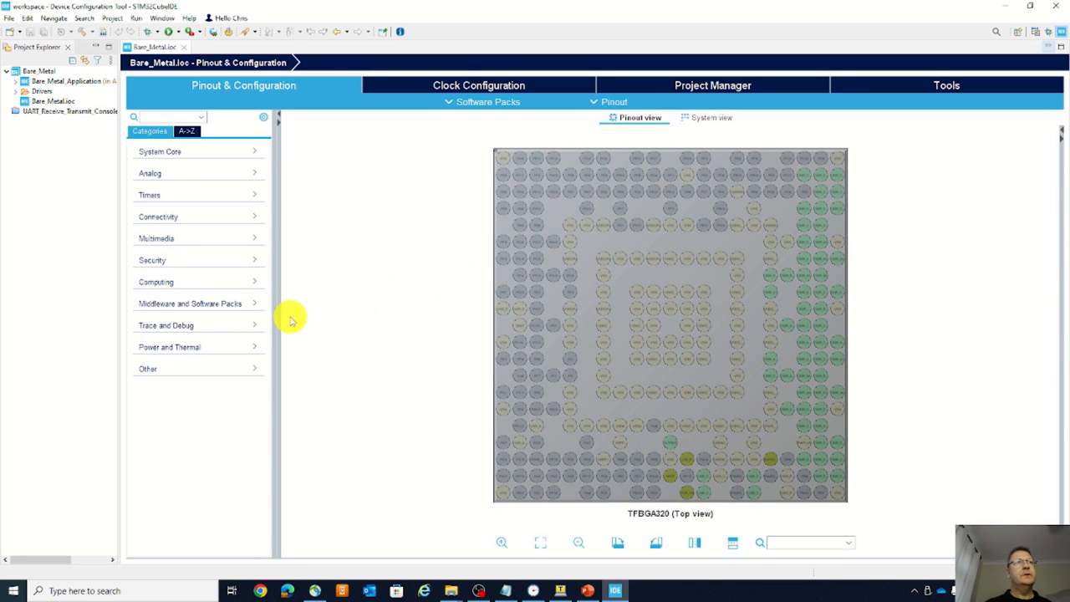
{"action": "mouse_move", "coordinate": [1060, 390]}
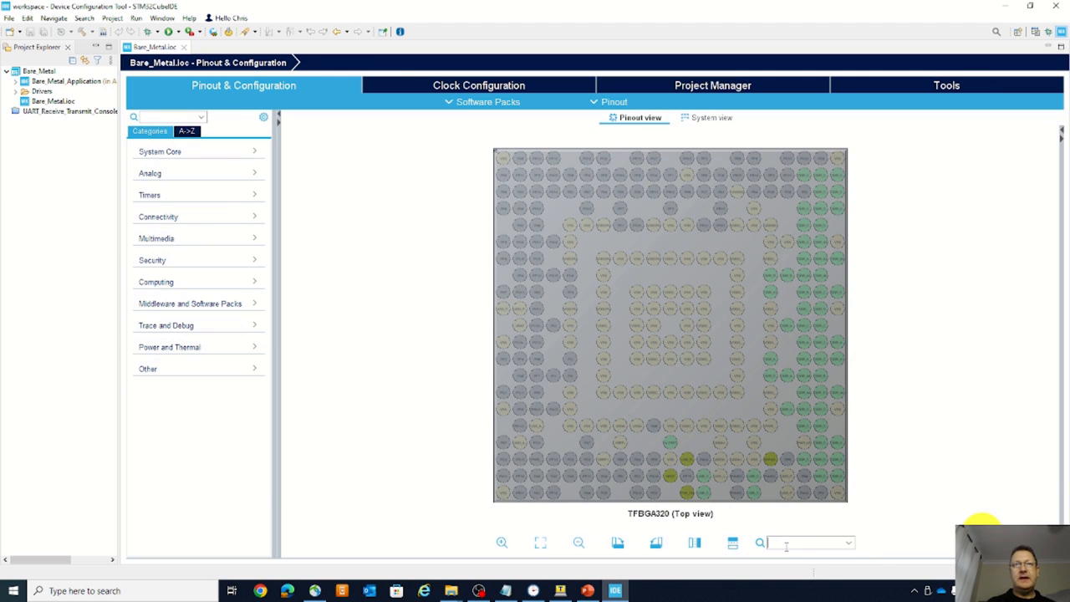
Find pin PA13, set it as GPIO output and label it LED_PA13
{"action": "type", "text": "PA13"}
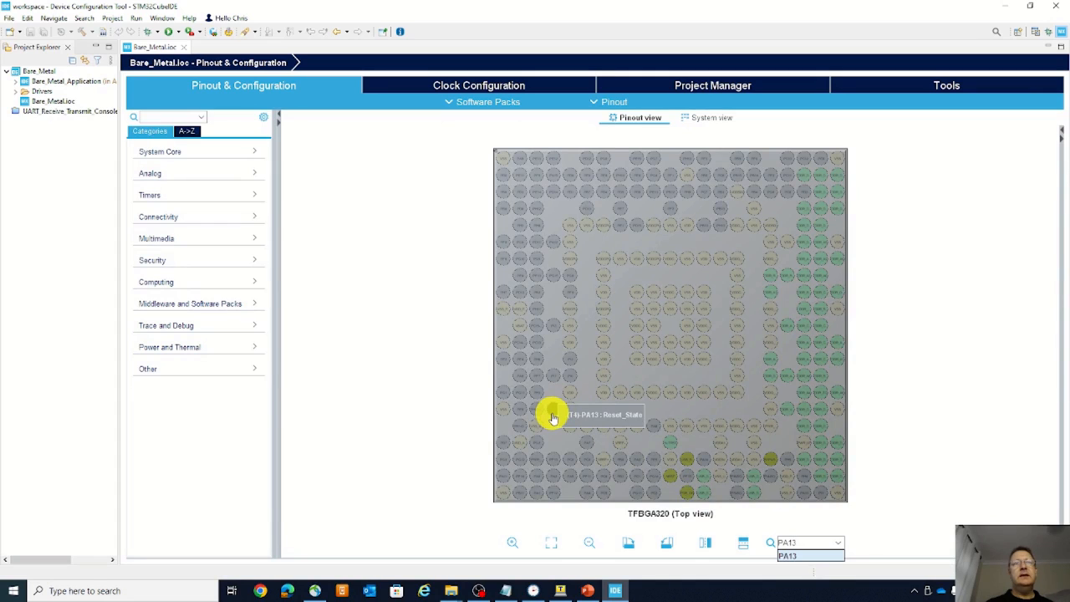
{"action": "left_click", "coordinate": [551, 415]}
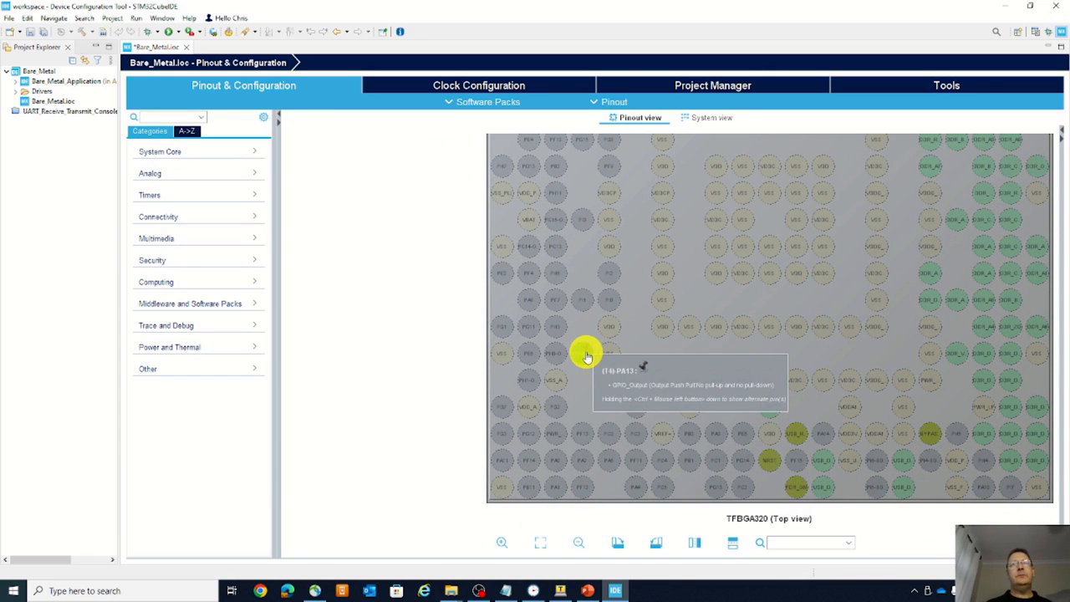
{"action": "mouse_move", "coordinate": [432, 396]}
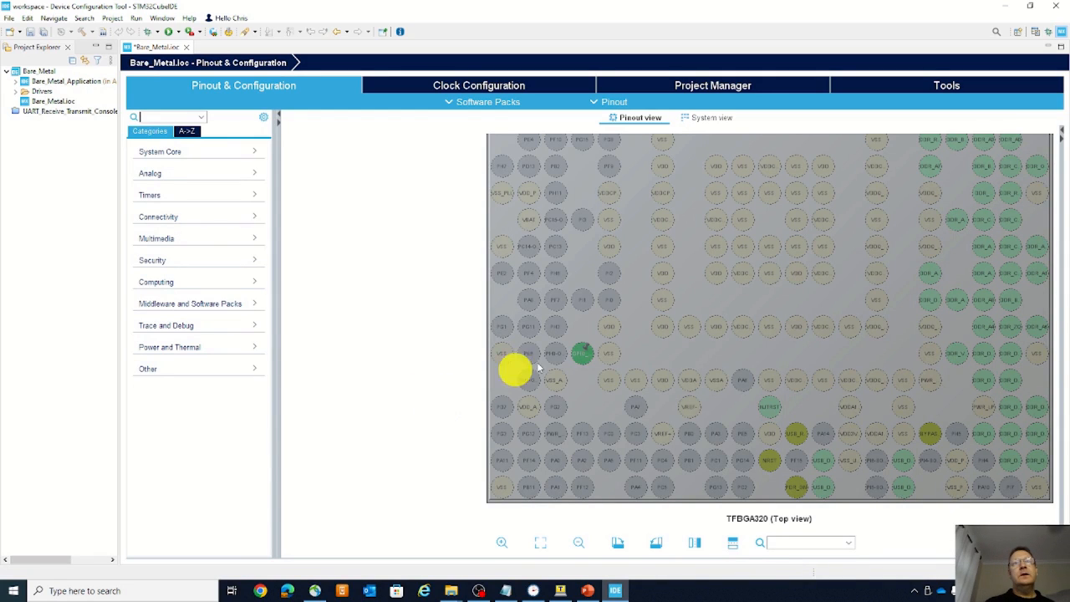
{"action": "right_click", "coordinate": [581, 352]}
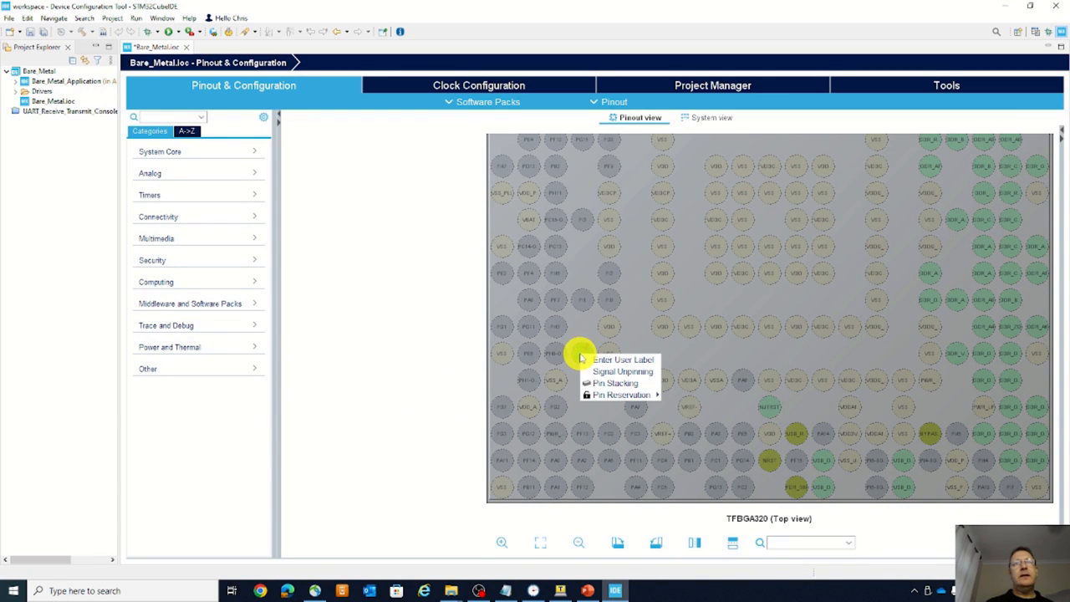
{"action": "left_click", "coordinate": [619, 360]}
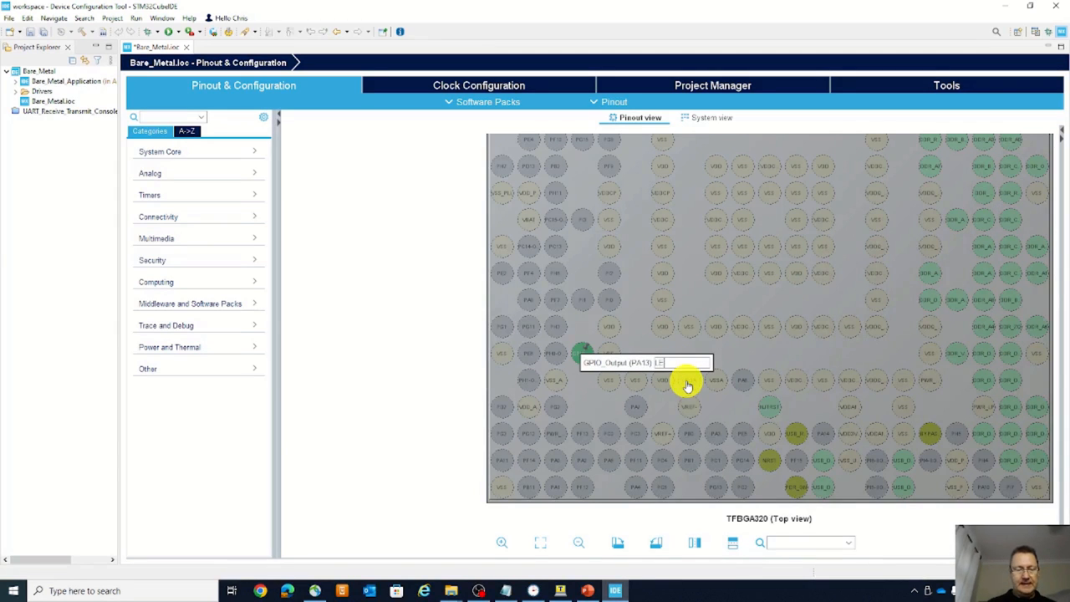
{"action": "type", "text": "LED_PA"}
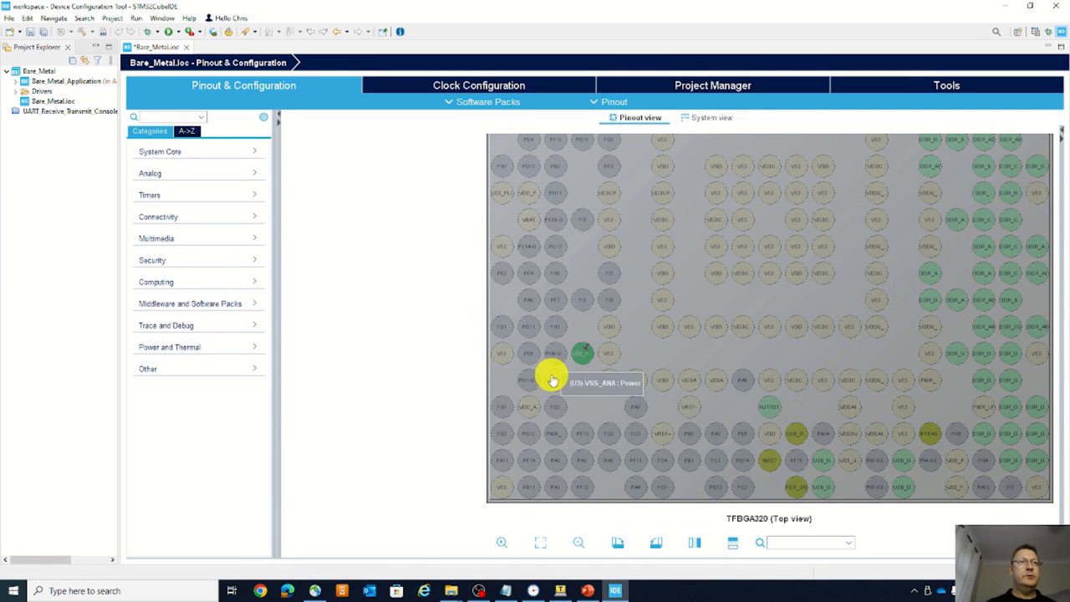
{"action": "mouse_move", "coordinate": [298, 314]}
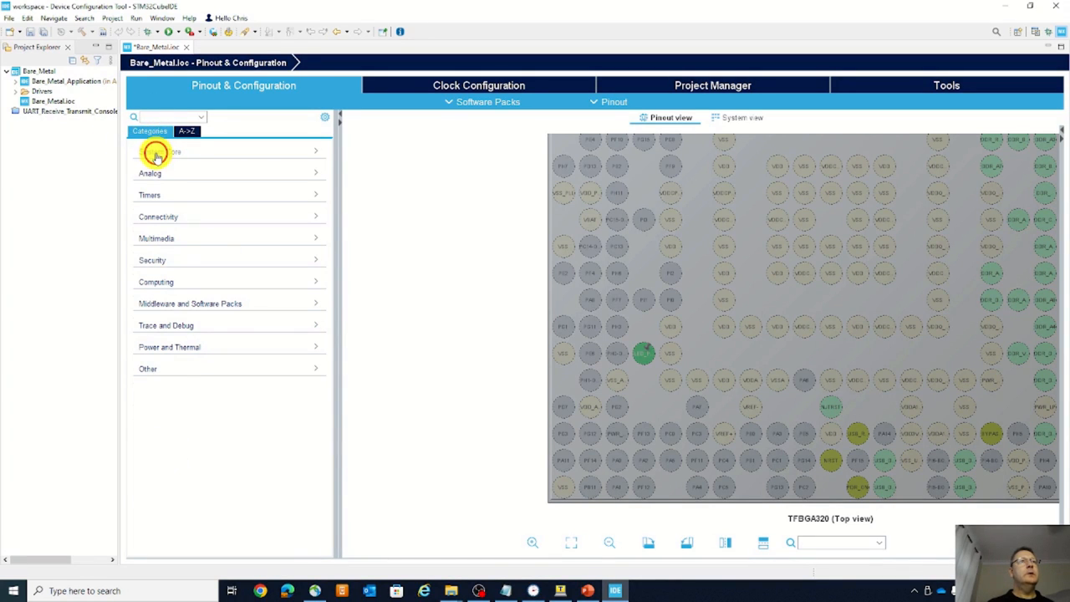
In System Core > GPIO, set LED_PA13's Pin Context Assignment to Application
{"action": "left_click", "coordinate": [159, 152]}
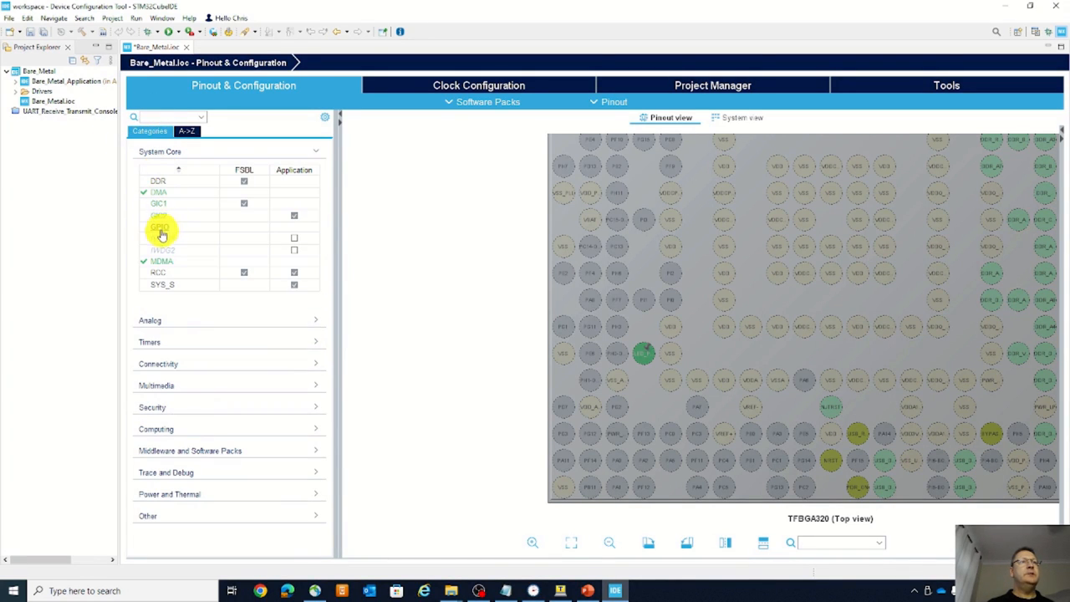
{"action": "left_click", "coordinate": [159, 225]}
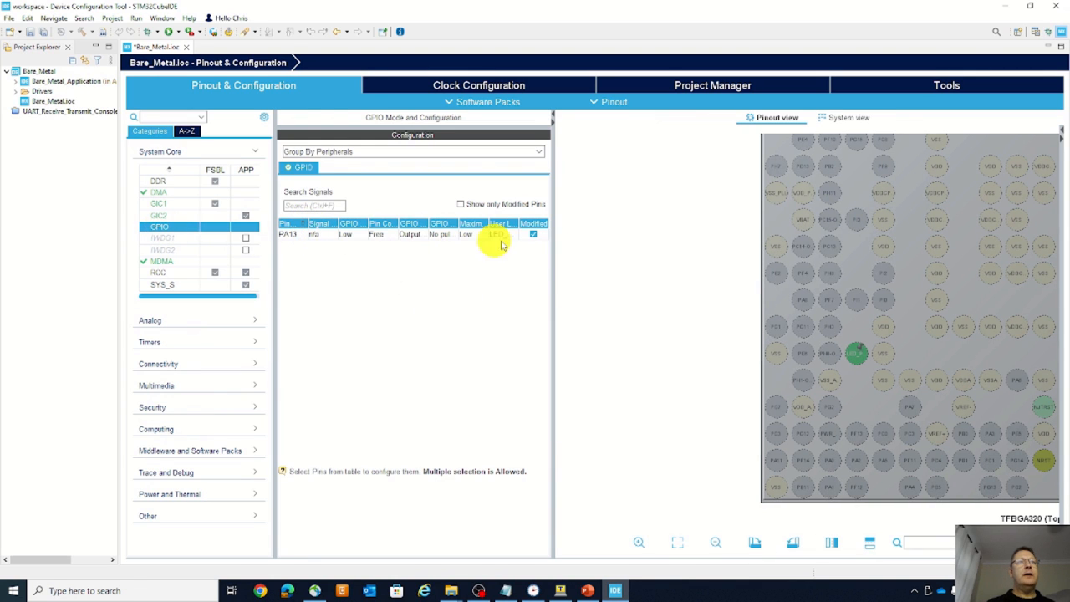
{"action": "type", "text": "LED"}
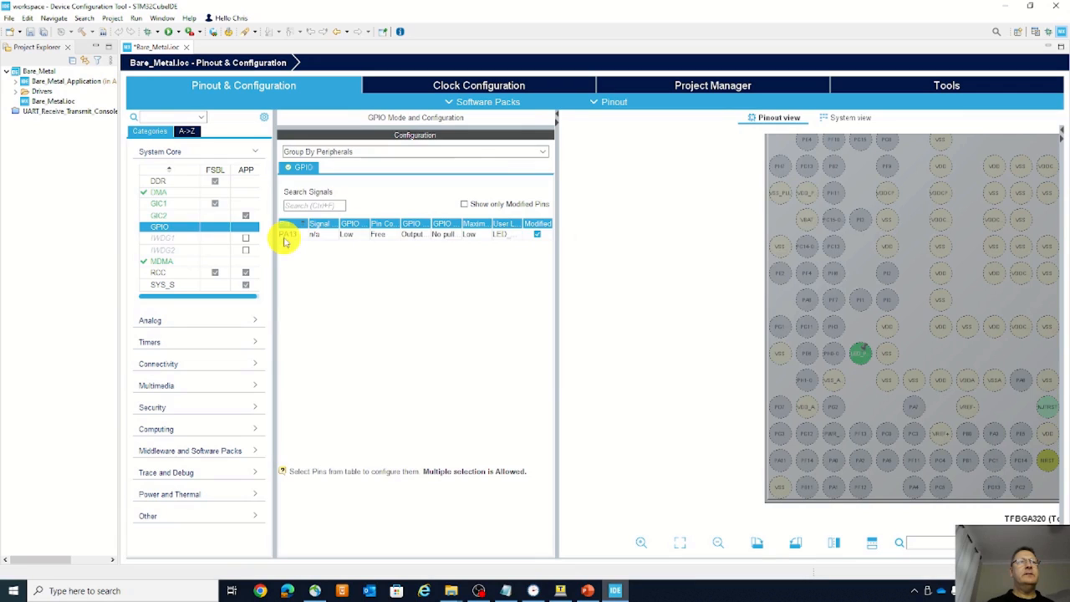
{"action": "left_click", "coordinate": [287, 234]}
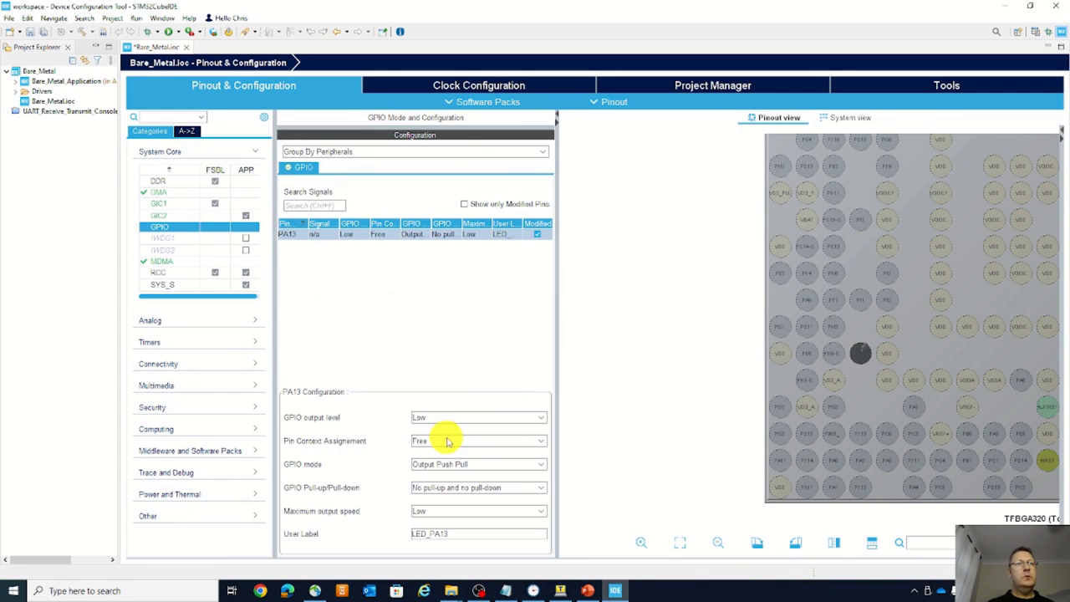
{"action": "left_click", "coordinate": [477, 441]}
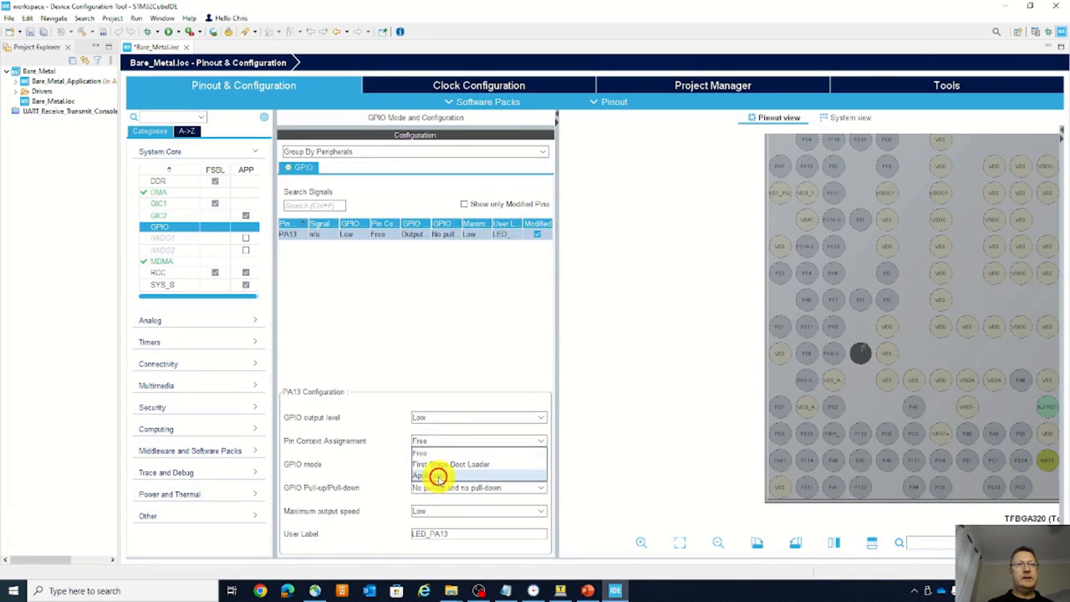
{"action": "left_click", "coordinate": [439, 474]}
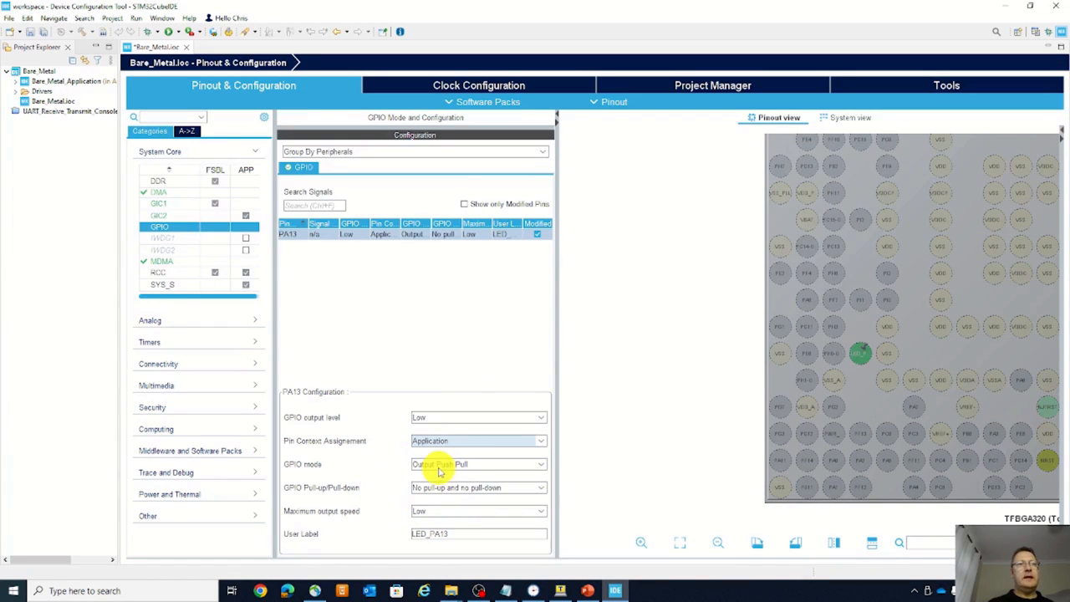
{"action": "mouse_move", "coordinate": [504, 496]}
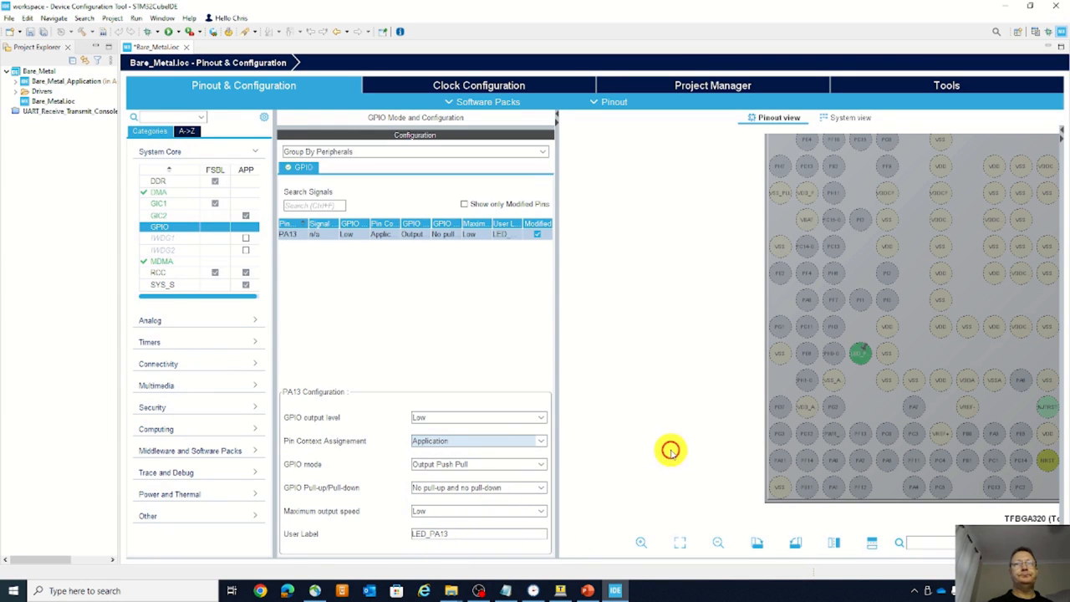
{"action": "mouse_move", "coordinate": [372, 282]}
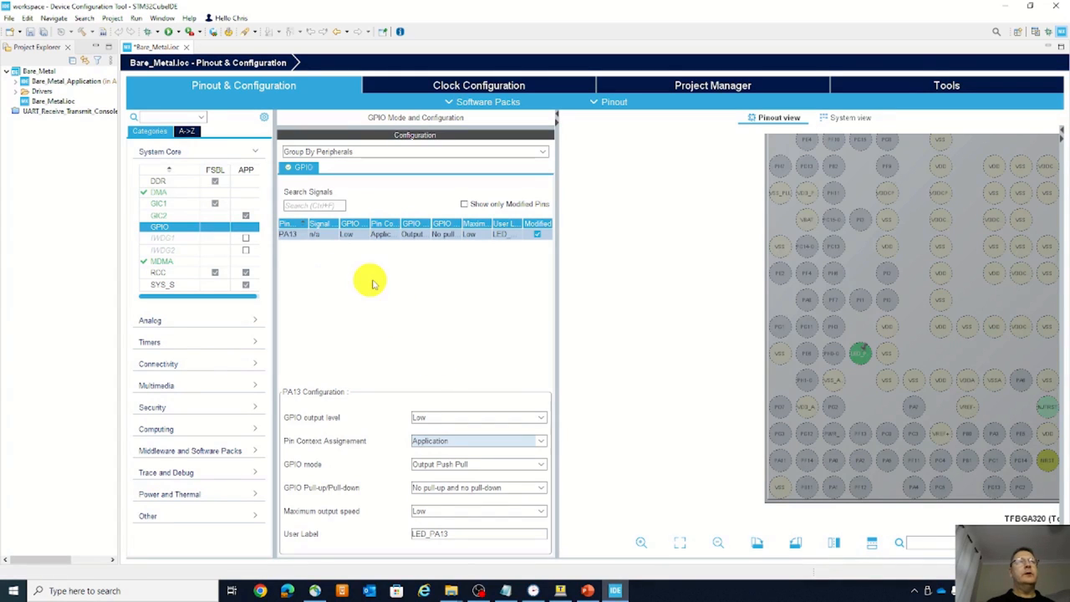
{"action": "mouse_move", "coordinate": [270, 266]}
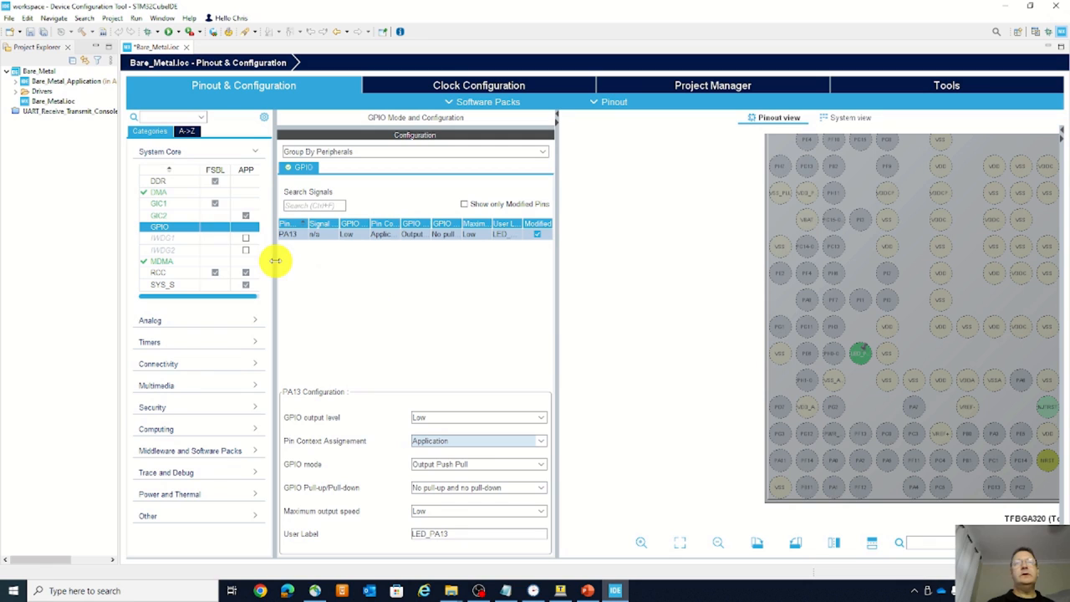
{"action": "mouse_move", "coordinate": [80, 188]}
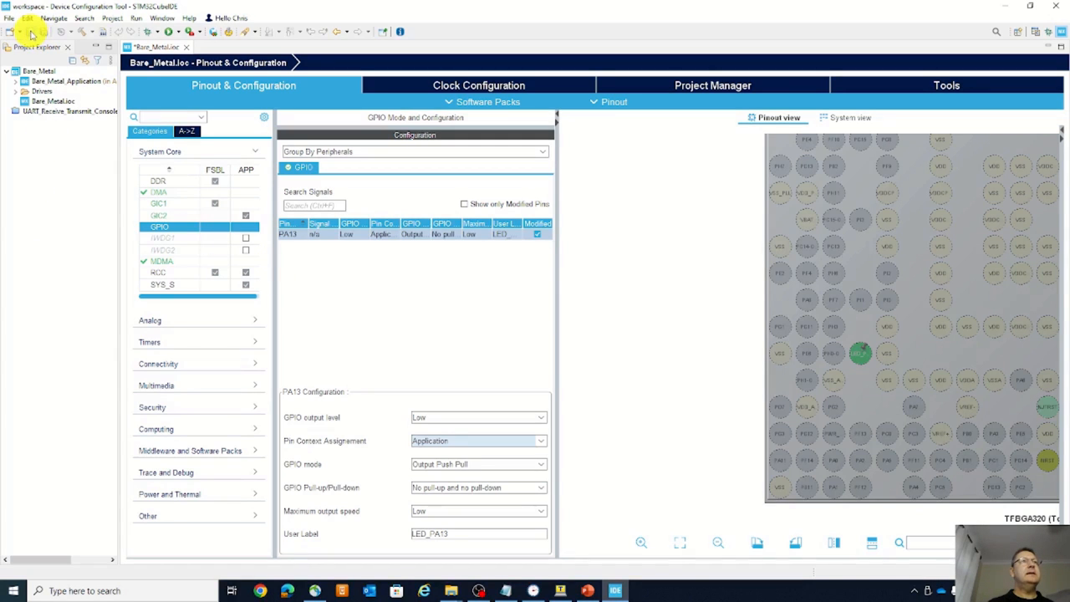
{"action": "mouse_move", "coordinate": [22, 32]}
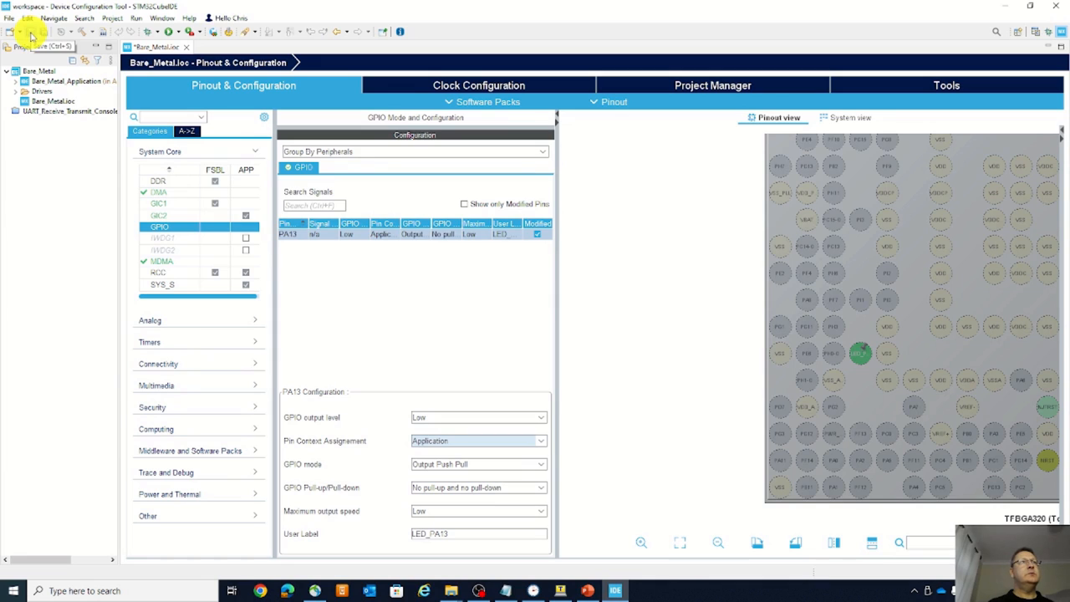
Save Bare_Metal.ioc, confirm code generation, and accept opening the C/C++ perspective
{"action": "left_click", "coordinate": [30, 31]}
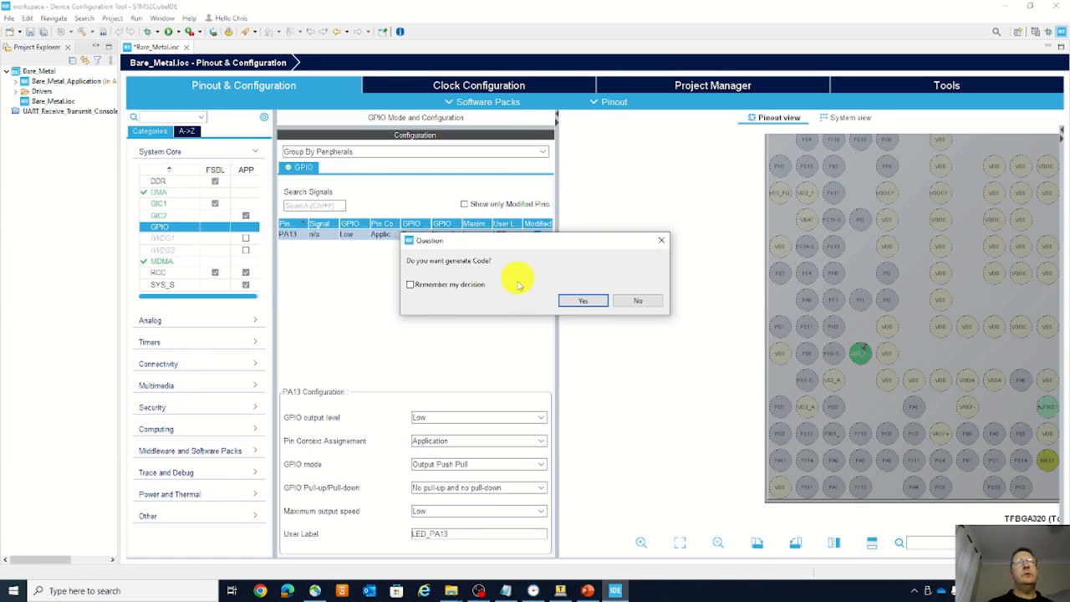
{"action": "left_click", "coordinate": [583, 300]}
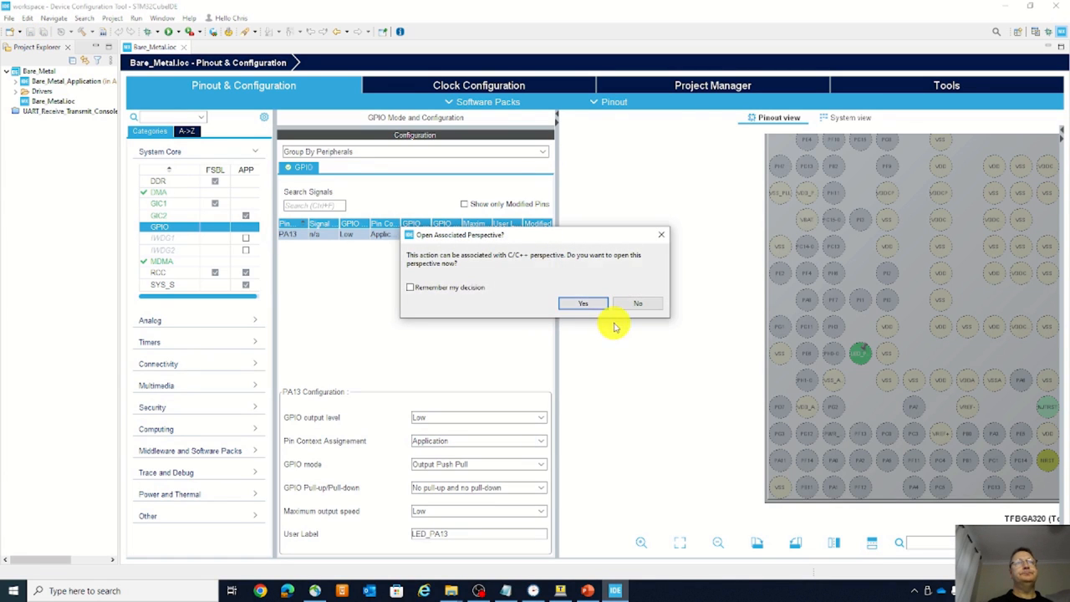
{"action": "mouse_move", "coordinate": [522, 281]}
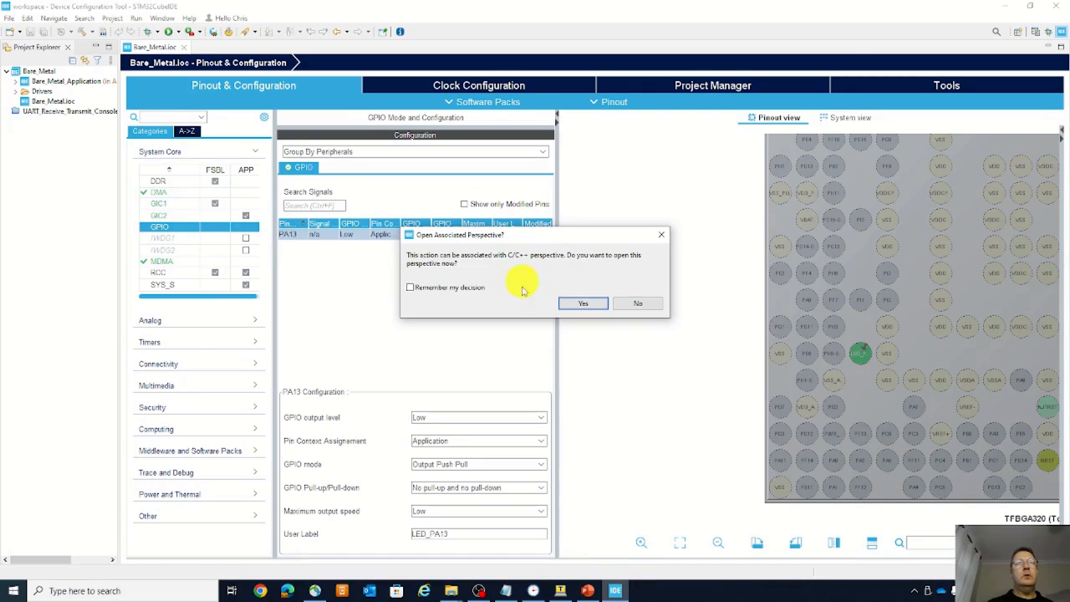
{"action": "left_click", "coordinate": [583, 303]}
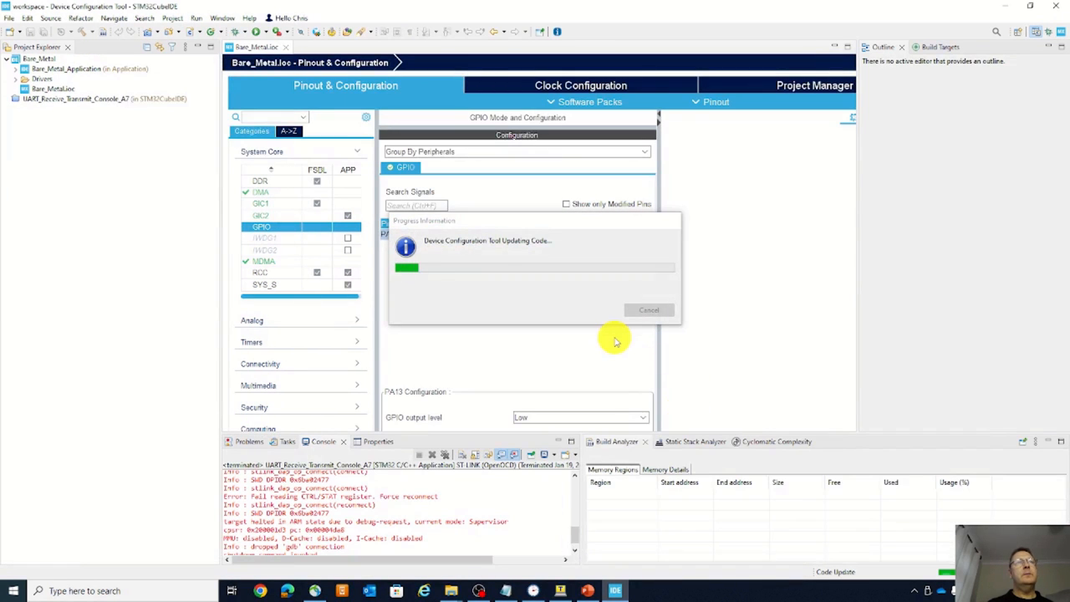
{"action": "mouse_move", "coordinate": [524, 346]}
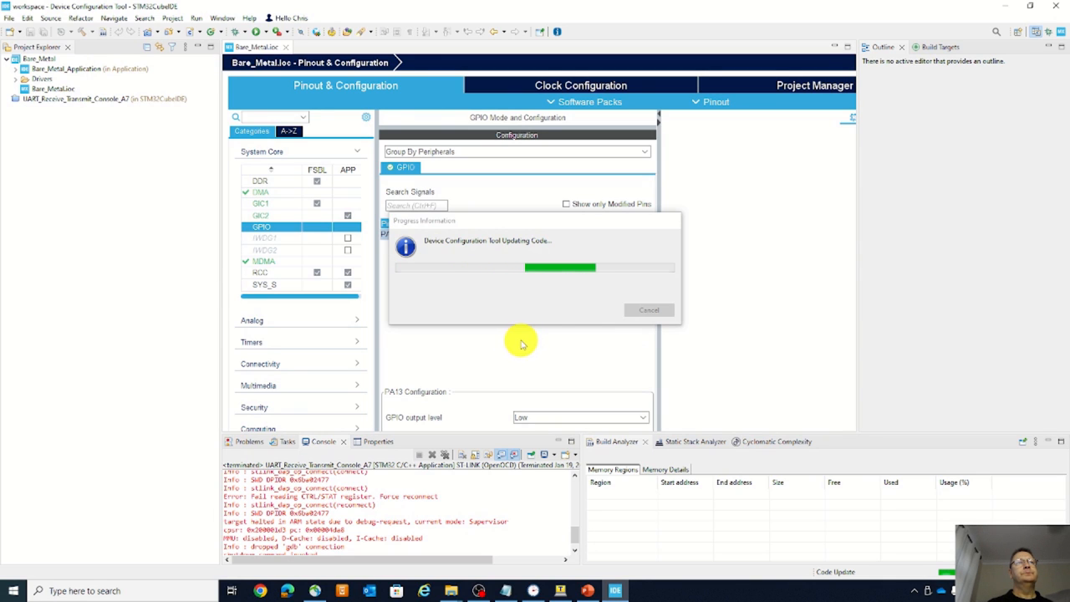
{"action": "mouse_move", "coordinate": [465, 325]}
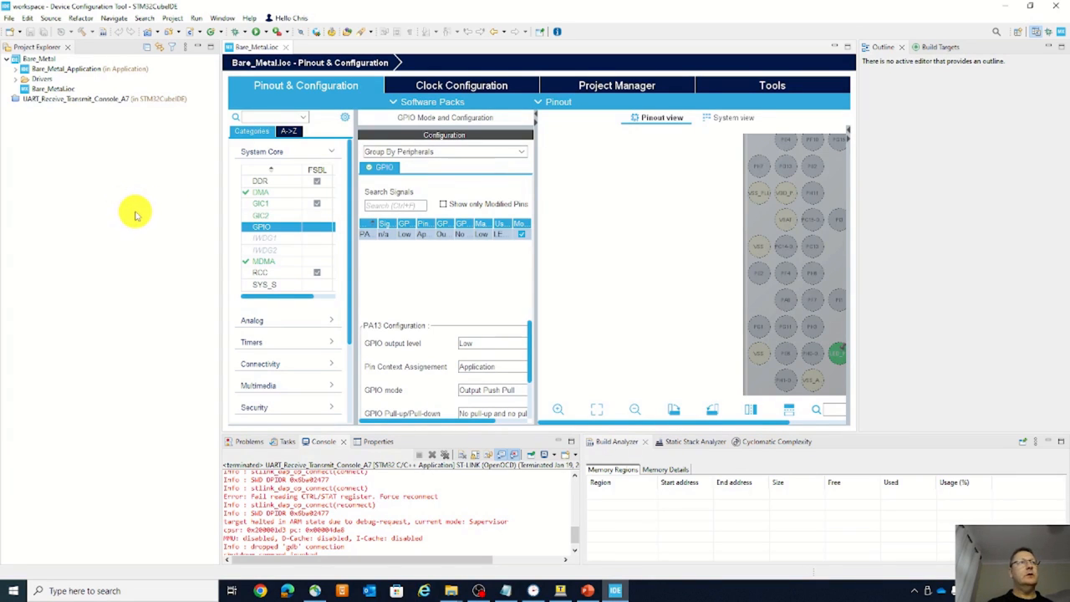
{"action": "mouse_move", "coordinate": [1027, 84]}
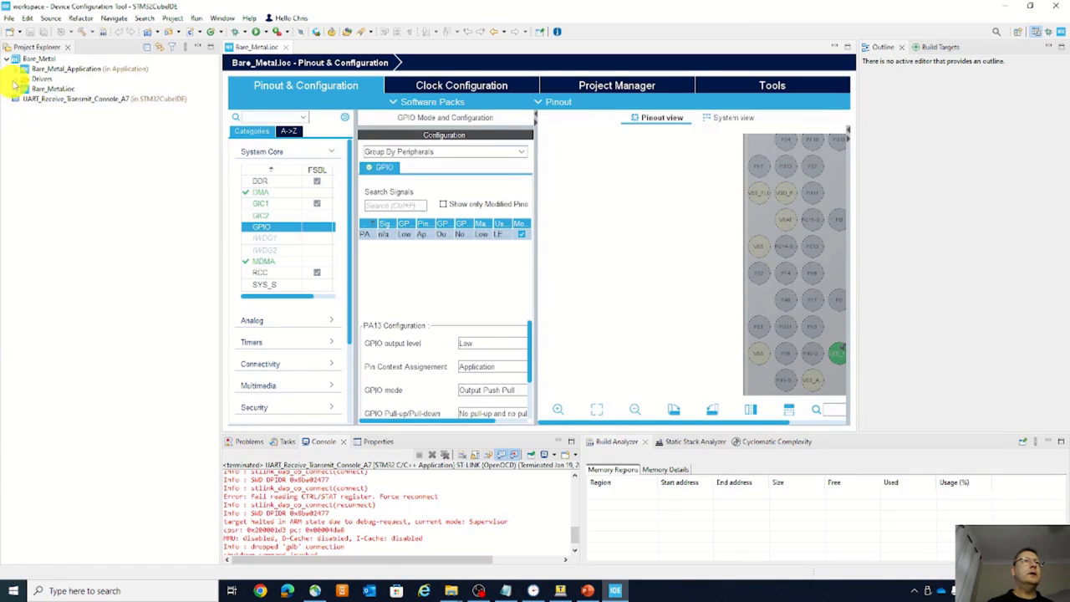
Expand Drivers and Bare_Metal_Application > Core > Src folders and open main.c
{"action": "left_click", "coordinate": [21, 78]}
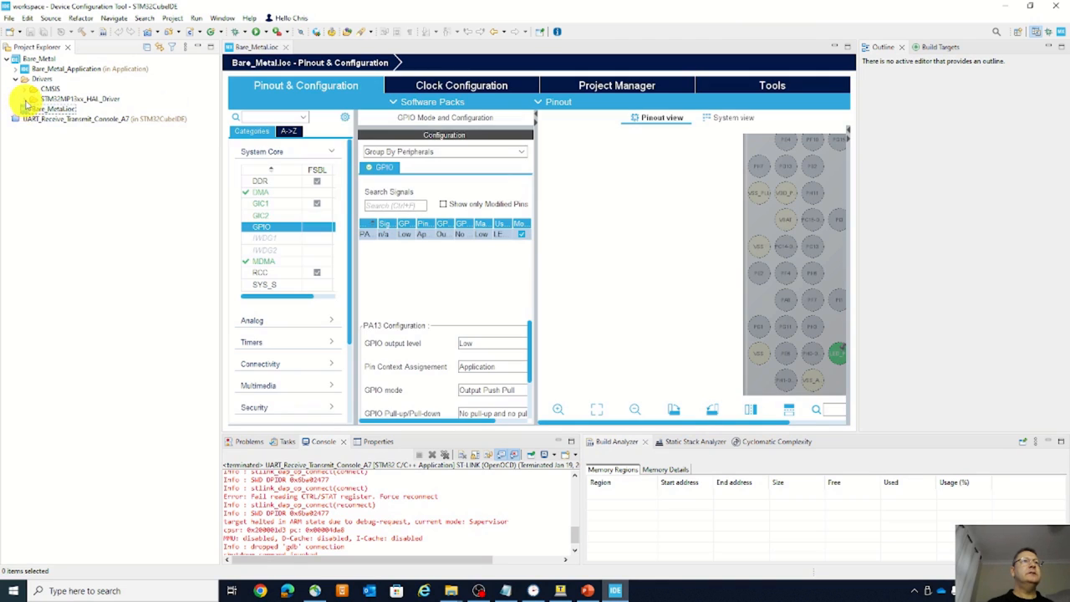
{"action": "left_click", "coordinate": [33, 98]}
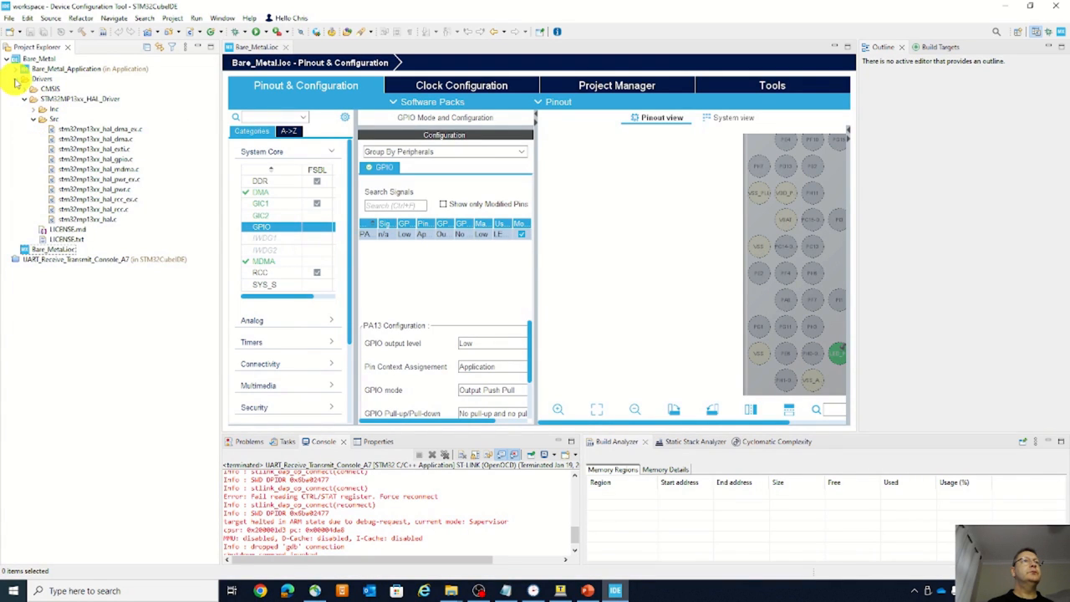
{"action": "left_click", "coordinate": [25, 68]}
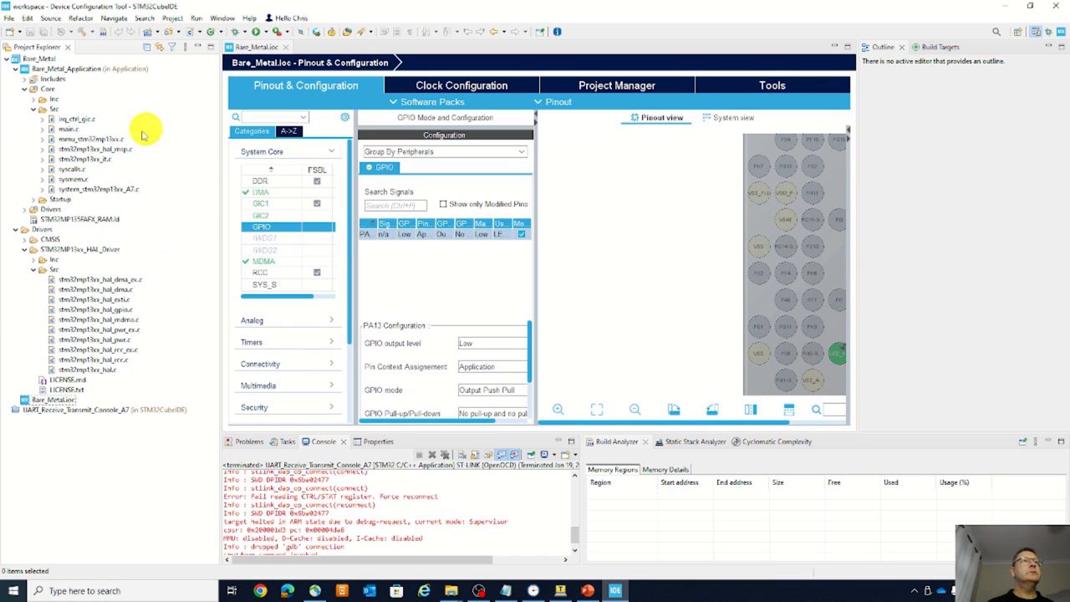
{"action": "double_click", "coordinate": [69, 129]}
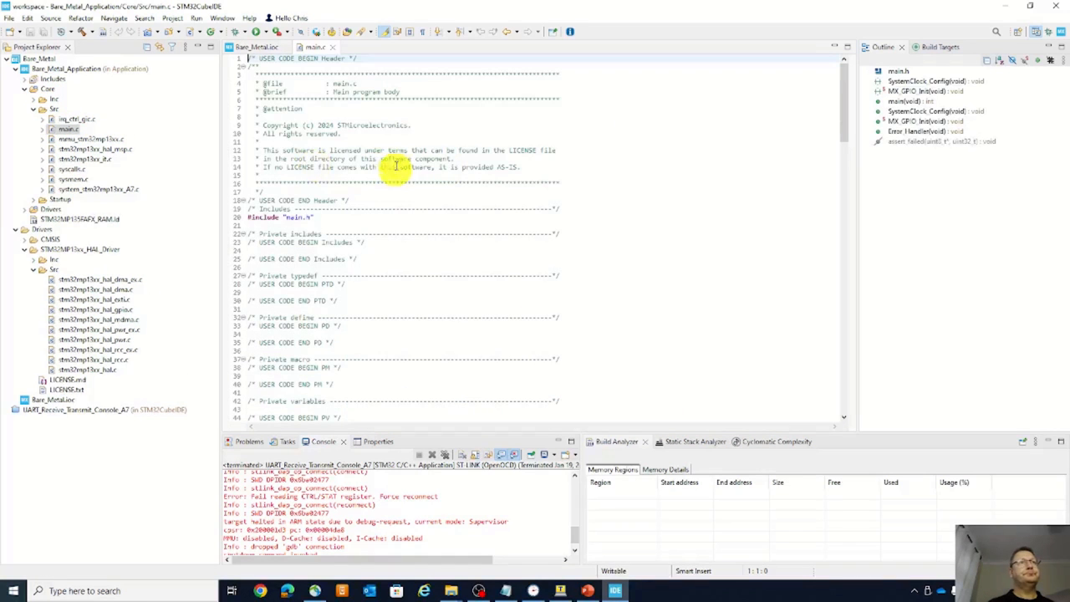
Scroll main.c past MX_GPIO_Init down to the while(1) loop's USER CODE BEGIN 3 section
{"action": "scroll", "scroll_direction": "down", "scroll_amount": 3}
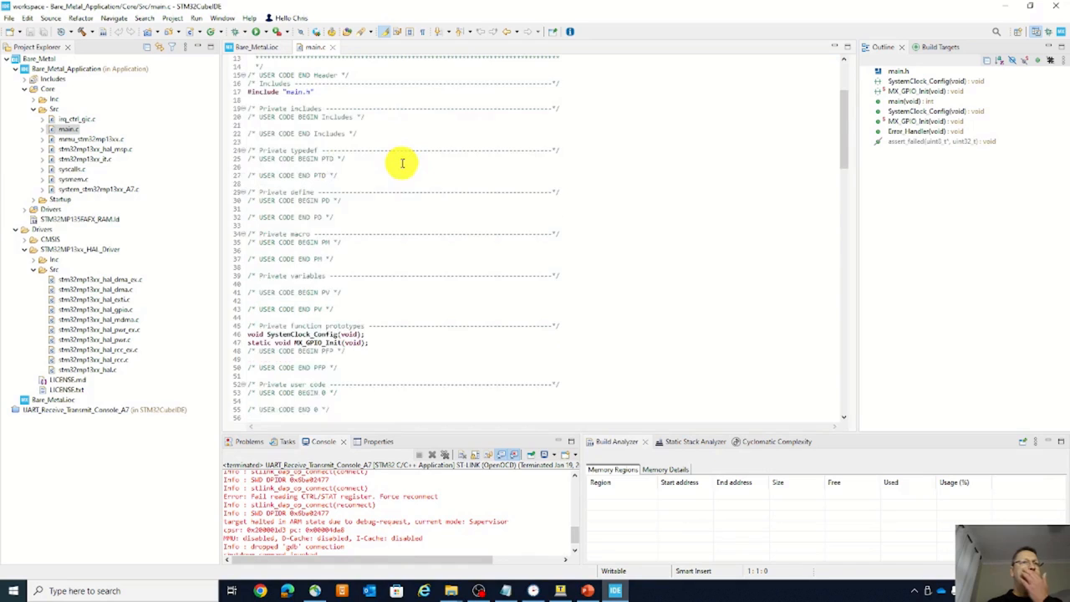
{"action": "scroll", "scroll_direction": "down", "scroll_amount": 3}
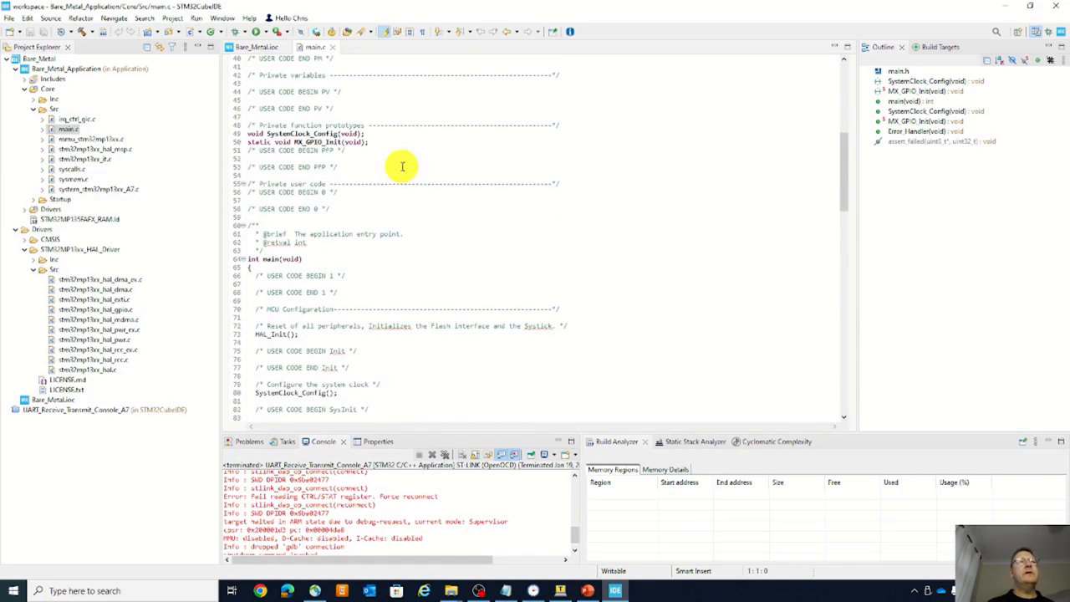
{"action": "mouse_move", "coordinate": [378, 147]}
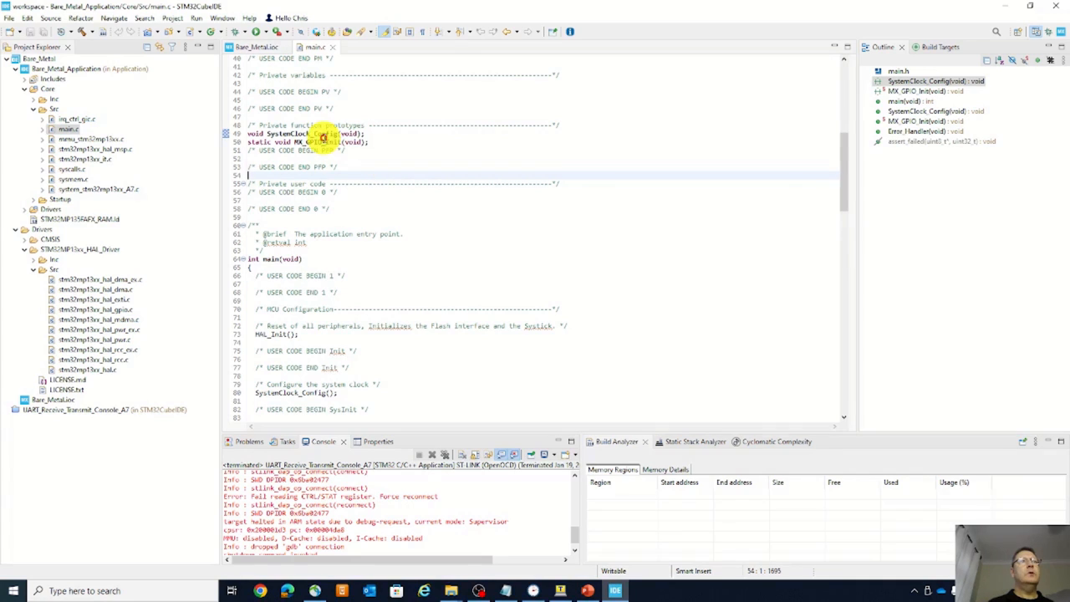
{"action": "left_click", "coordinate": [284, 134]}
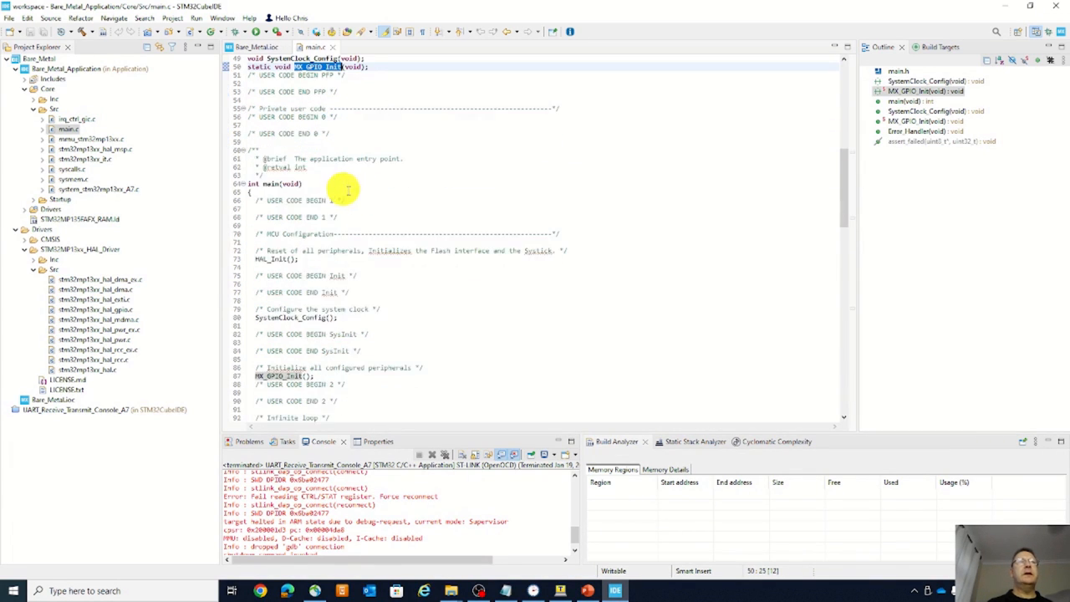
{"action": "scroll", "scroll_direction": "down", "scroll_amount": 3}
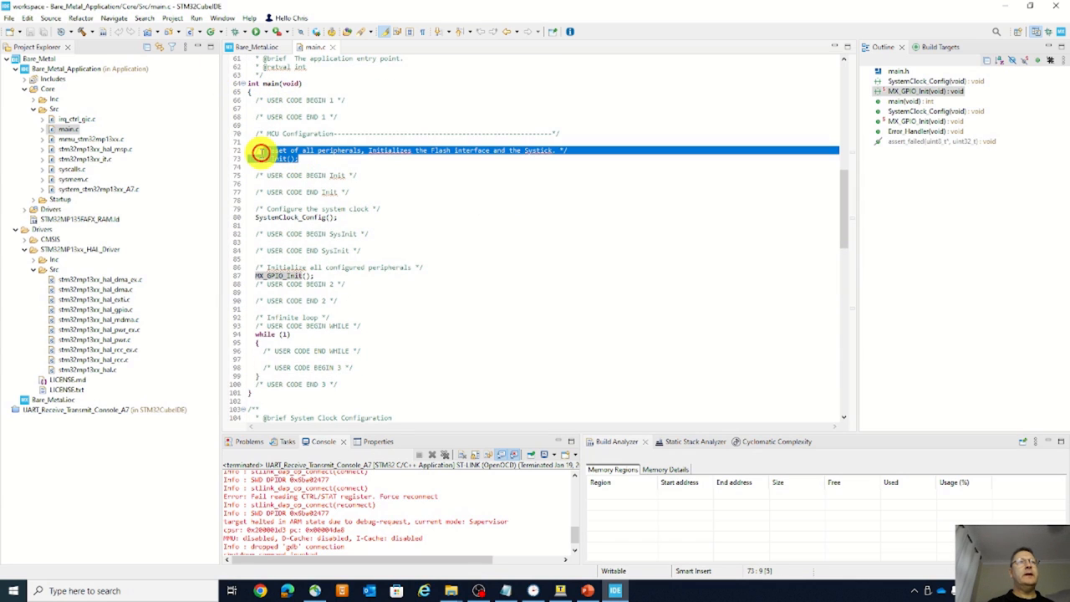
{"action": "scroll", "scroll_direction": "down", "scroll_amount": 3}
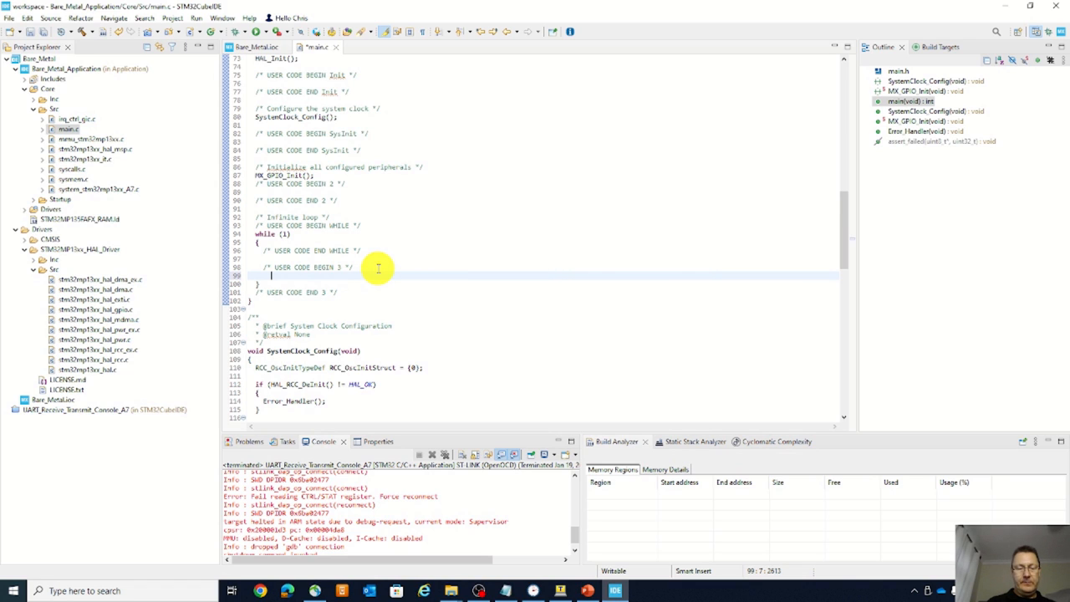
Enter HAL_GPIO_TogglePin and HAL_Delay calls in the loop and select the GPIOx placeholder
{"action": "type", "text": "HAL"}
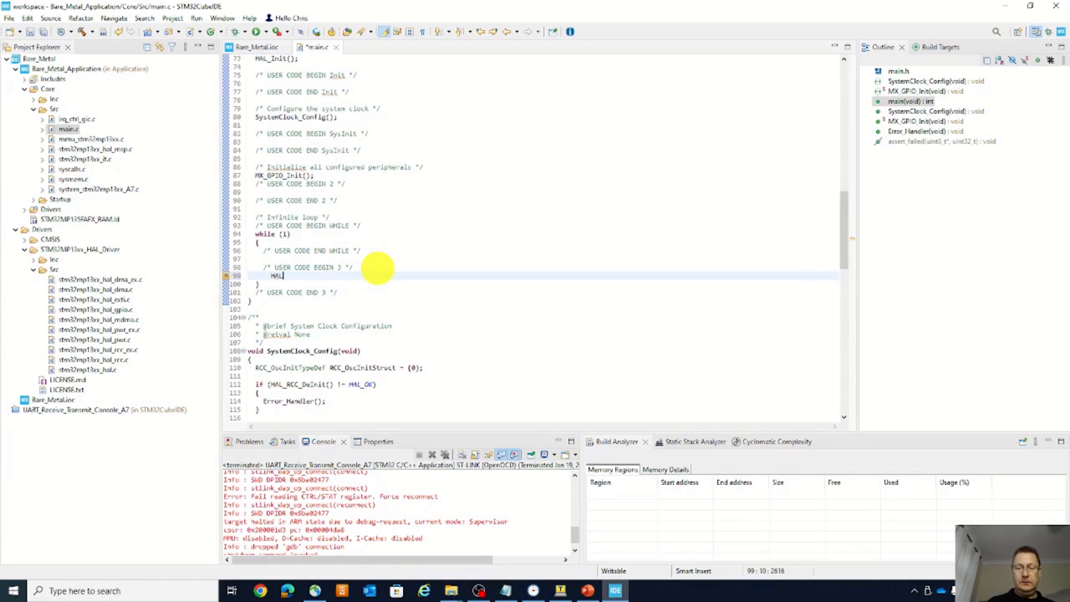
{"action": "type", "text": "_GPIO_"}
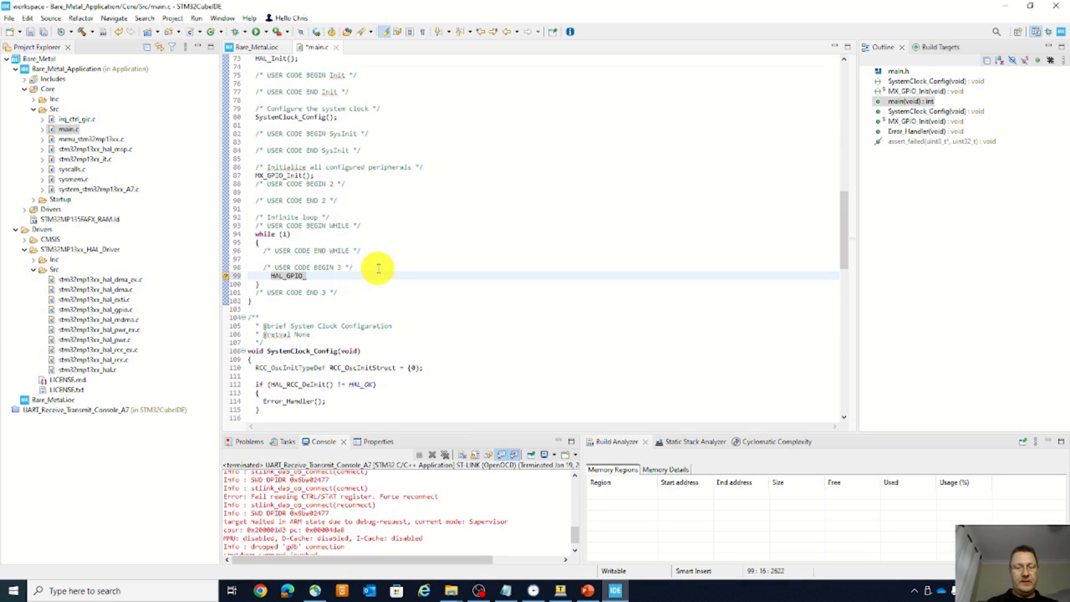
{"action": "type", "text": "TogglePin(GPIOx, GPIO_Pin);"}
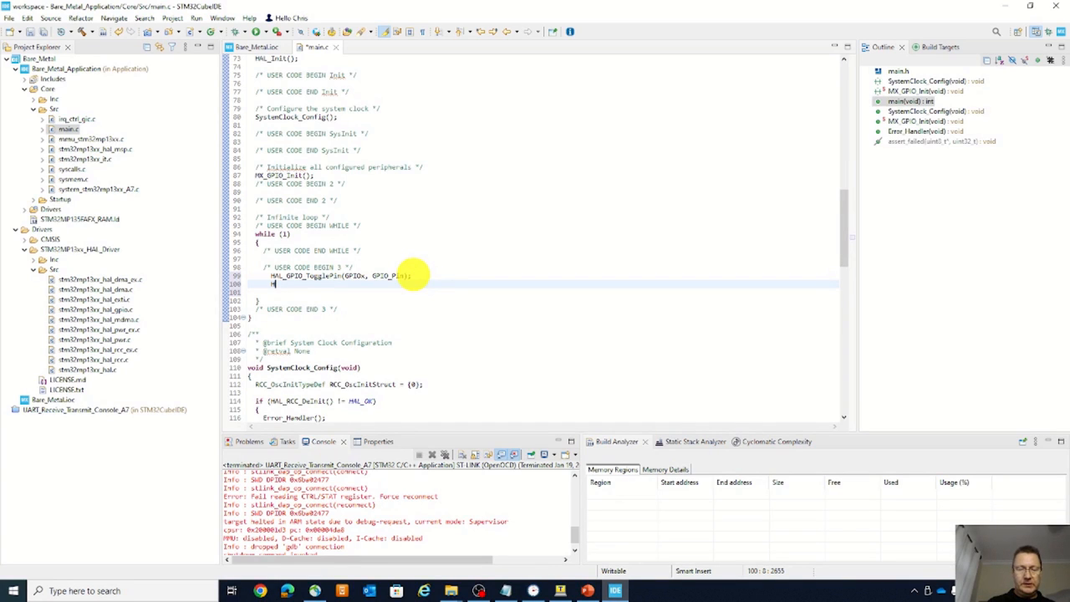
{"action": "type", "text": "HAL_Del"}
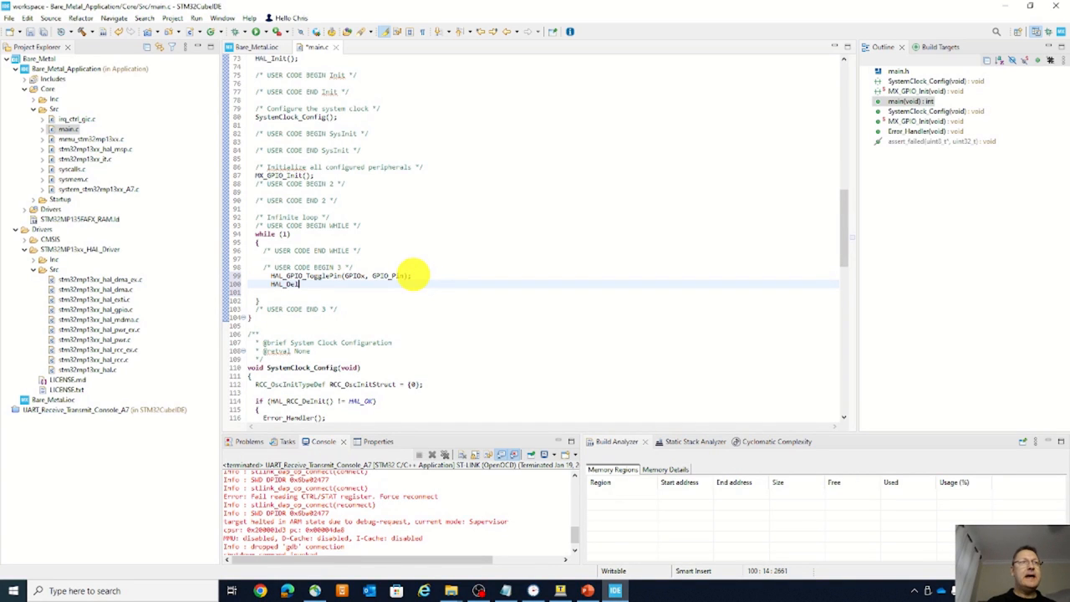
{"action": "type", "text": "HAL_Del"}
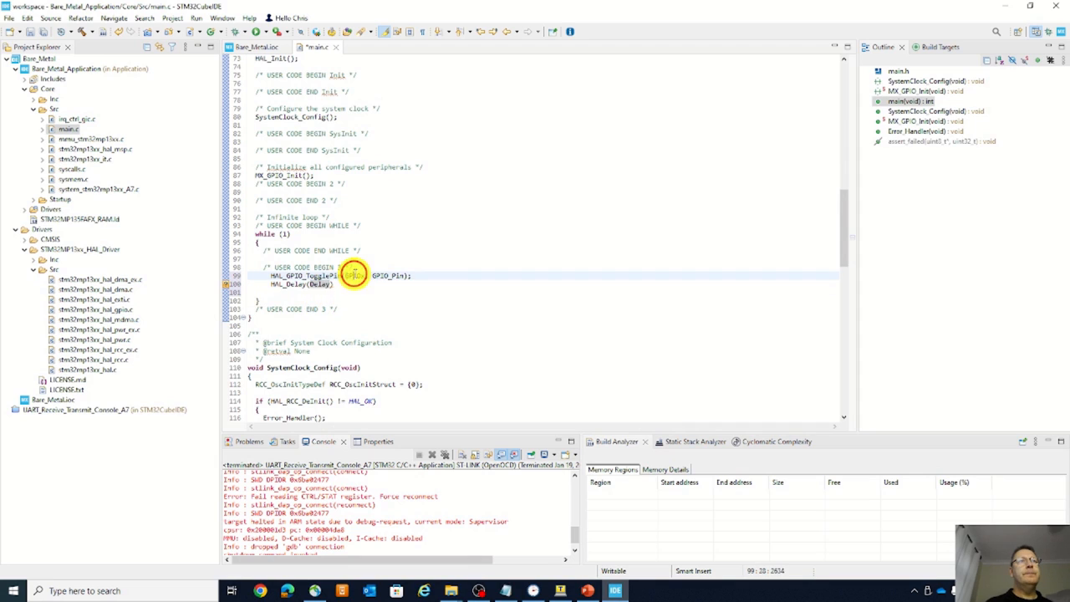
{"action": "double_click", "coordinate": [351, 275]}
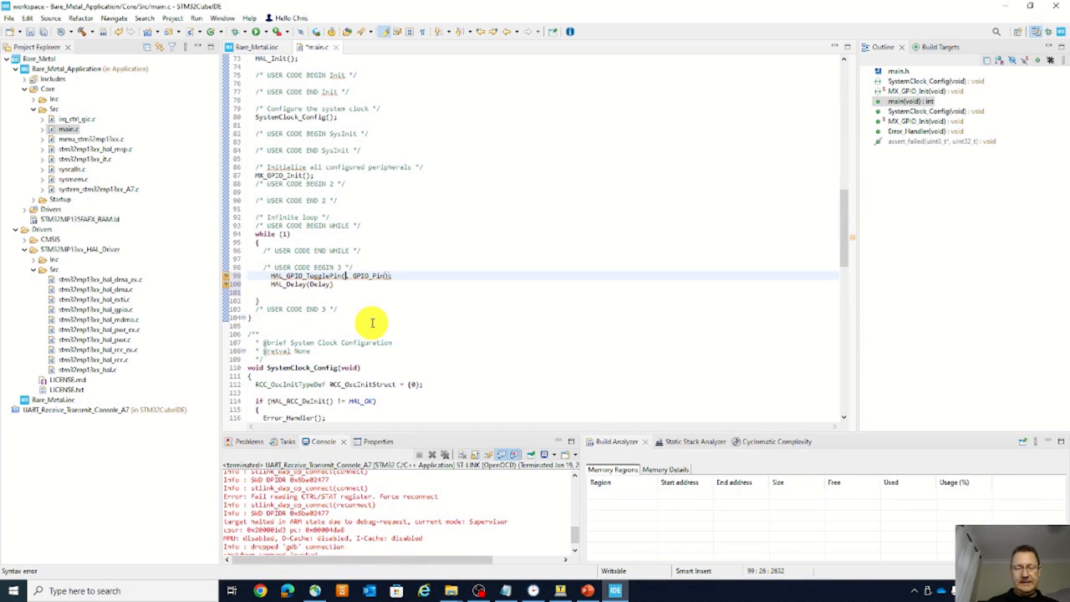
Type LED as the toggle port argument to bring up the LED_PA13 macros
{"action": "type", "text": "LED_"}
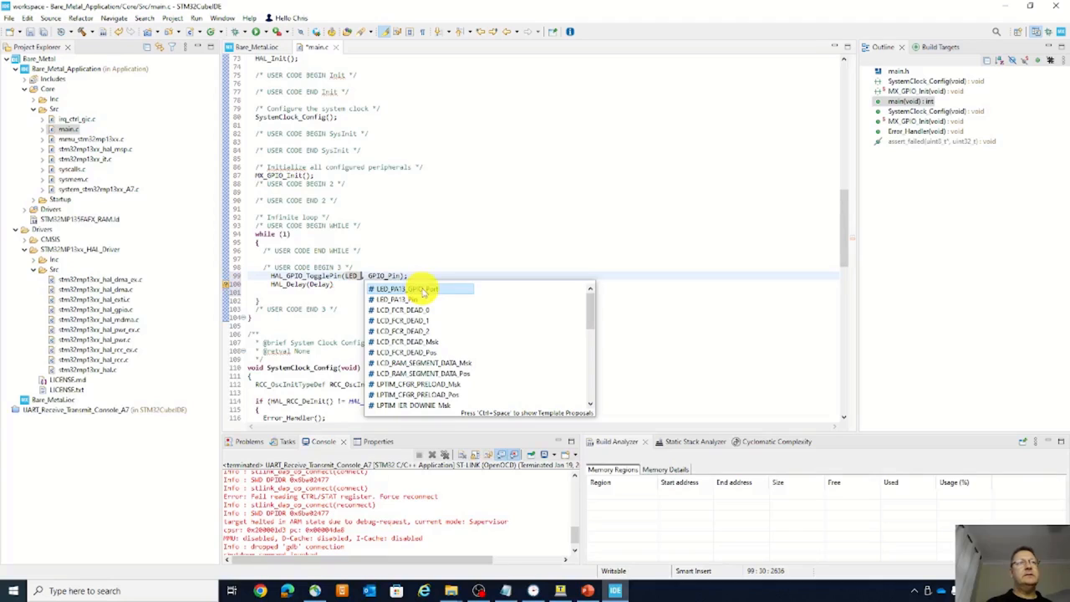
{"action": "mouse_move", "coordinate": [424, 290]}
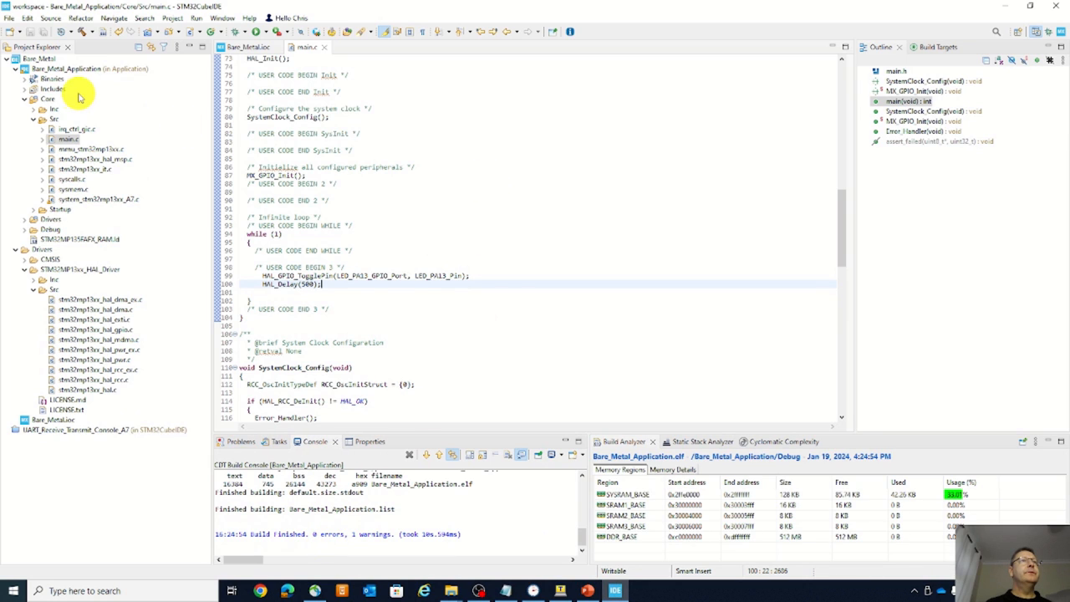
Select Bare_Metal_Application in the Project Explorer
{"action": "left_click", "coordinate": [80, 69]}
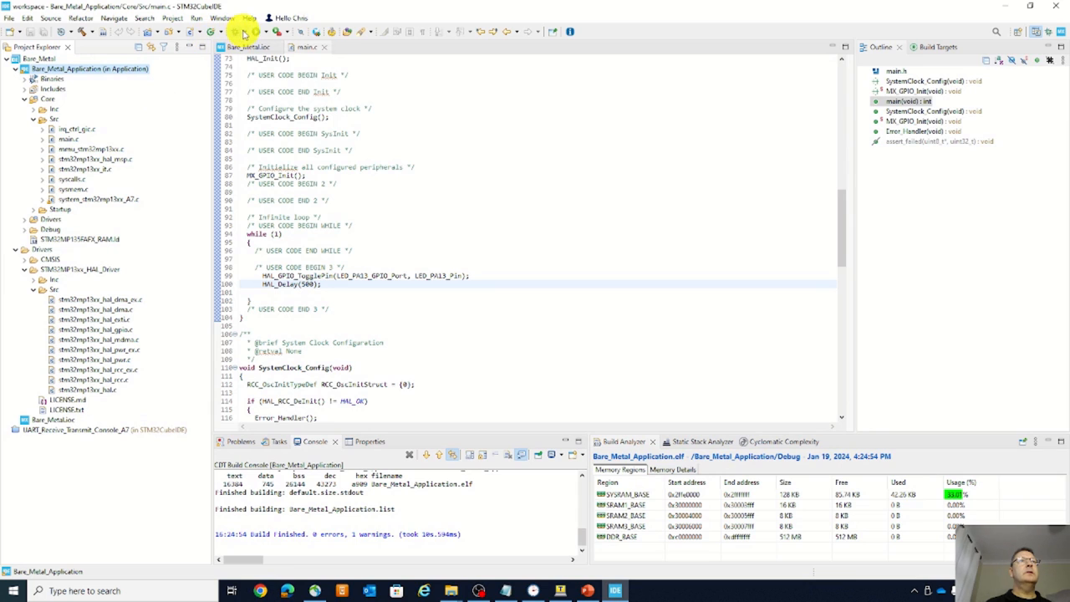
Launch Bare_Metal_Application's debug configuration and switch to the Debug perspective
{"action": "left_click", "coordinate": [245, 32]}
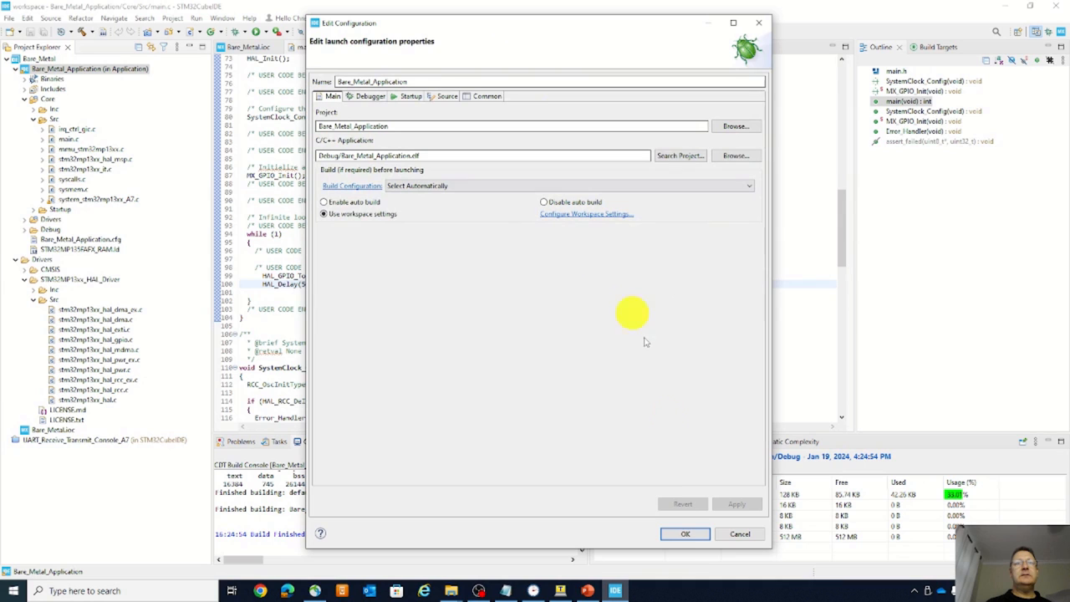
{"action": "left_click", "coordinate": [684, 534]}
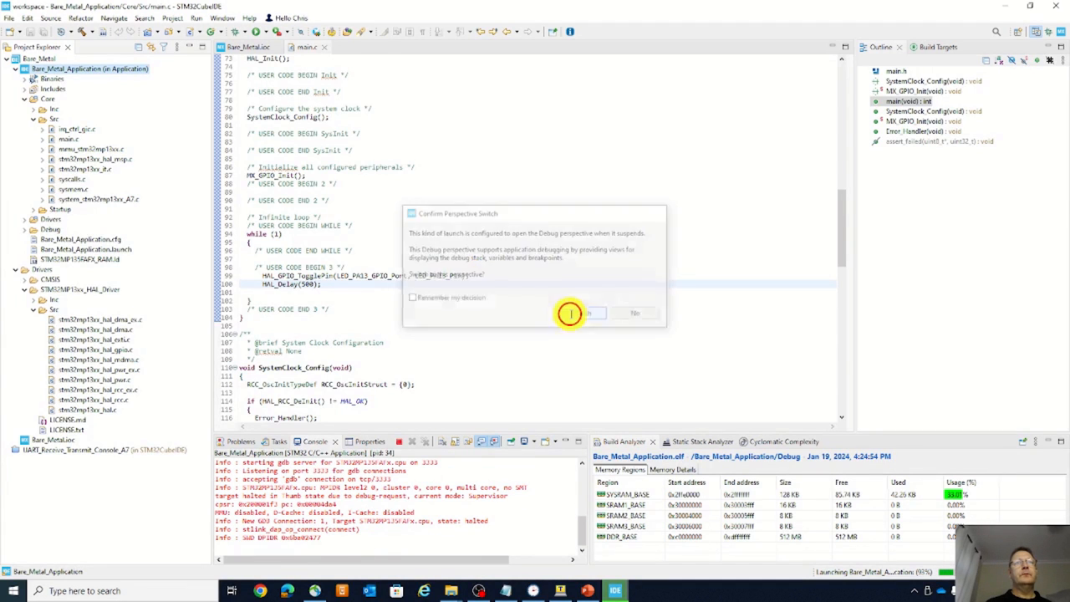
{"action": "left_click", "coordinate": [585, 313]}
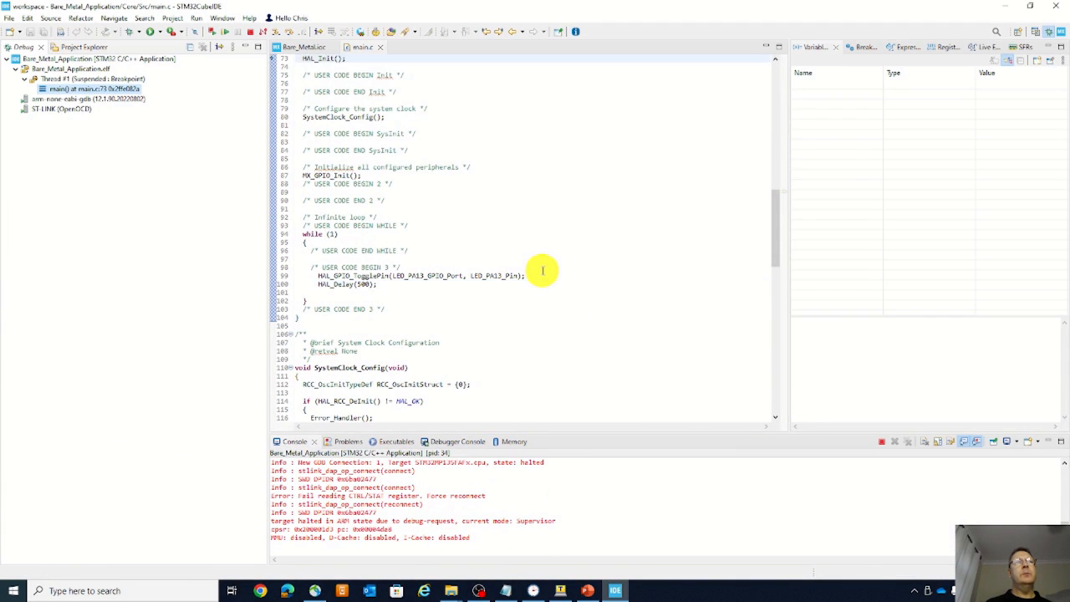
{"action": "mouse_move", "coordinate": [419, 197]}
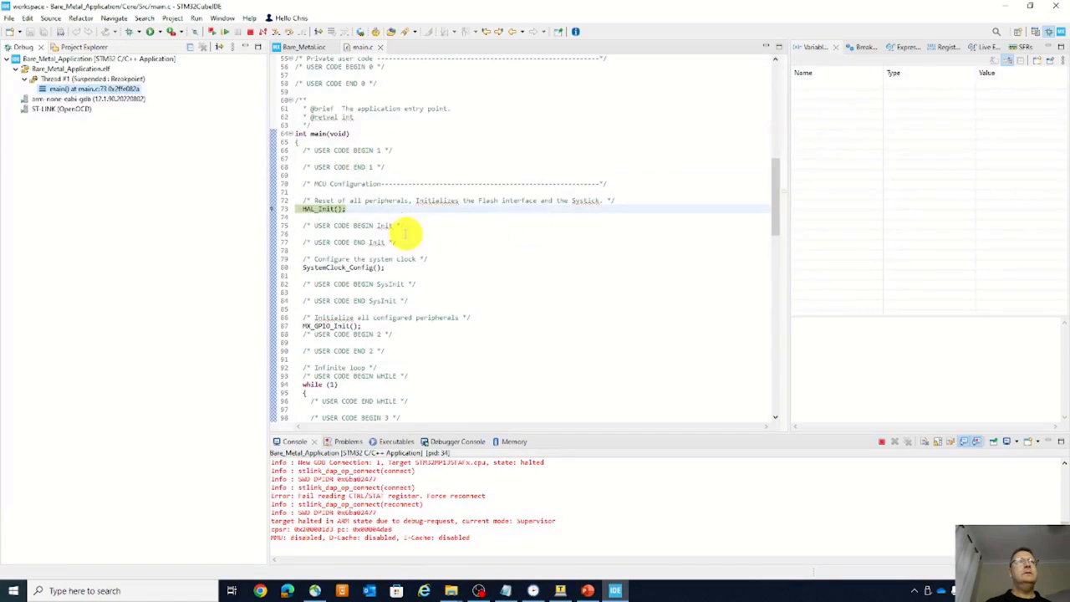
{"action": "mouse_move", "coordinate": [495, 151]}
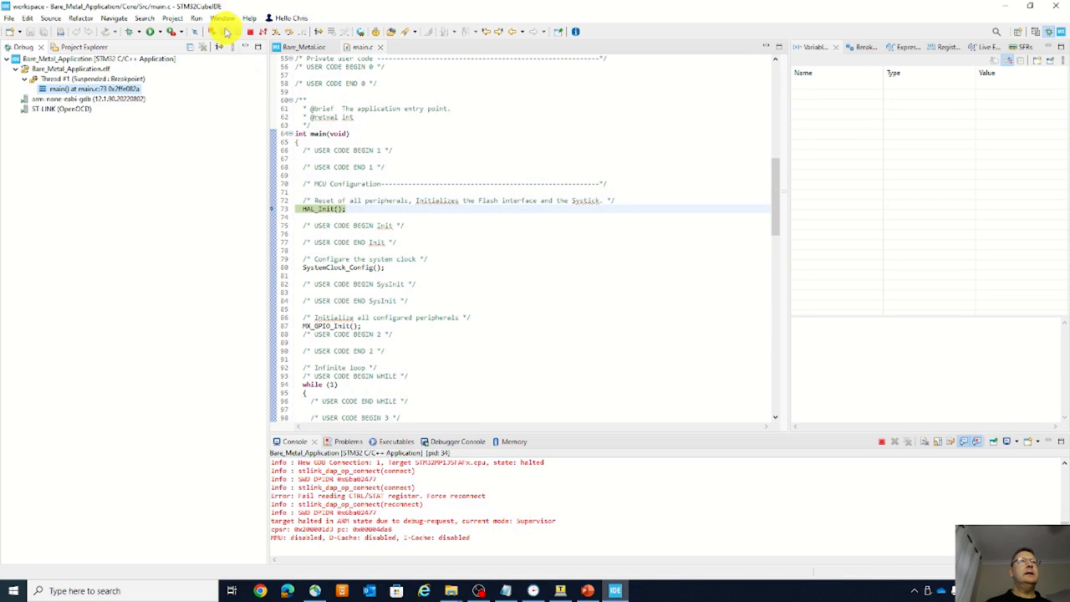
{"action": "mouse_move", "coordinate": [225, 31]}
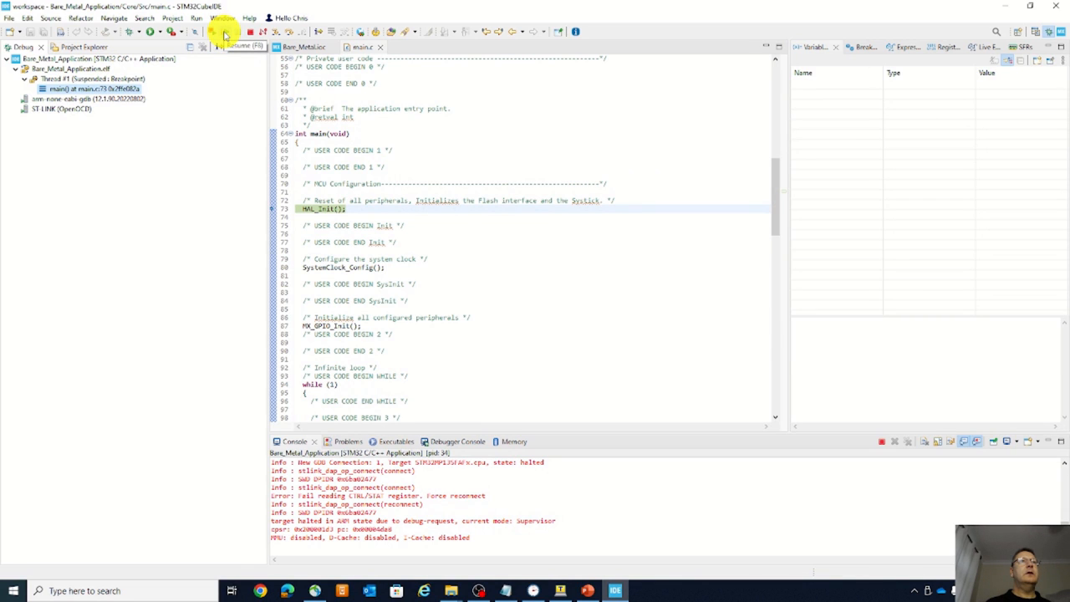
Resume execution from the main() breakpoint so the program runs on the board
{"action": "left_click", "coordinate": [224, 32]}
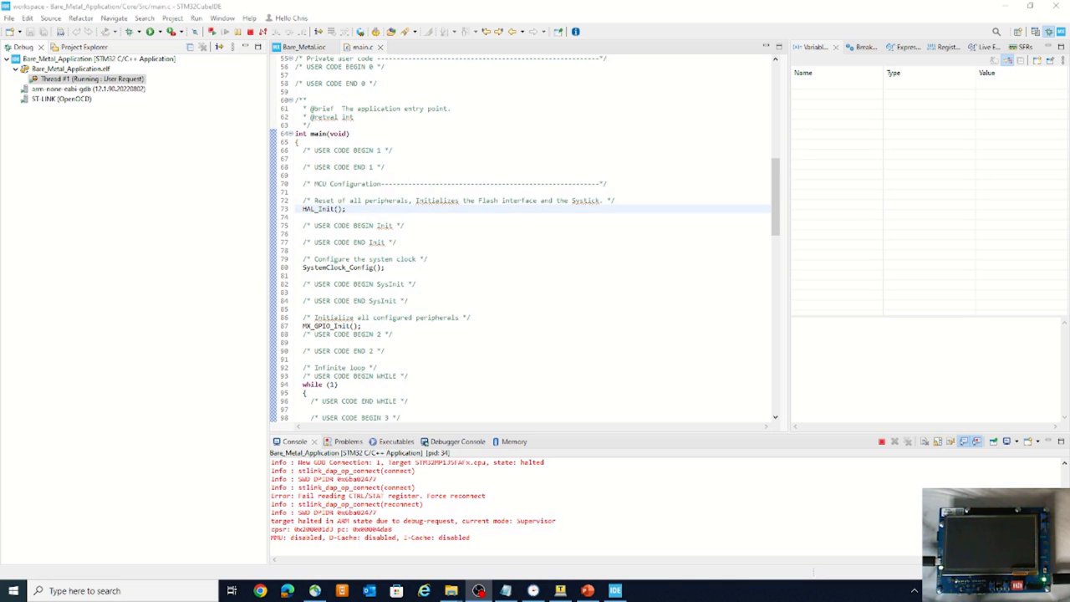
{"action": "mouse_move", "coordinate": [401, 236]}
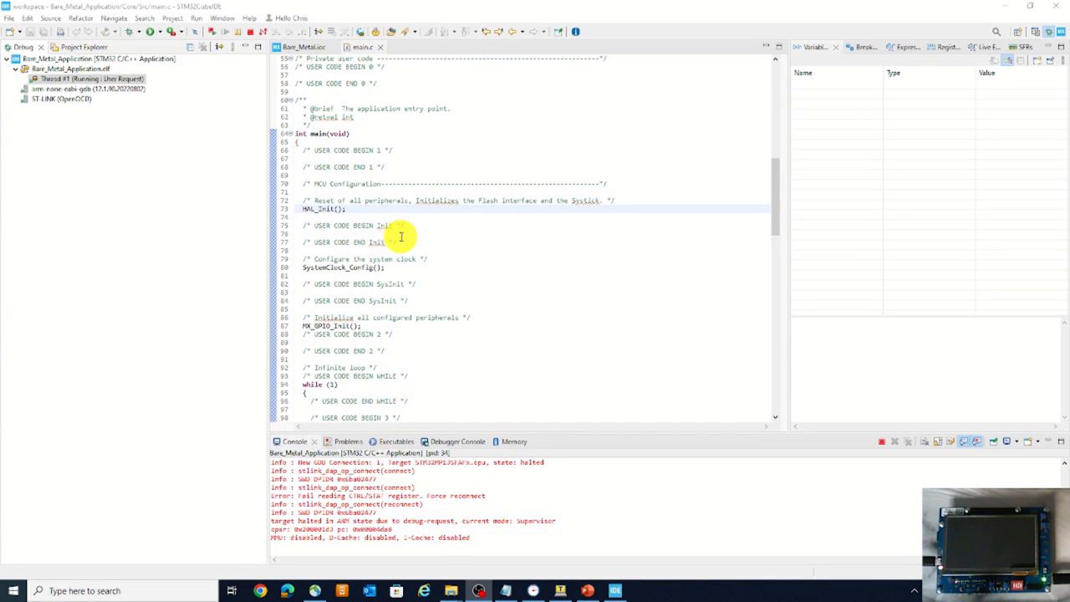
{"action": "mouse_move", "coordinate": [385, 167]}
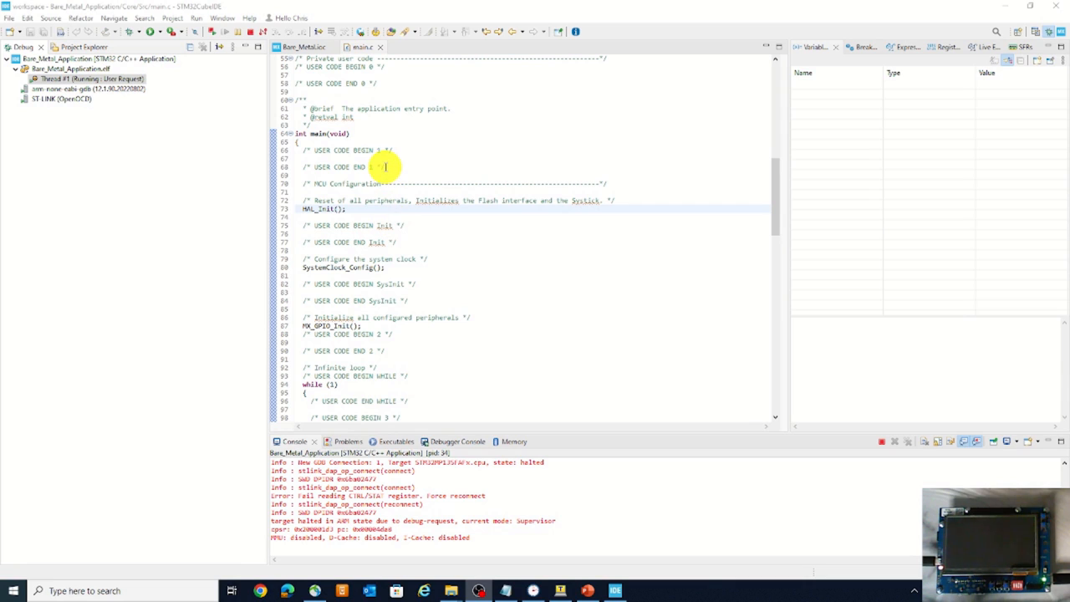
{"action": "mouse_move", "coordinate": [359, 143]}
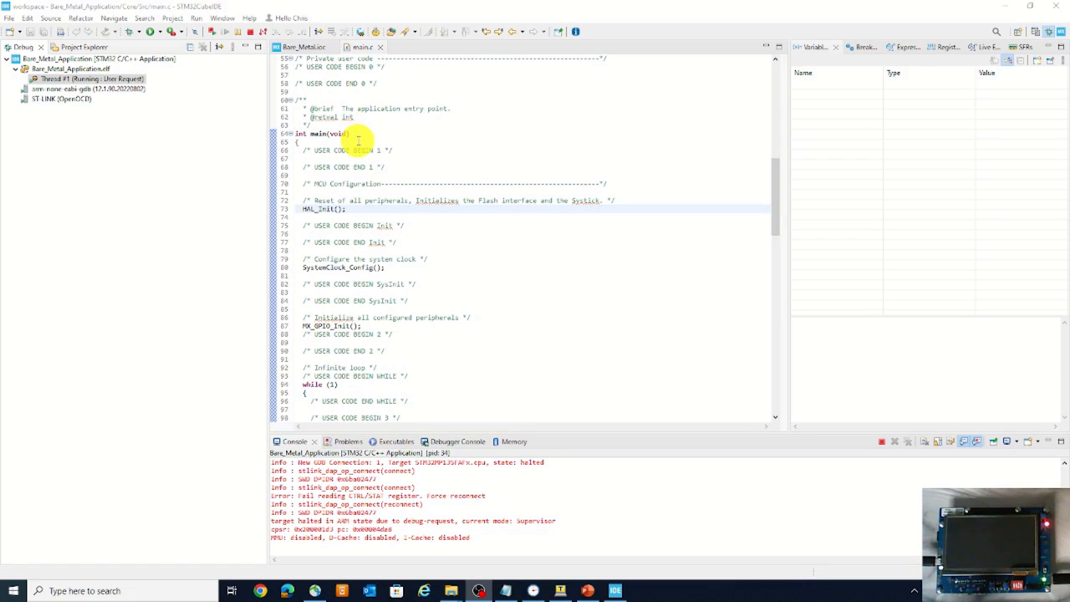
{"action": "mouse_move", "coordinate": [516, 234]}
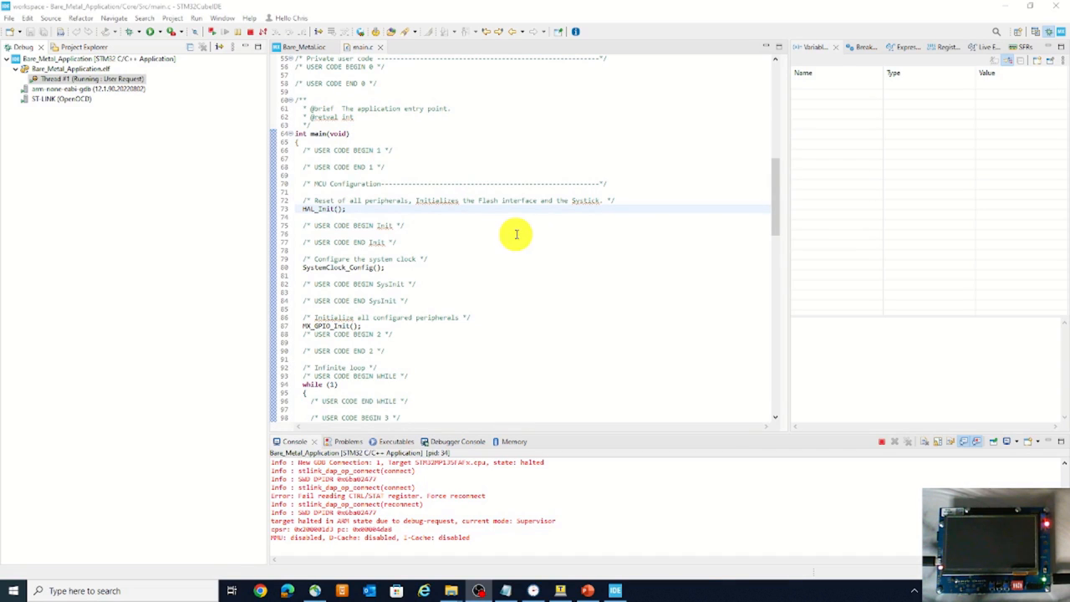
{"action": "mouse_move", "coordinate": [522, 241]}
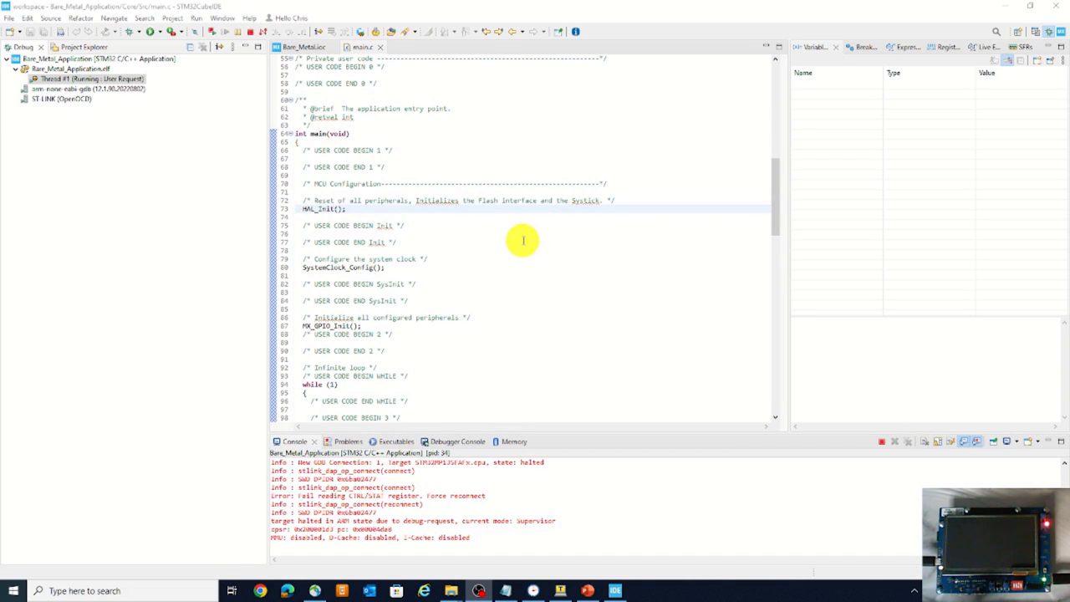
{"action": "mouse_move", "coordinate": [505, 318]}
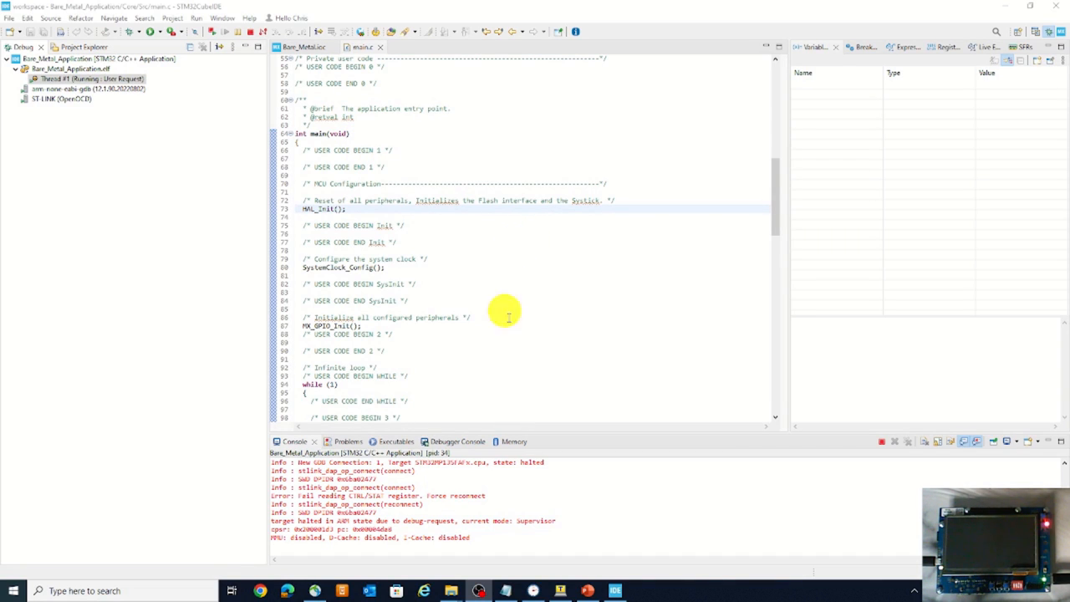